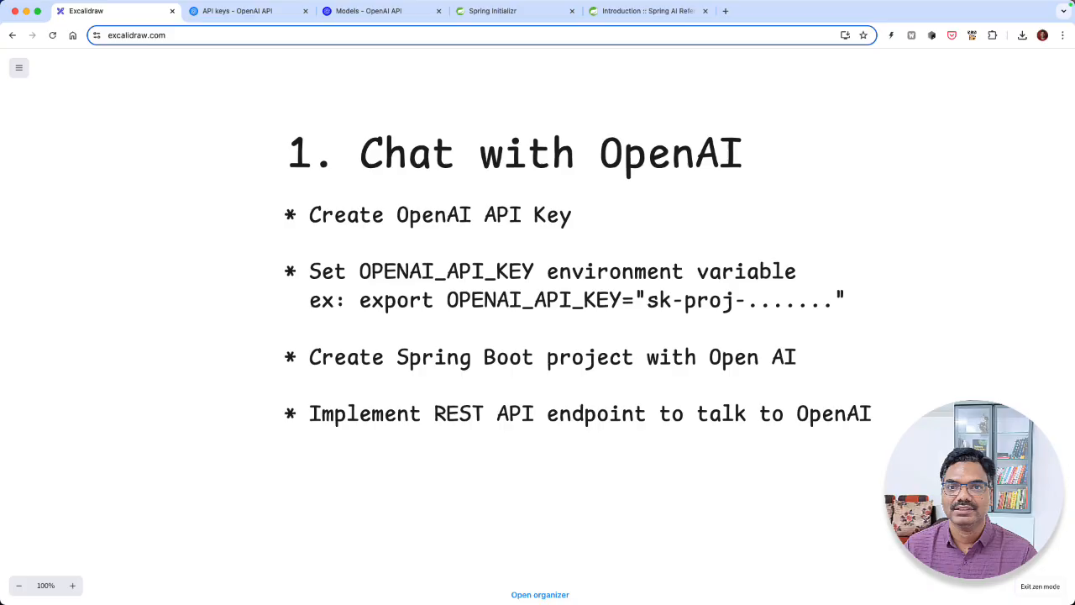
{"action": "mouse_move", "coordinate": [571, 305]}
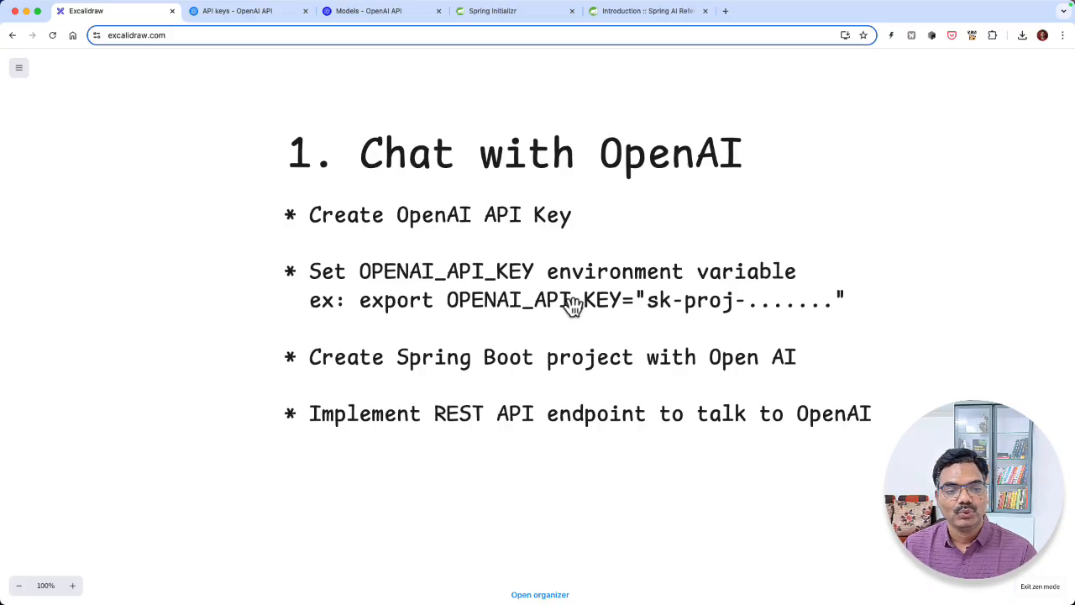
{"action": "mouse_move", "coordinate": [477, 275]}
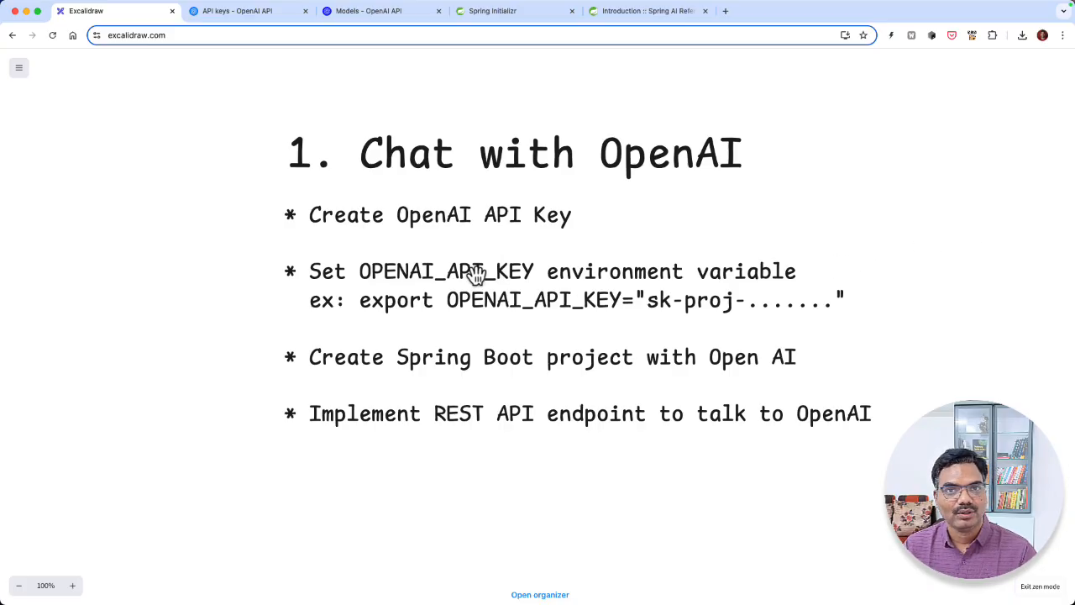
{"action": "mouse_move", "coordinate": [405, 245]}
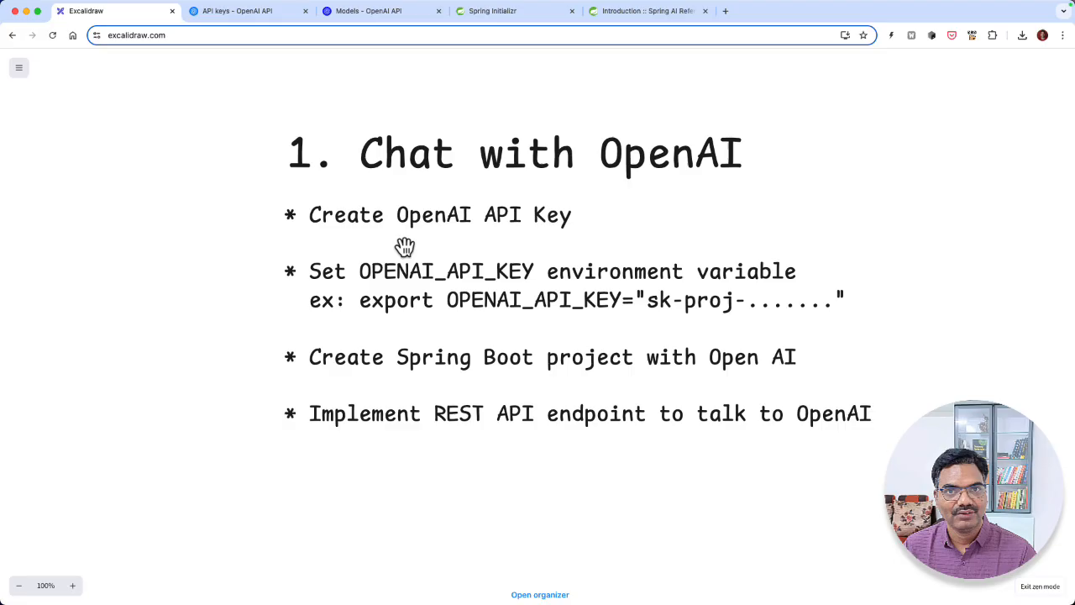
{"action": "mouse_move", "coordinate": [532, 282]}
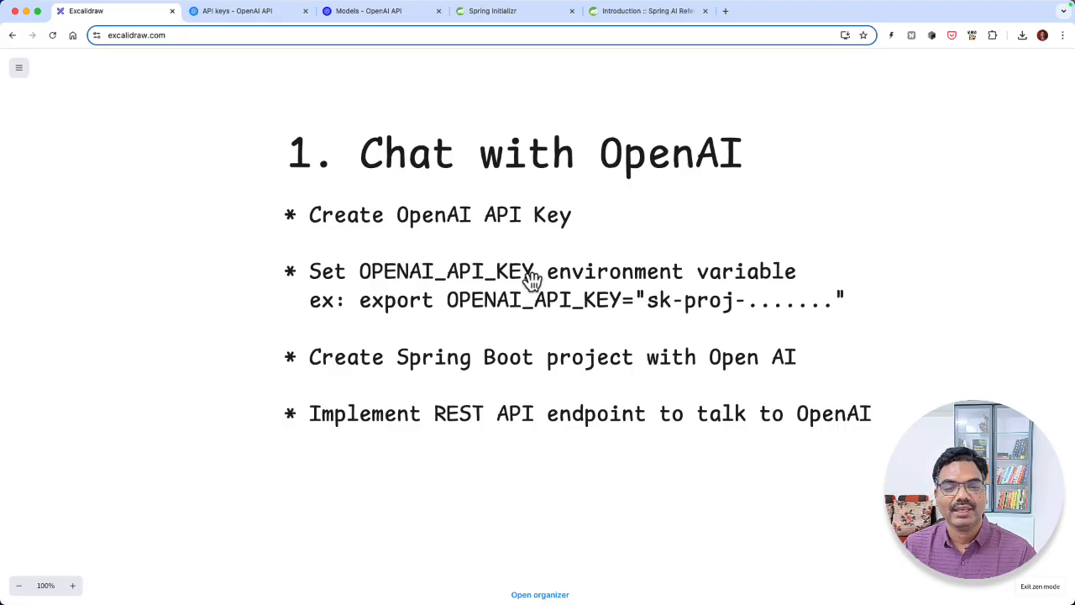
{"action": "mouse_move", "coordinate": [673, 323]}
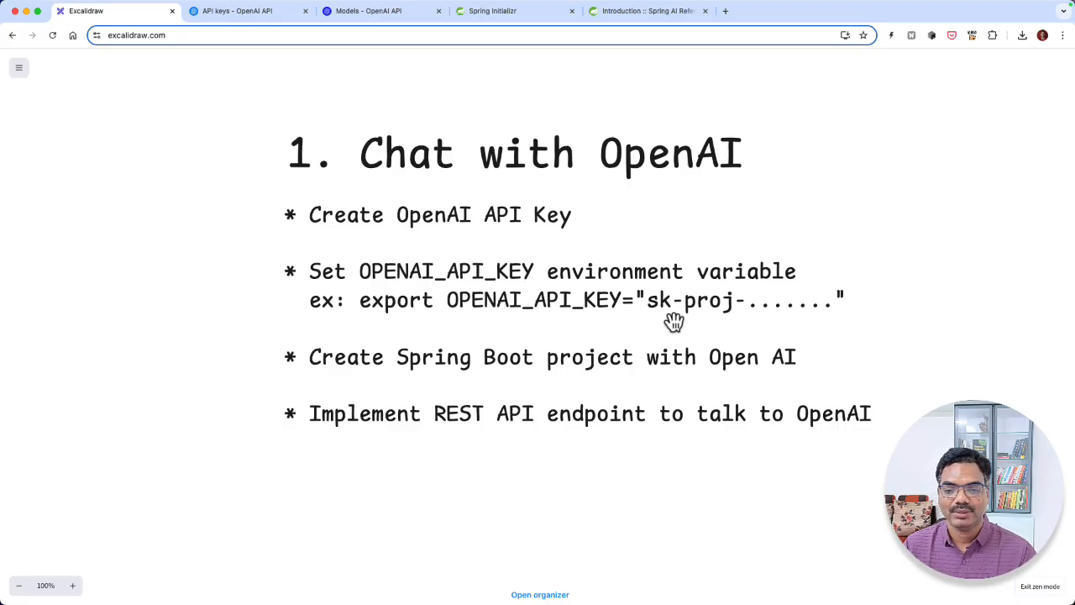
Step: Switch to the OpenAI API keys page and select the existing key's masked secret value
{"action": "left_click", "coordinate": [243, 10]}
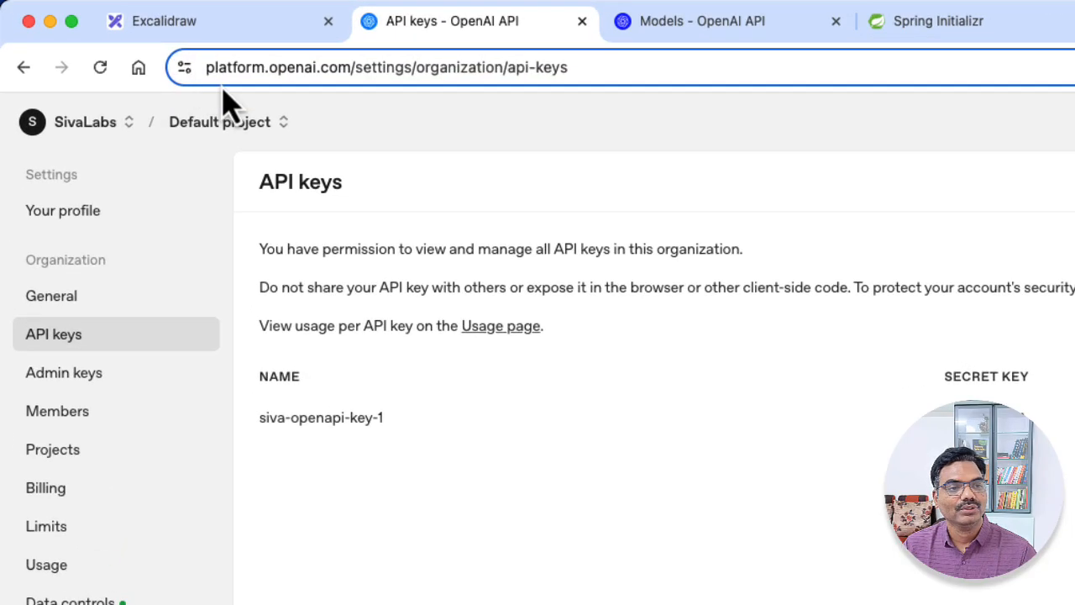
{"action": "mouse_move", "coordinate": [343, 109]}
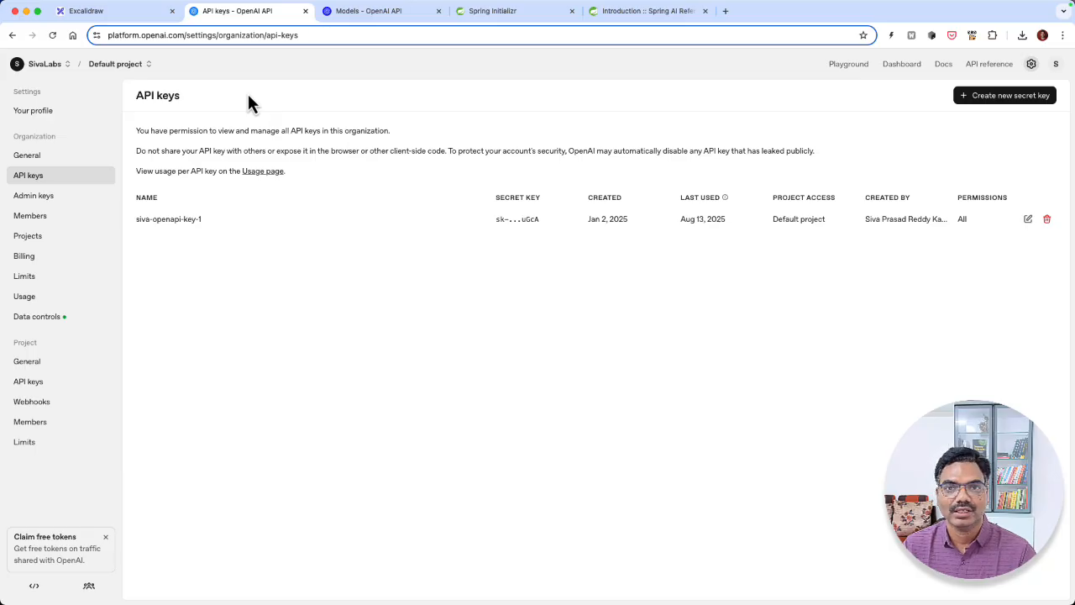
{"action": "mouse_move", "coordinate": [136, 198]}
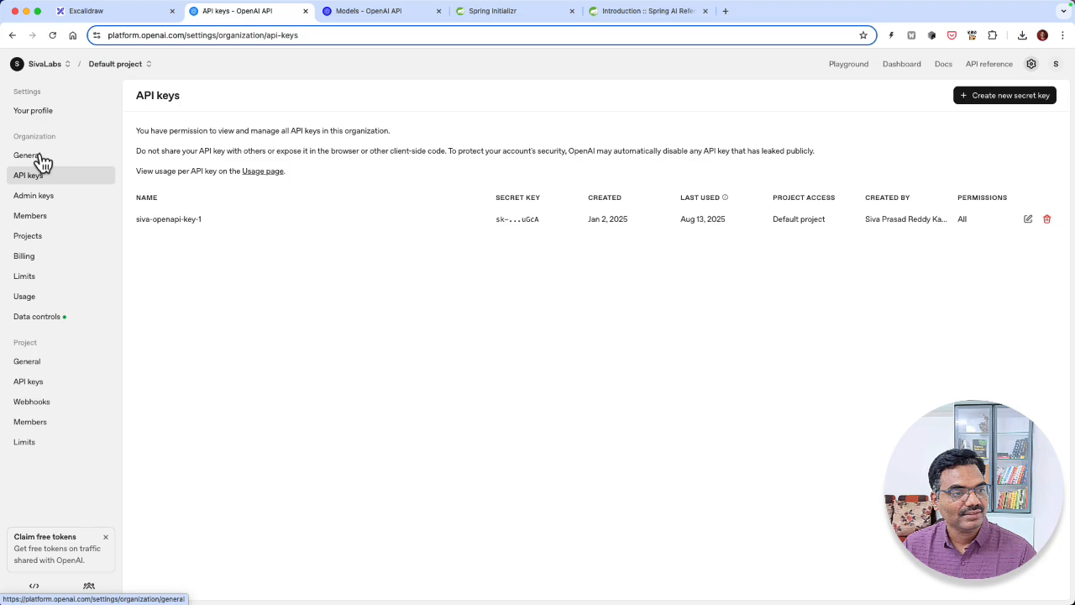
{"action": "mouse_move", "coordinate": [26, 361]}
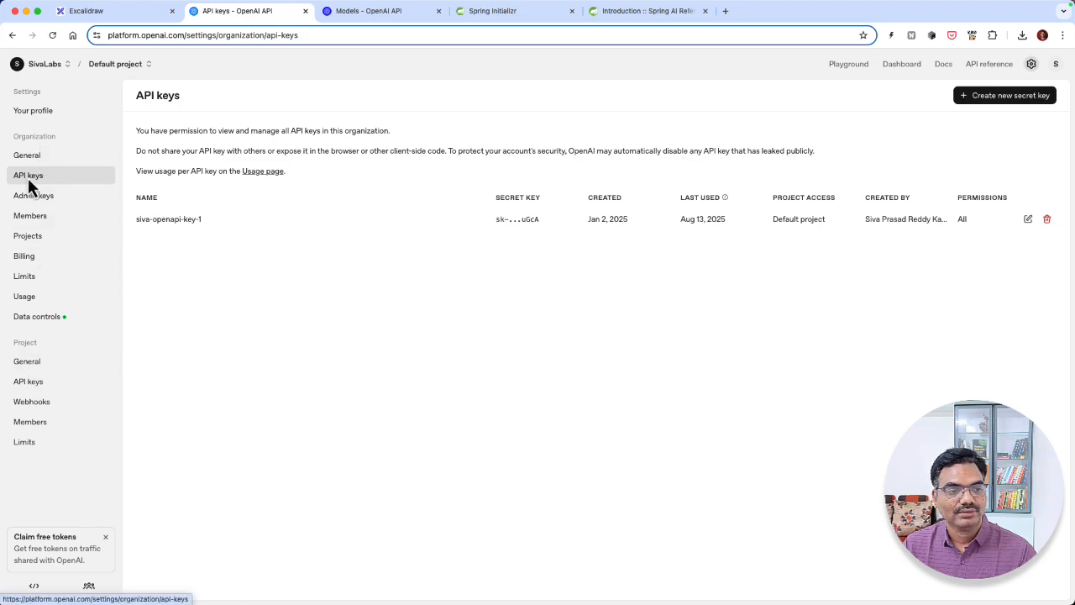
{"action": "mouse_move", "coordinate": [1004, 94]}
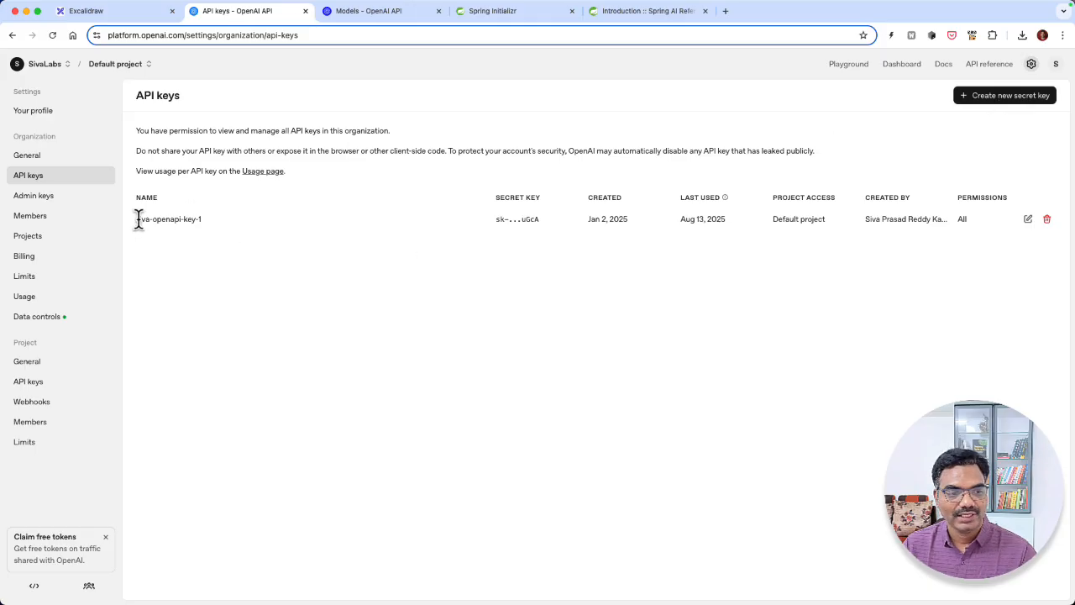
{"action": "double_click", "coordinate": [518, 219]}
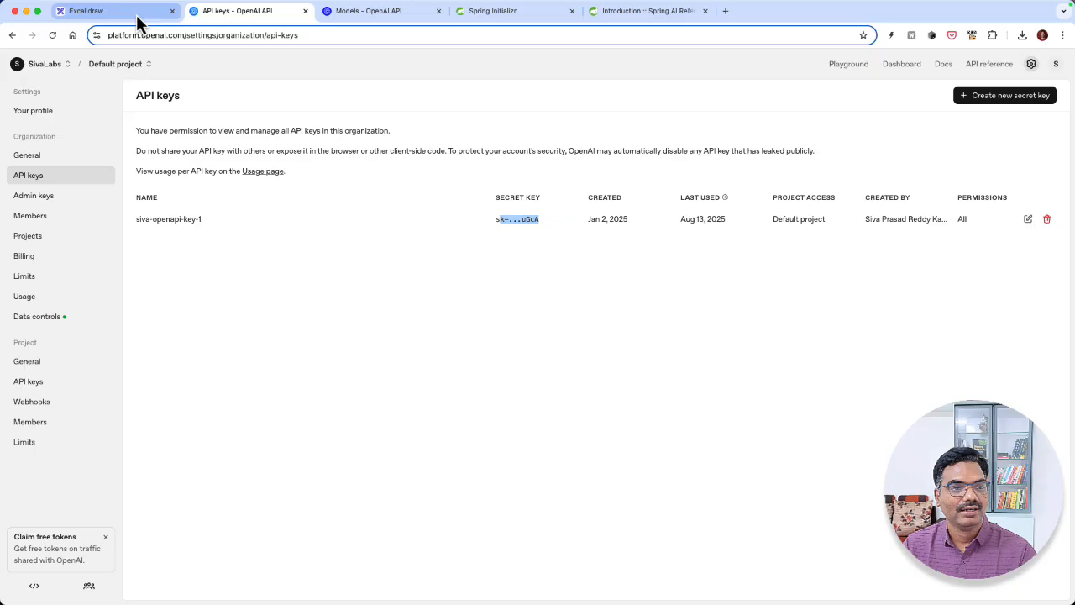
Step: Return to the Excalidraw 'Chat with OpenAI' slide listing the setup steps
{"action": "left_click", "coordinate": [92, 10]}
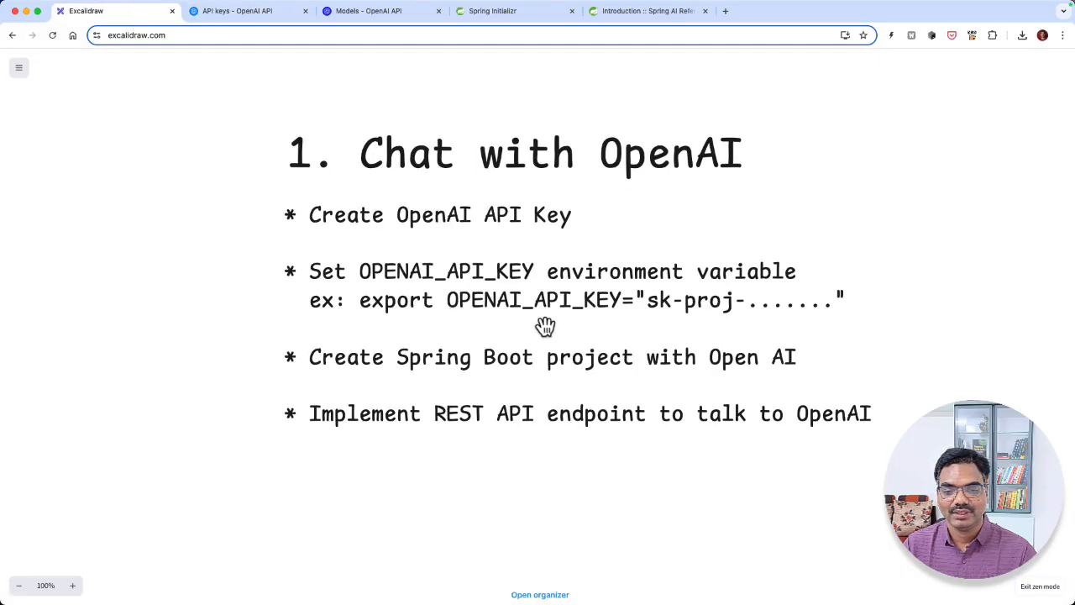
{"action": "mouse_move", "coordinate": [530, 309]}
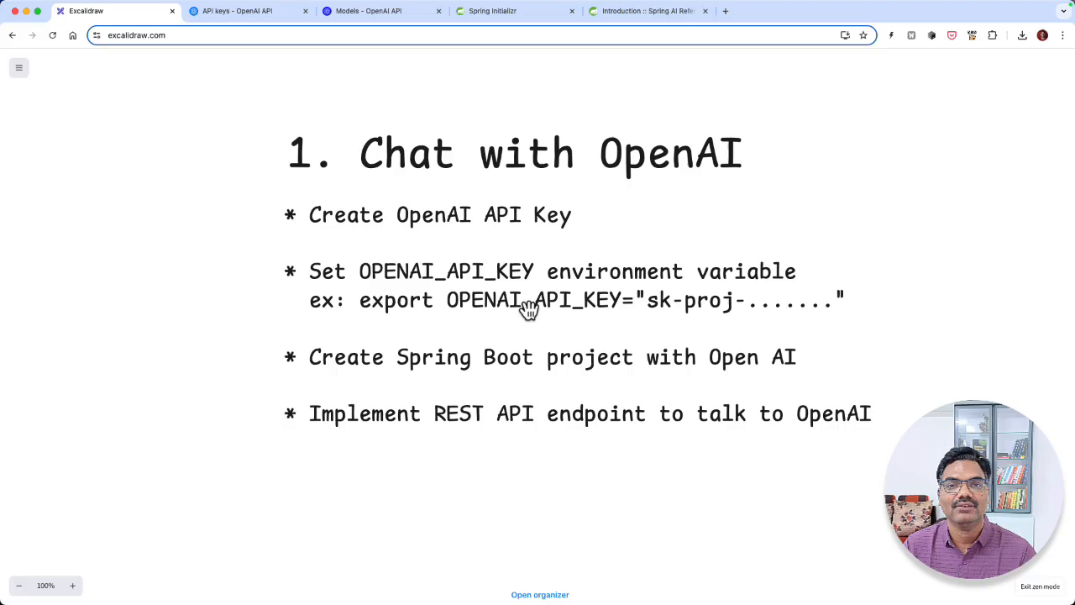
{"action": "mouse_move", "coordinate": [688, 314]}
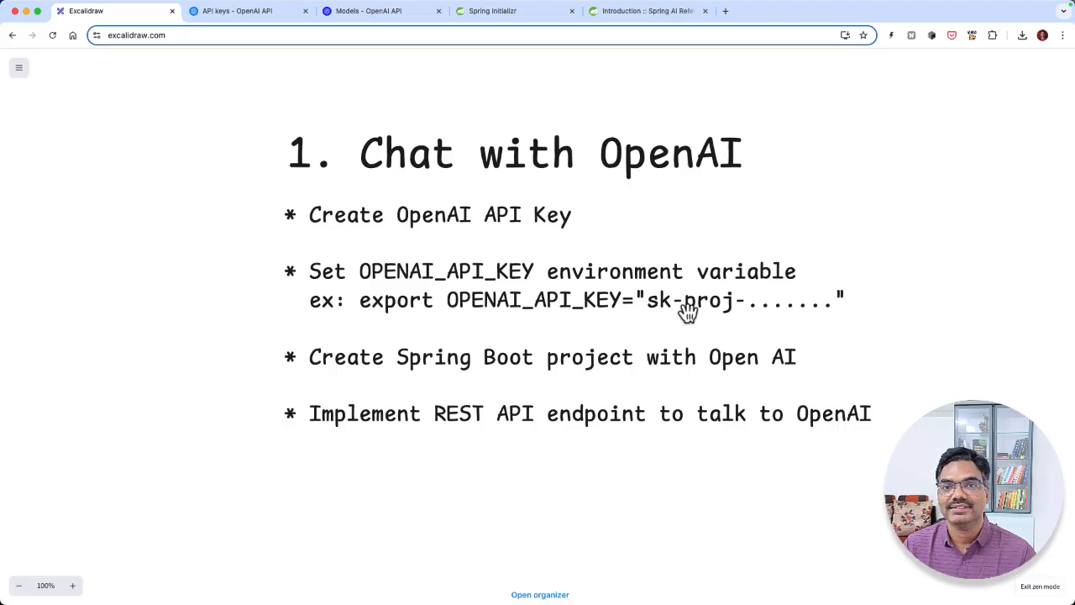
{"action": "mouse_move", "coordinate": [682, 314]}
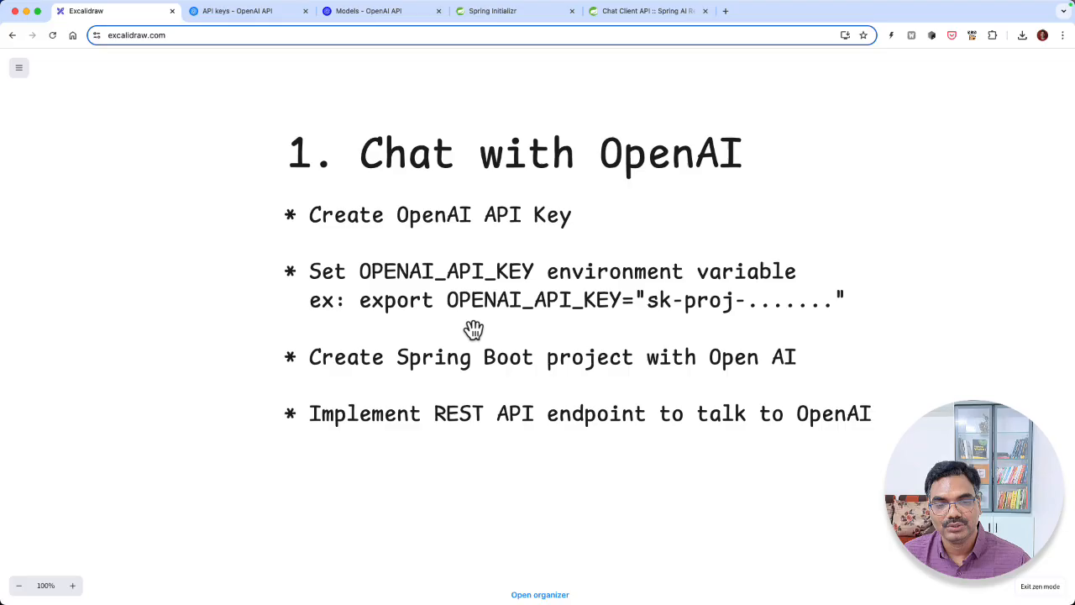
{"action": "mouse_move", "coordinate": [618, 322]}
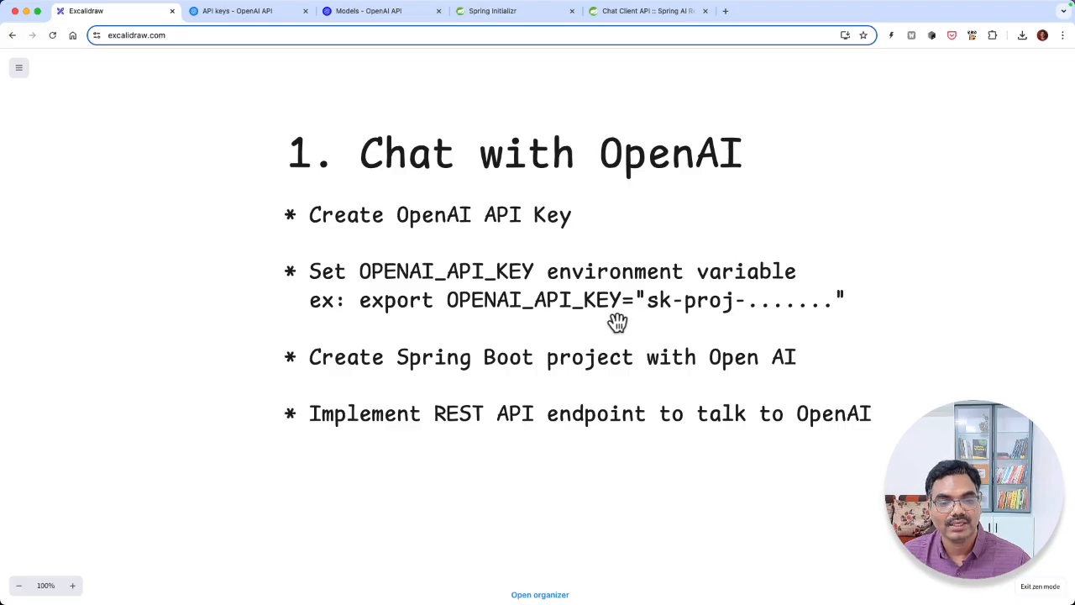
Step: Bring the OpenAI API keys page back into view
{"action": "left_click", "coordinate": [243, 10]}
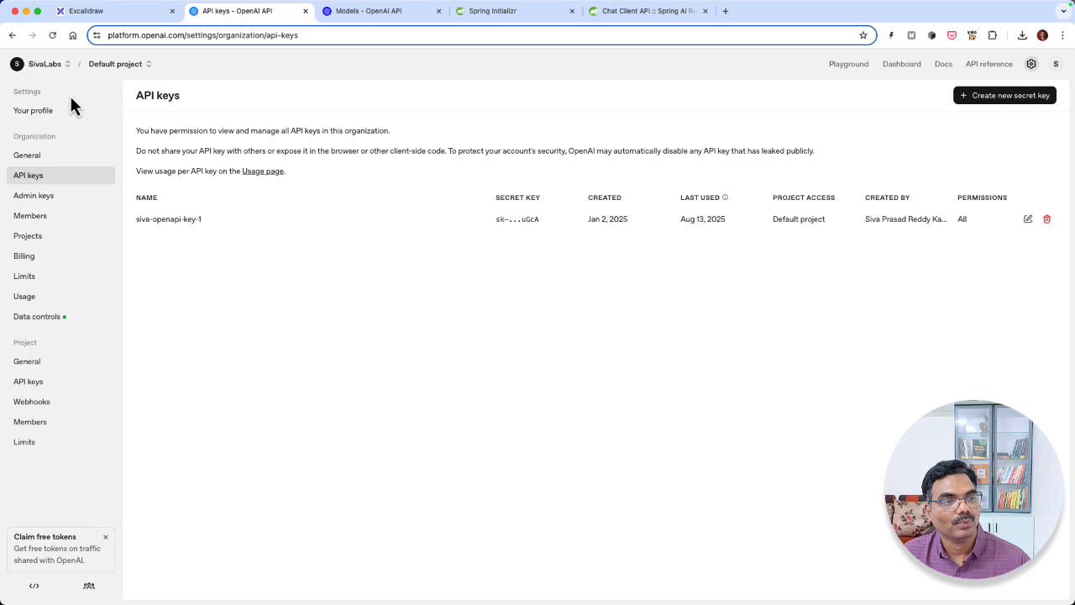
{"action": "mouse_move", "coordinate": [124, 269]}
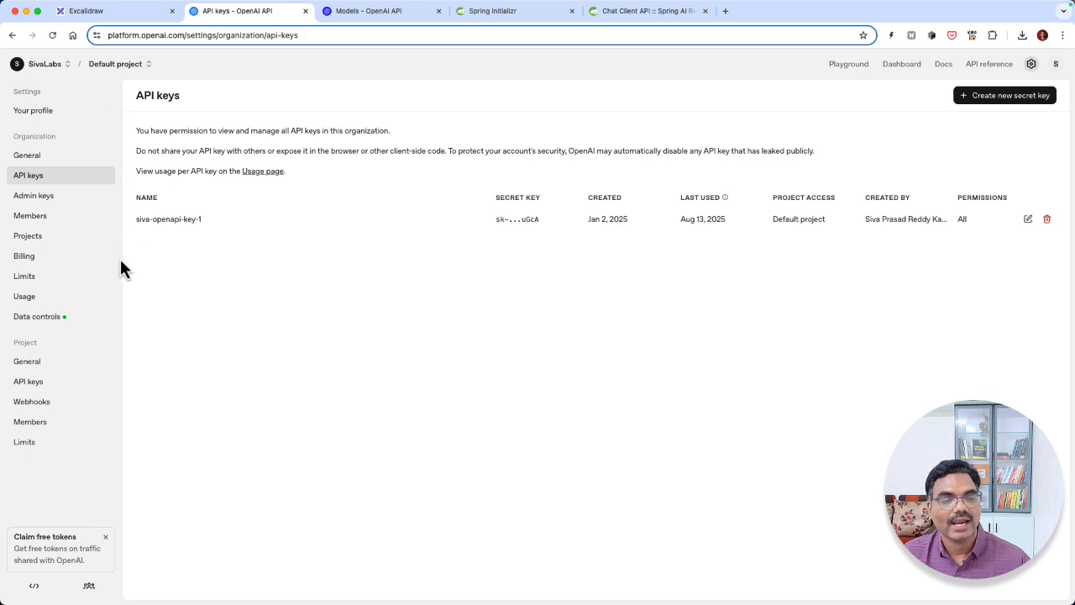
{"action": "mouse_move", "coordinate": [210, 236]}
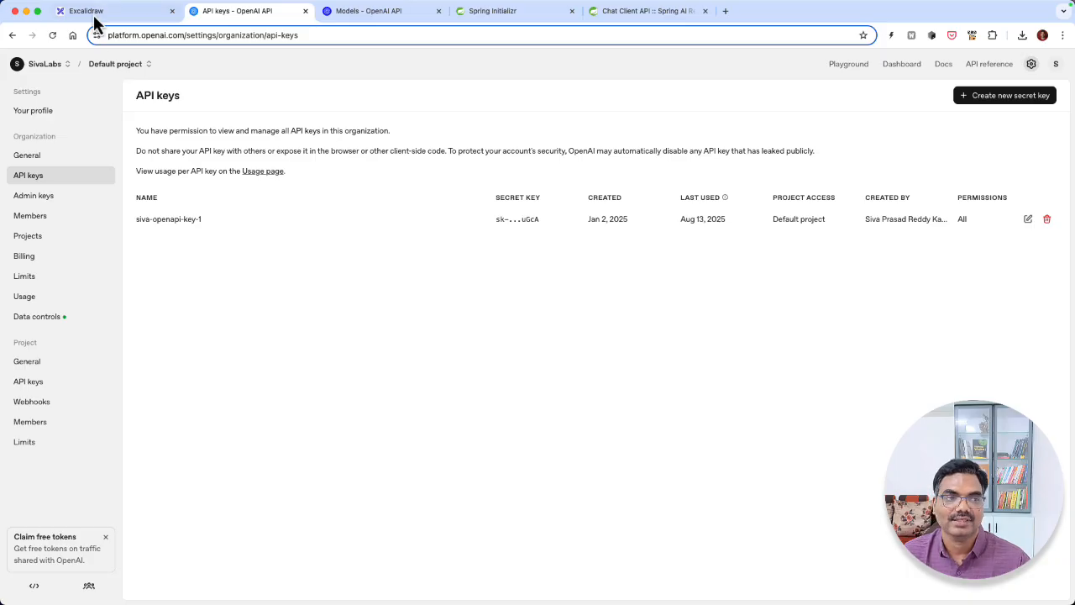
Step: Return to the Excalidraw slide to discuss creating the Spring Boot project
{"action": "left_click", "coordinate": [94, 10]}
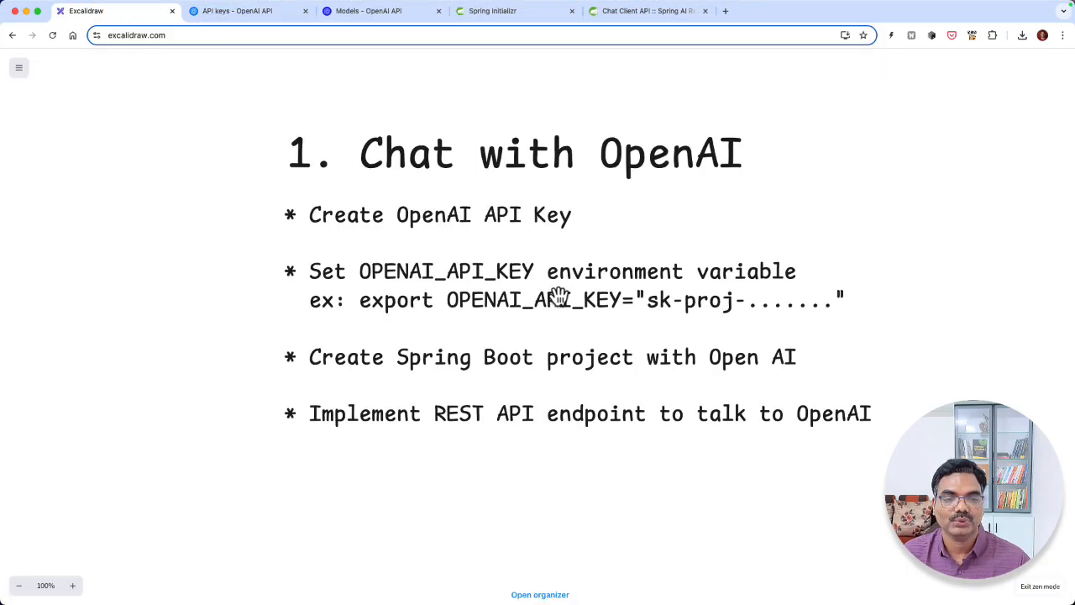
{"action": "mouse_move", "coordinate": [591, 312]}
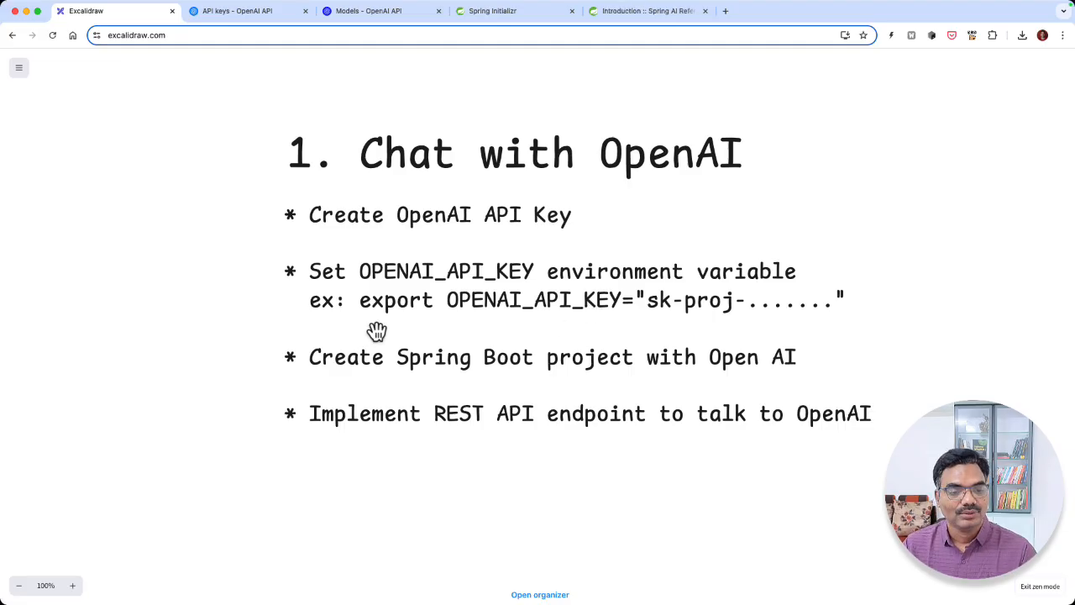
{"action": "mouse_move", "coordinate": [349, 383]}
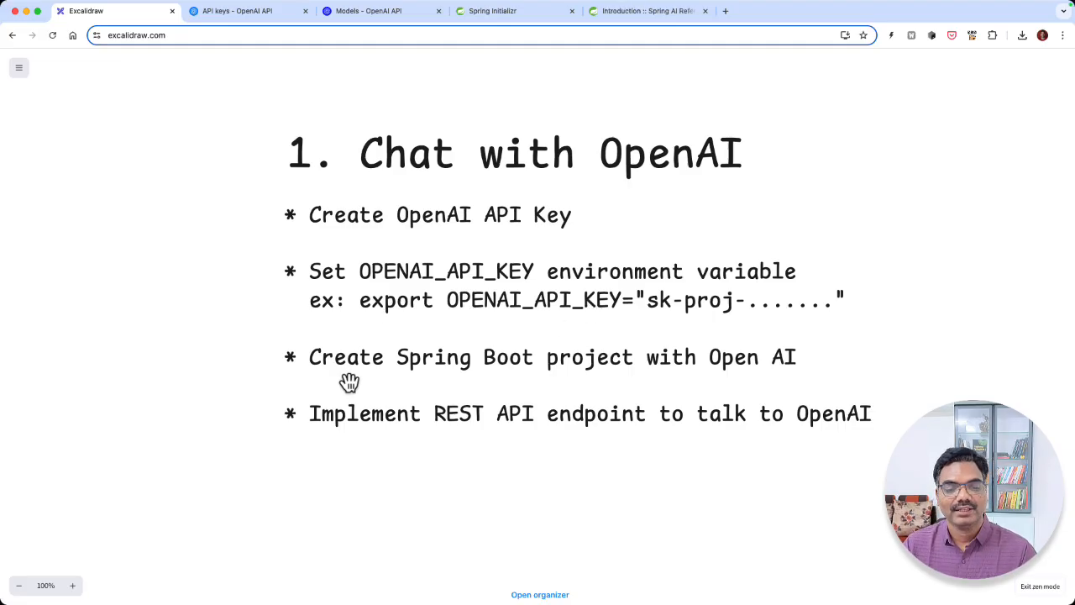
{"action": "mouse_move", "coordinate": [695, 336]}
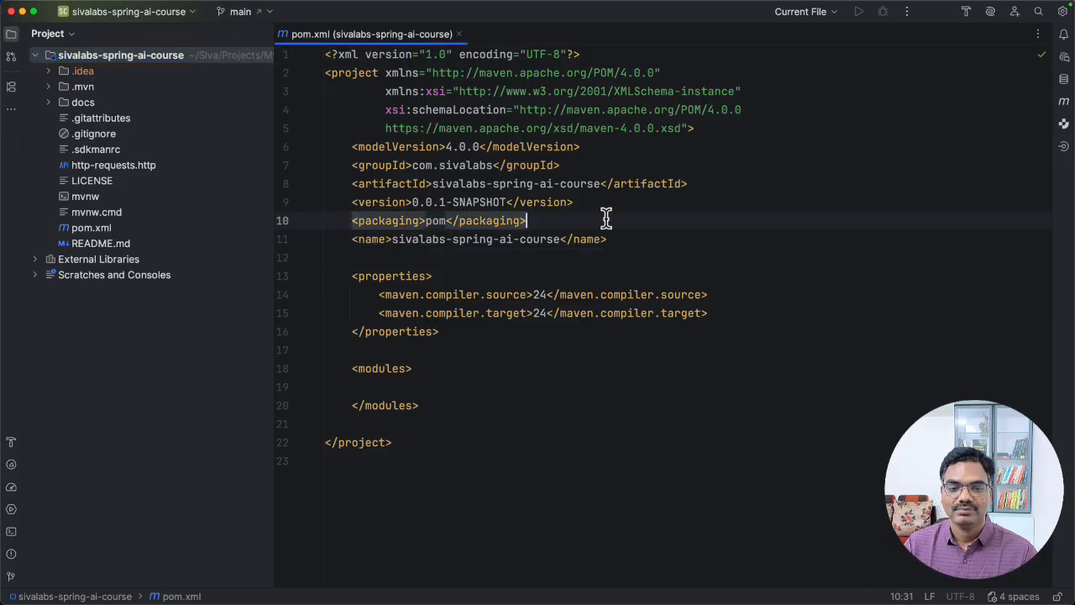
{"action": "mouse_move", "coordinate": [437, 221]}
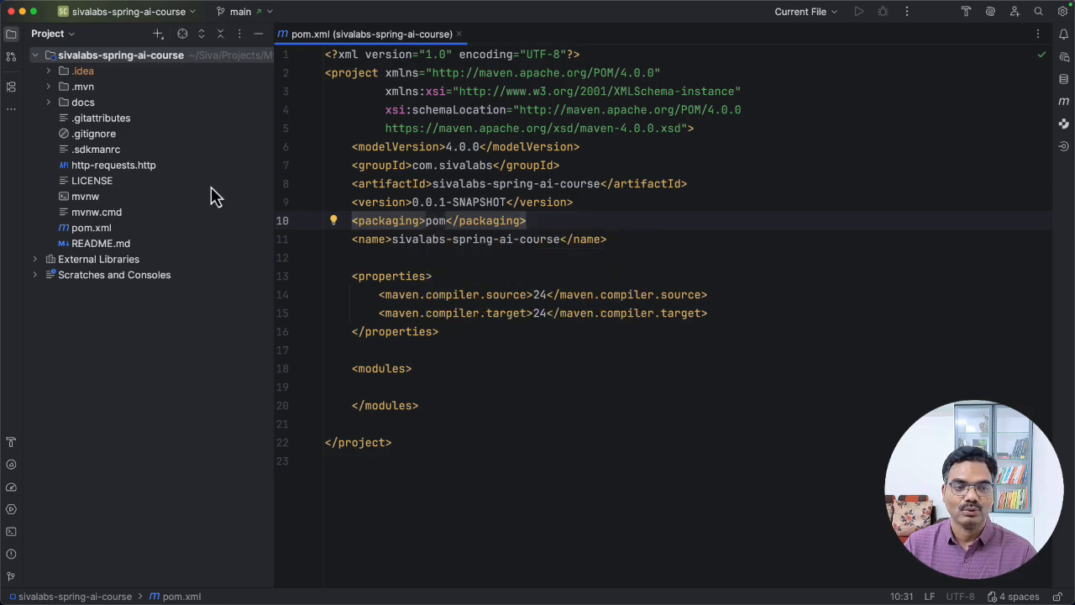
Step: Place the caret inside the empty <modules> block of the parent pom.xml
{"action": "left_click", "coordinate": [383, 387]}
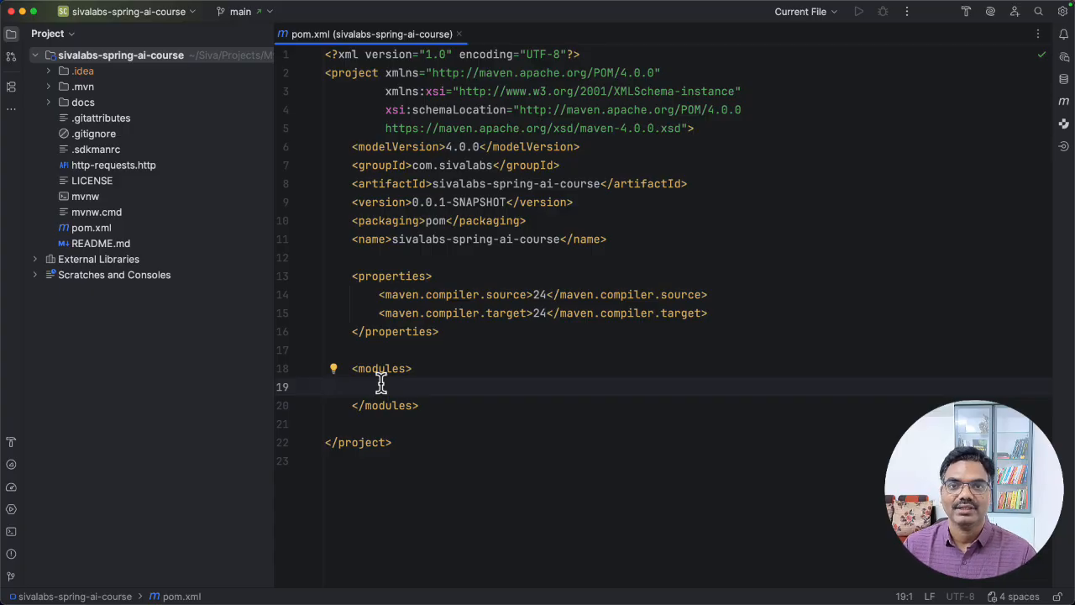
{"action": "mouse_move", "coordinate": [410, 327]}
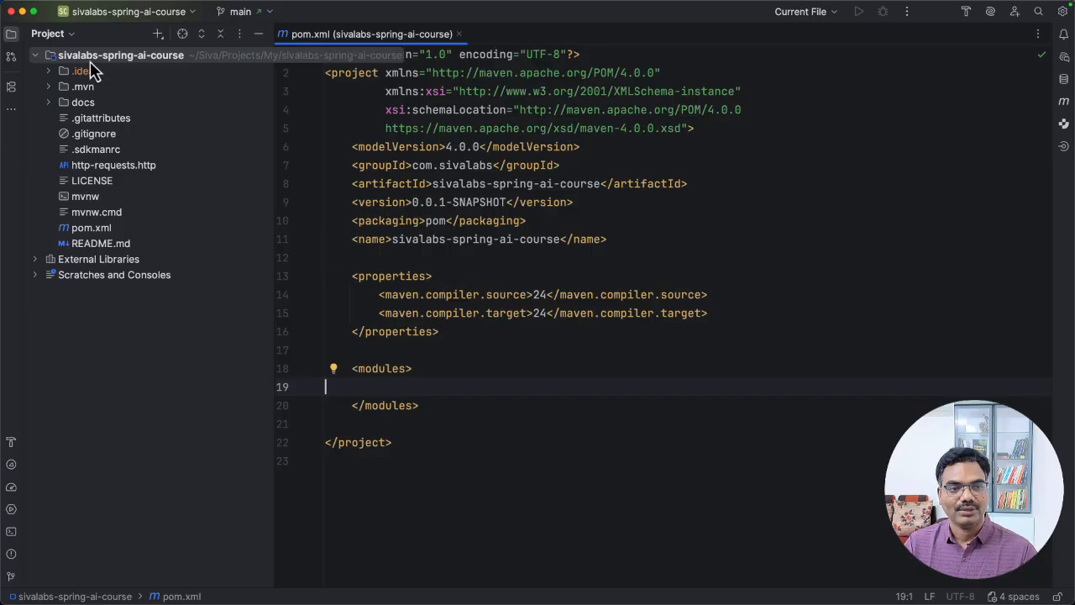
{"action": "right_click", "coordinate": [121, 54]}
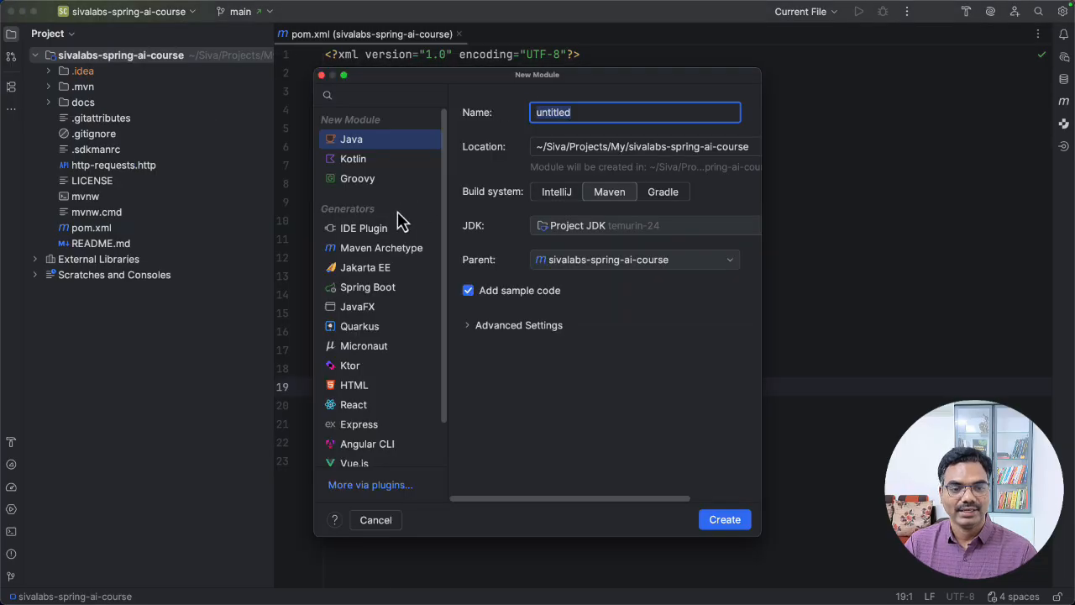
{"action": "mouse_move", "coordinate": [356, 294]}
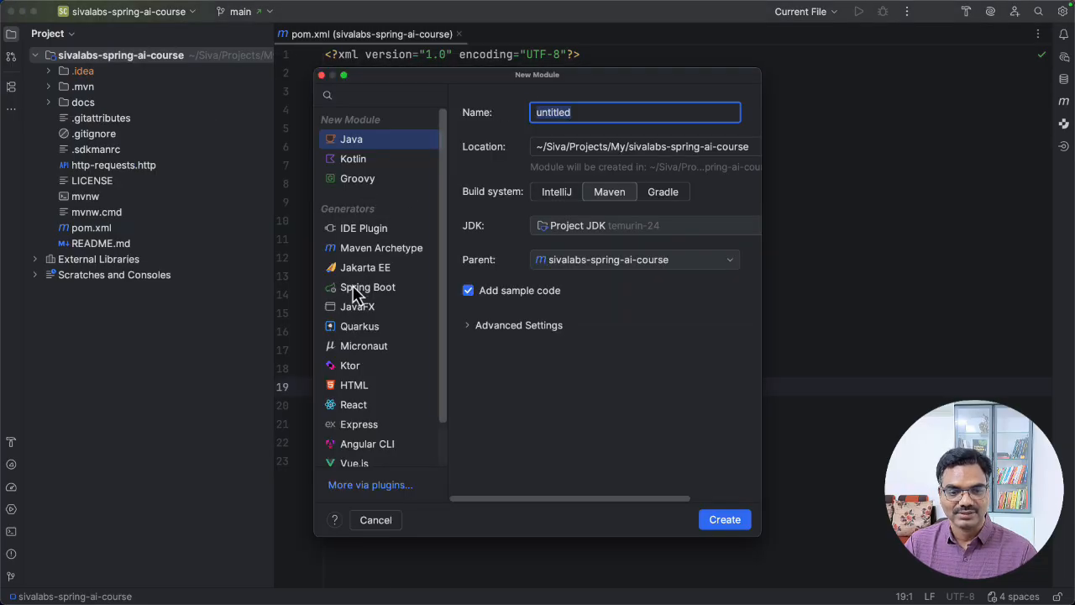
{"action": "left_click", "coordinate": [366, 286]}
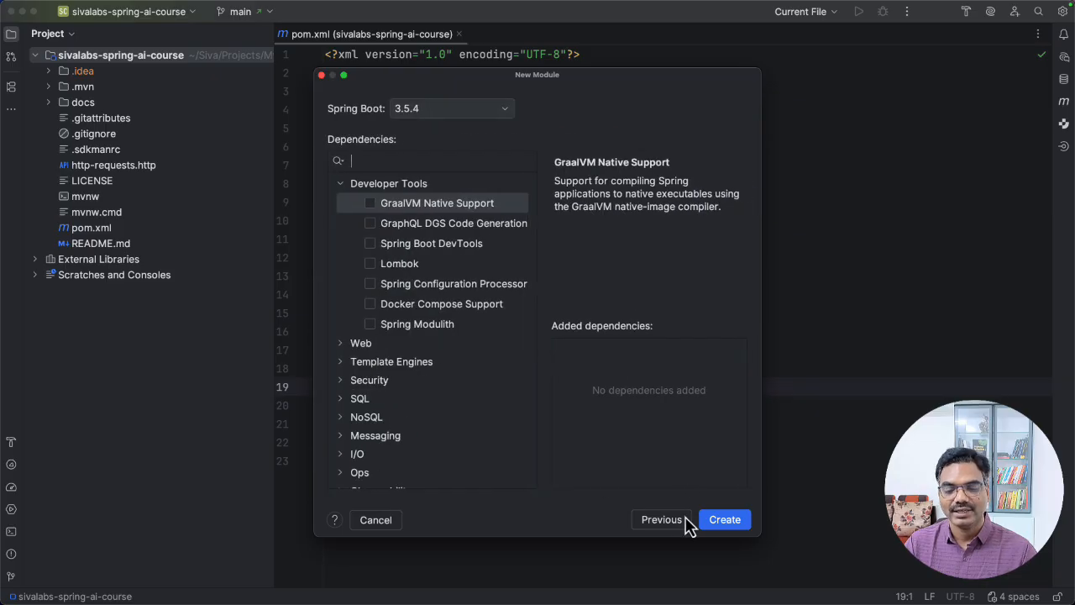
{"action": "left_click", "coordinate": [377, 519]}
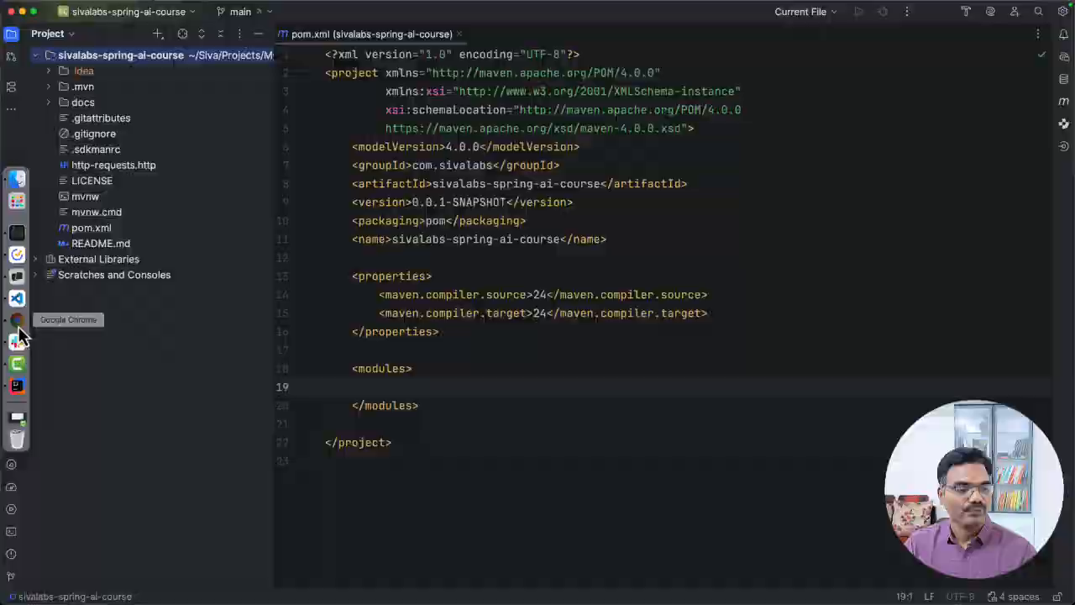
{"action": "left_click", "coordinate": [17, 320]}
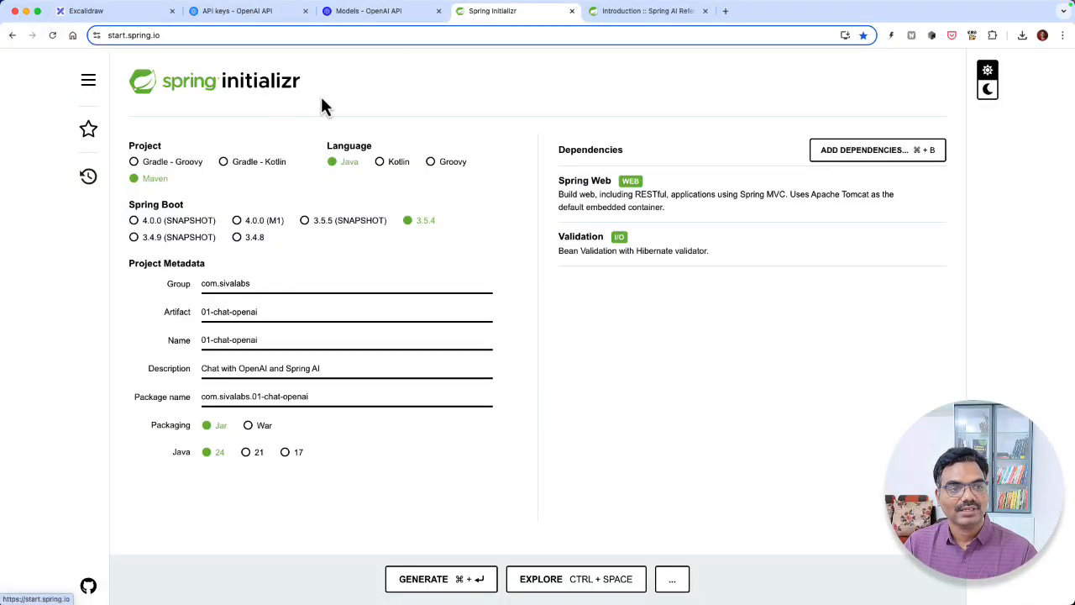
{"action": "mouse_move", "coordinate": [331, 173]}
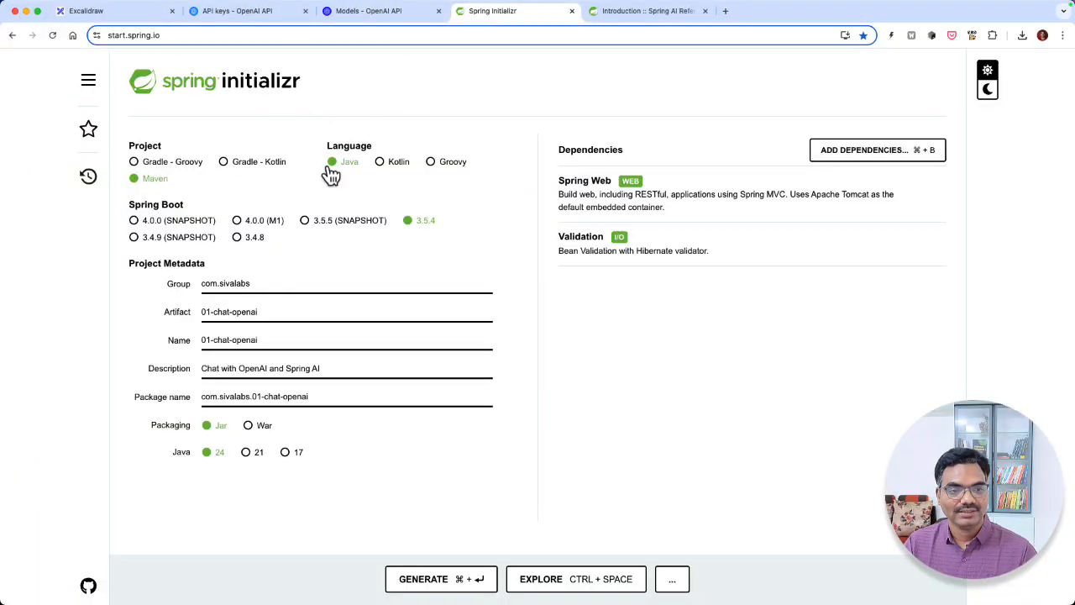
{"action": "mouse_move", "coordinate": [212, 217]}
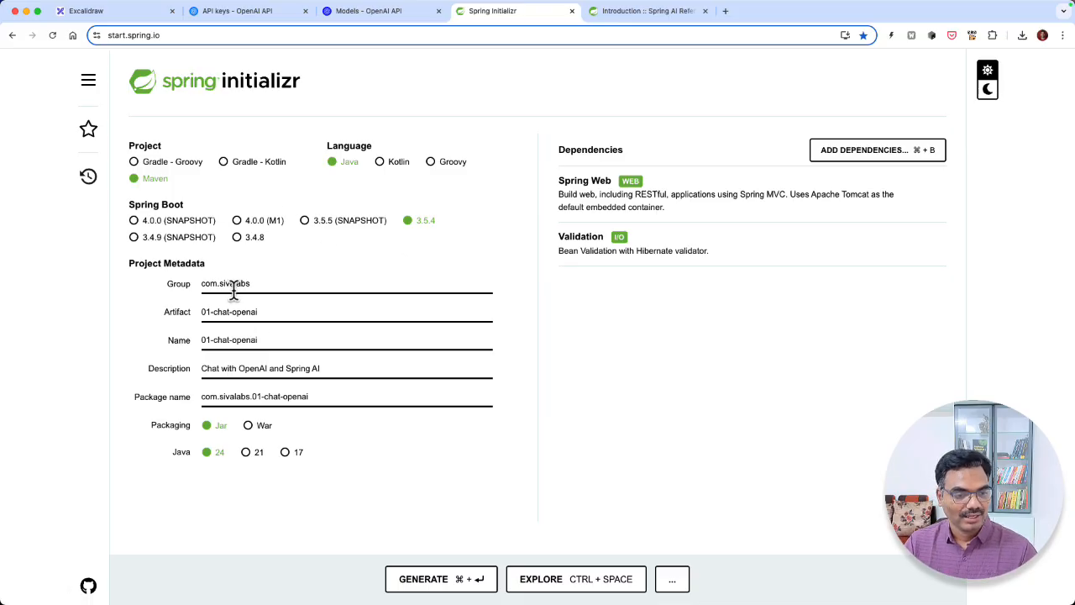
{"action": "mouse_move", "coordinate": [215, 460]}
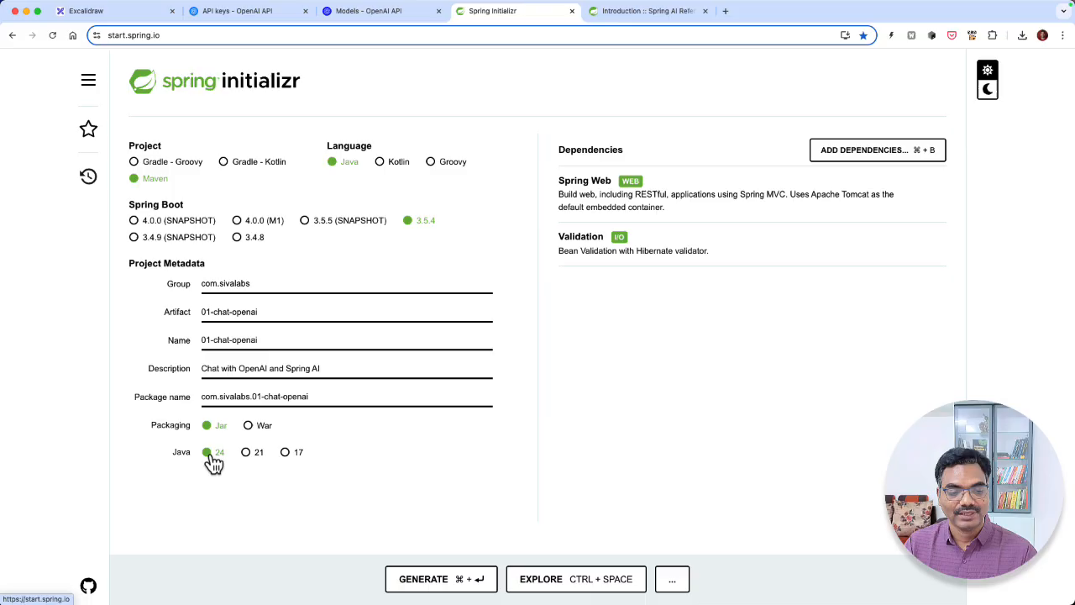
{"action": "mouse_move", "coordinate": [286, 452]}
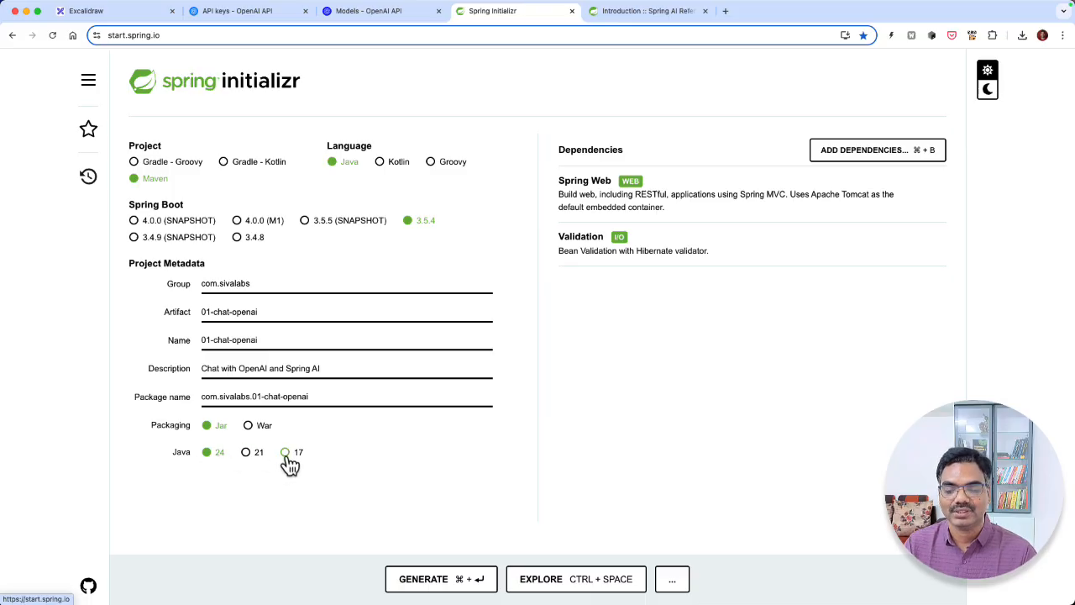
{"action": "mouse_move", "coordinate": [714, 185]}
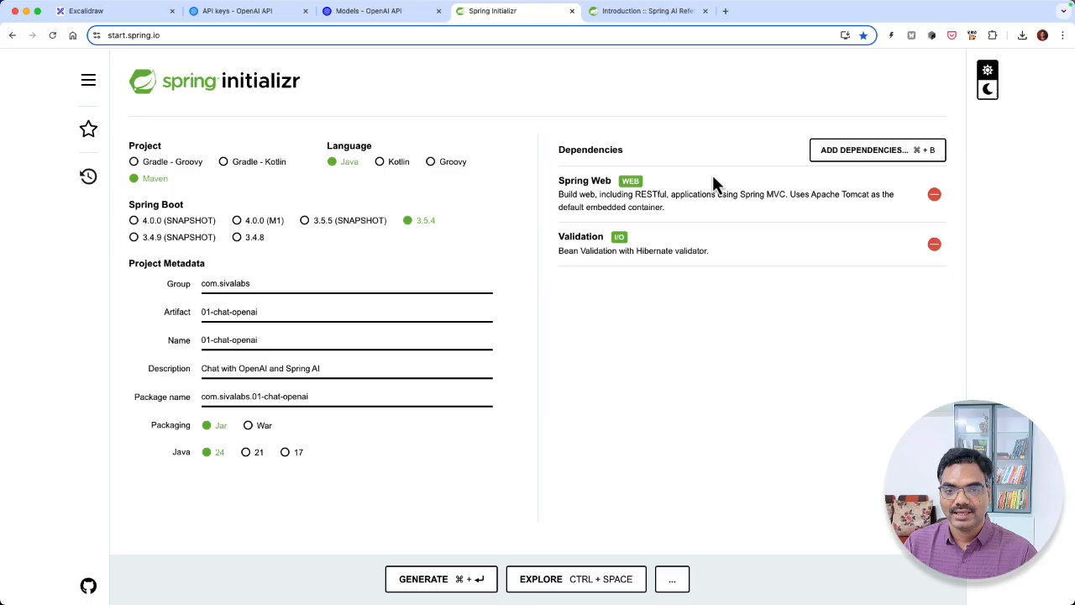
{"action": "mouse_move", "coordinate": [592, 208]}
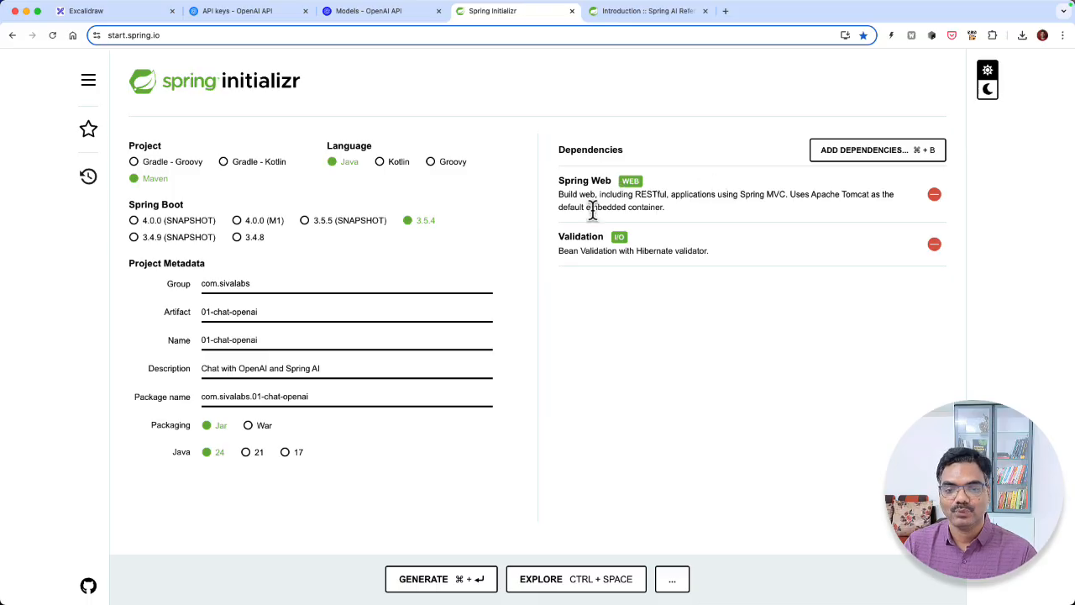
{"action": "mouse_move", "coordinate": [756, 195]}
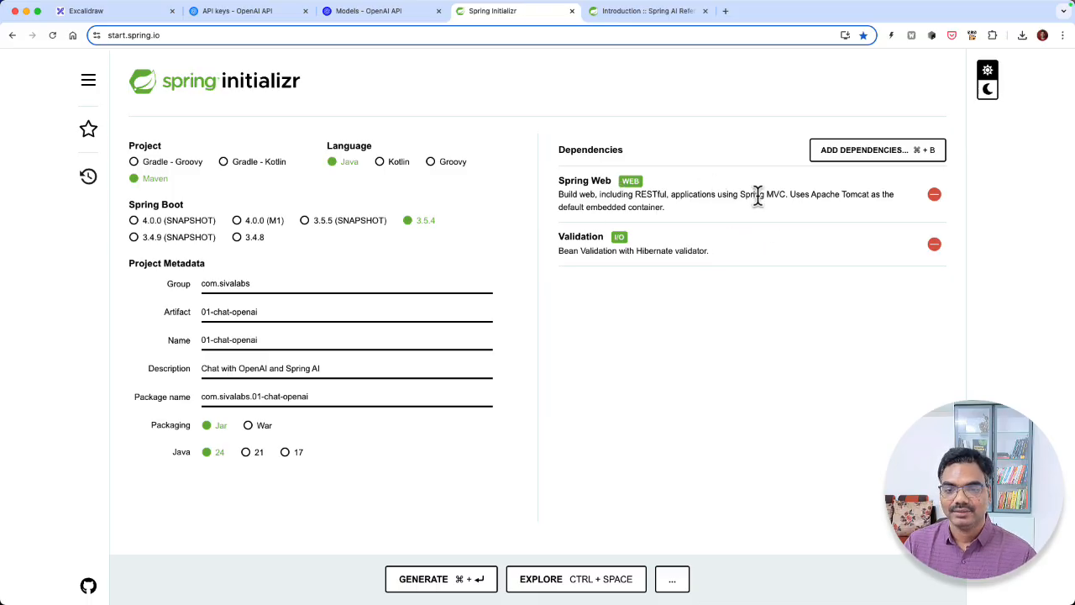
{"action": "mouse_move", "coordinate": [692, 227]}
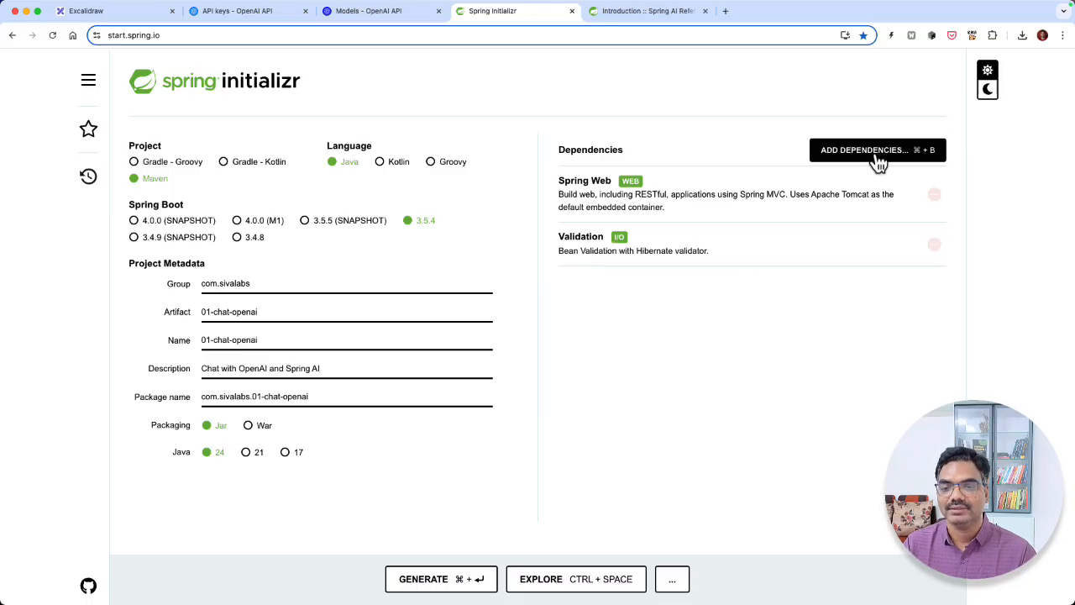
Step: Add the OpenAI dependency in Spring Initializr and generate the 01-chat-openai.zip project
{"action": "left_click", "coordinate": [877, 149]}
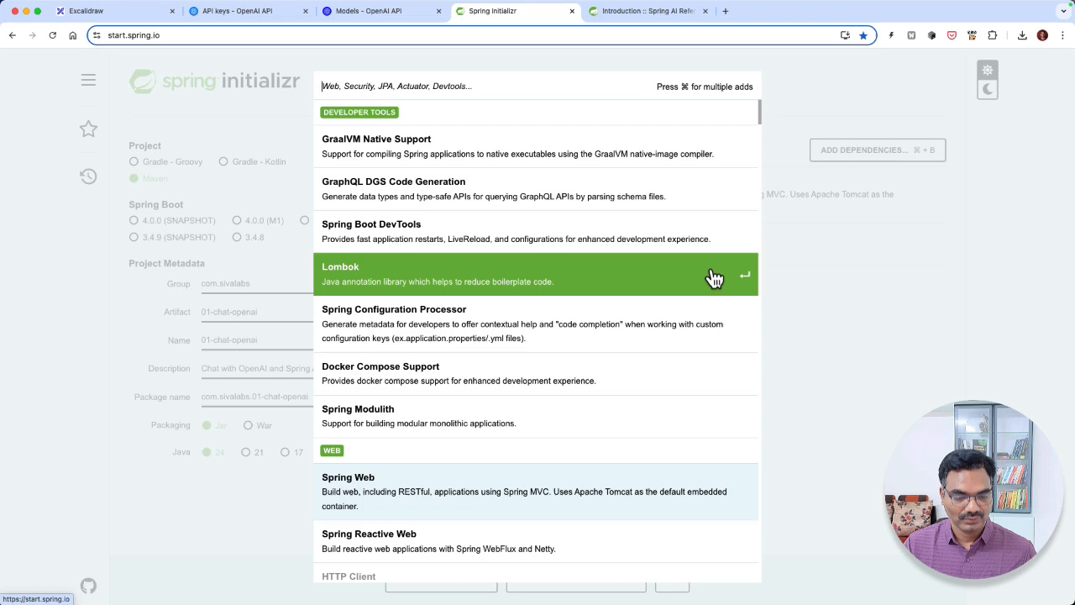
{"action": "type", "text": "openai"}
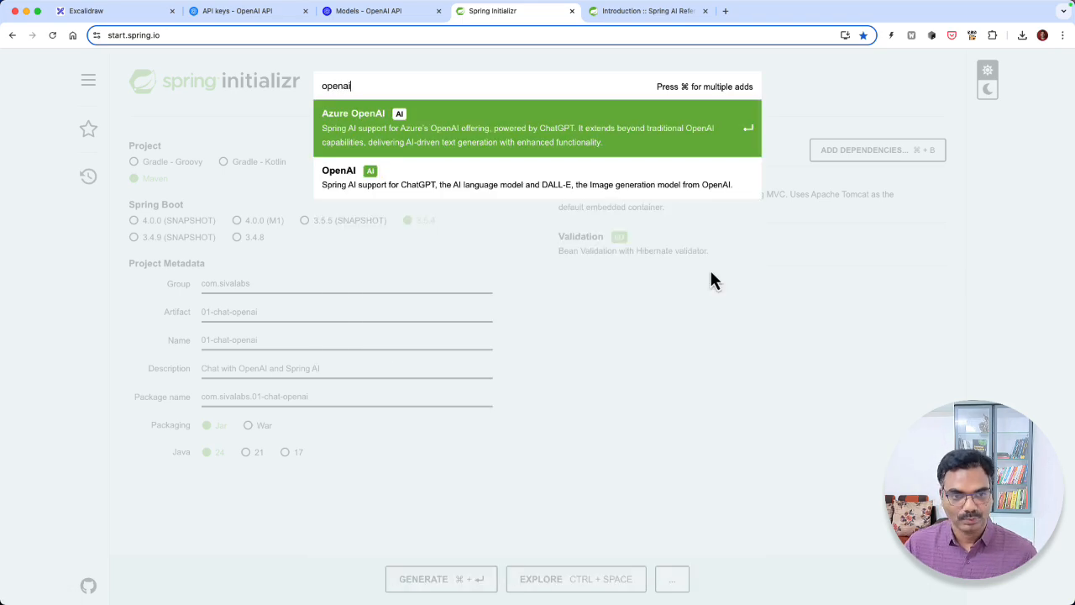
{"action": "mouse_move", "coordinate": [394, 134]}
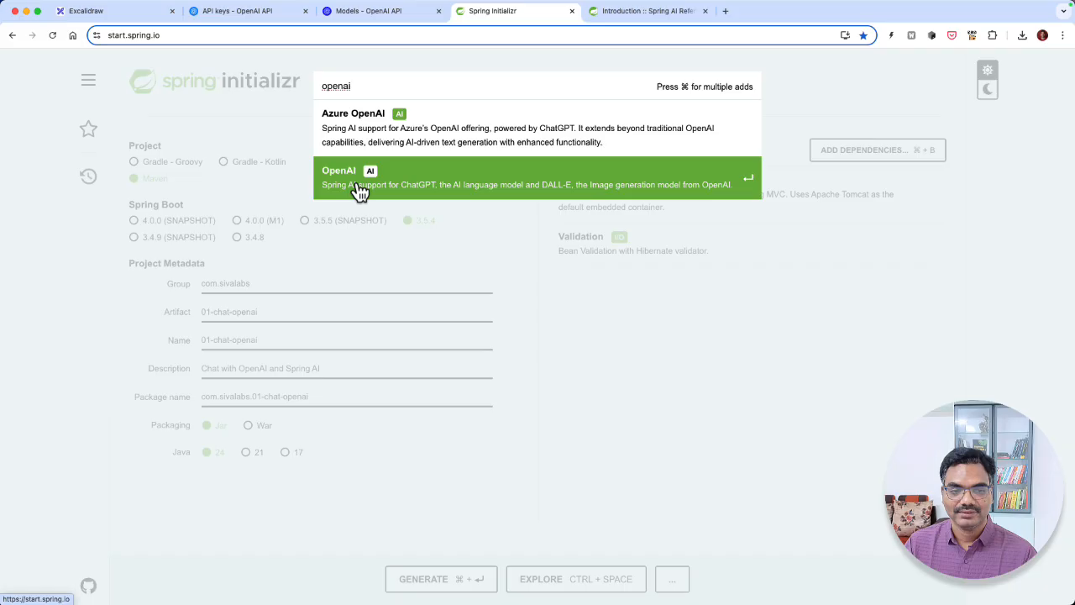
{"action": "left_click", "coordinate": [361, 176]}
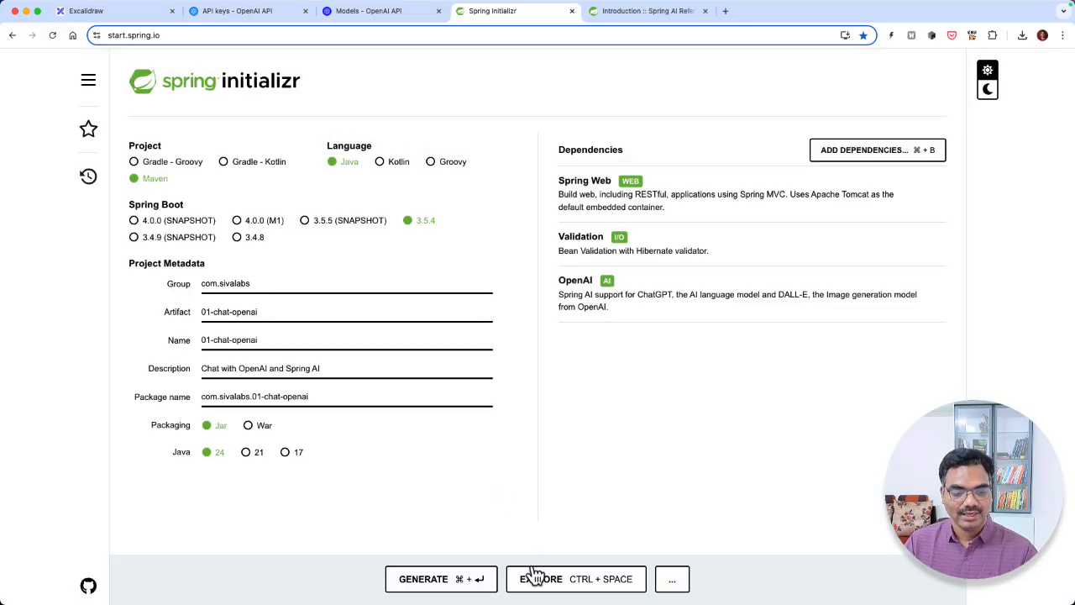
{"action": "left_click", "coordinate": [423, 577]}
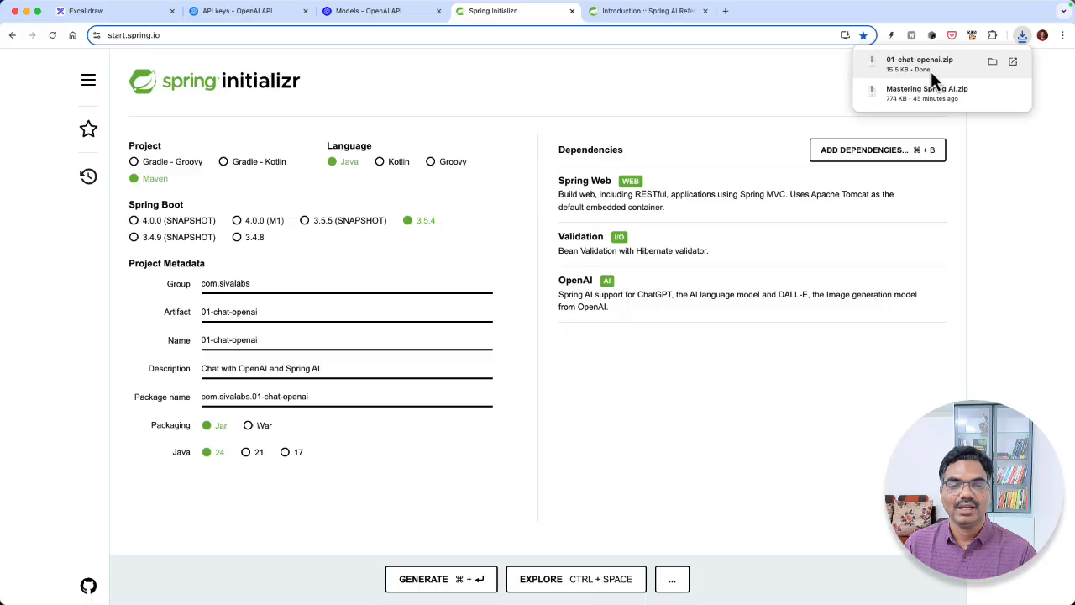
{"action": "mouse_move", "coordinate": [32, 352]}
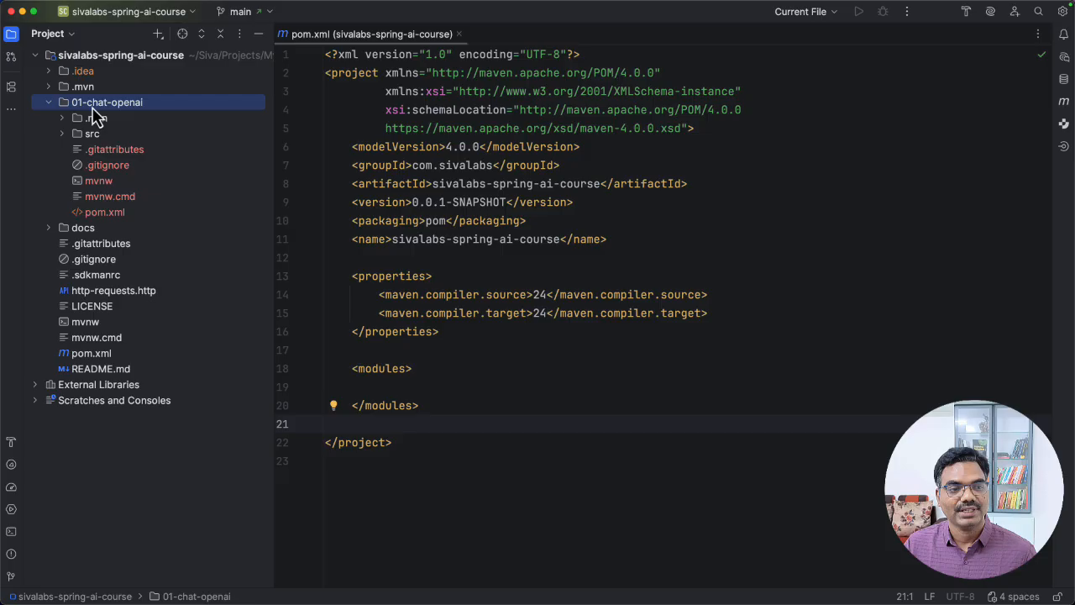
Step: Register <module>01-chat-openai</module> in the root pom.xml's modules section
{"action": "left_click", "coordinate": [121, 54]}
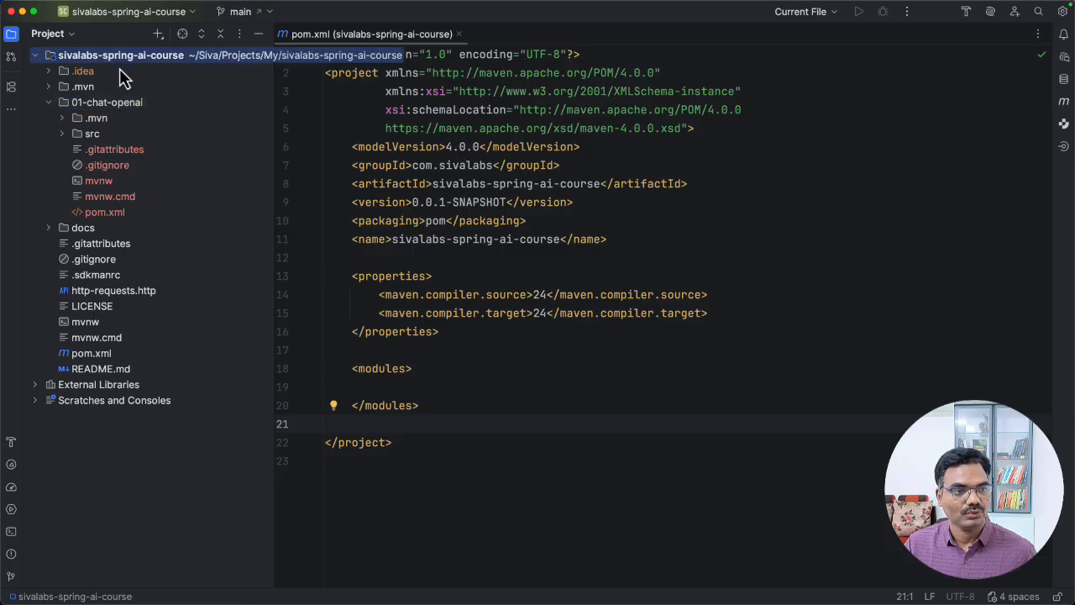
{"action": "mouse_move", "coordinate": [114, 67]}
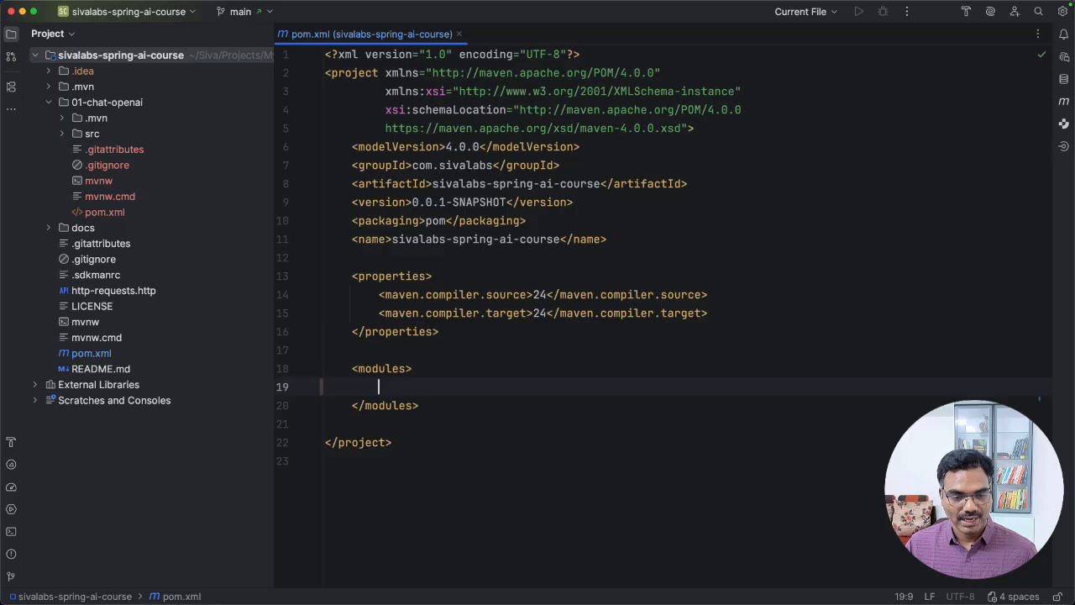
{"action": "type", "text": "<module></module>"}
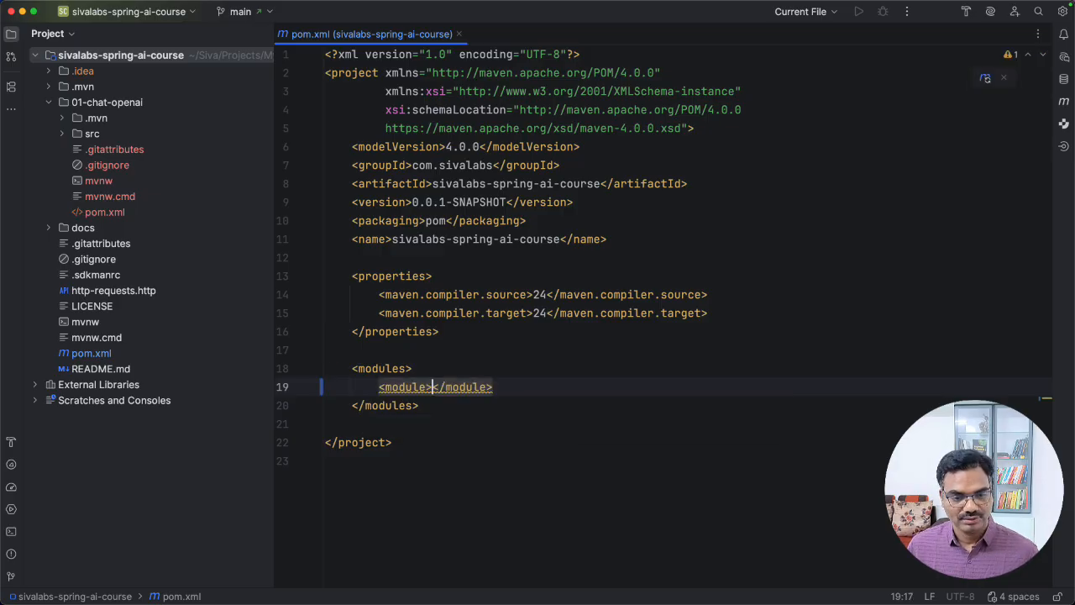
{"action": "type", "text": "01-chat-openai"}
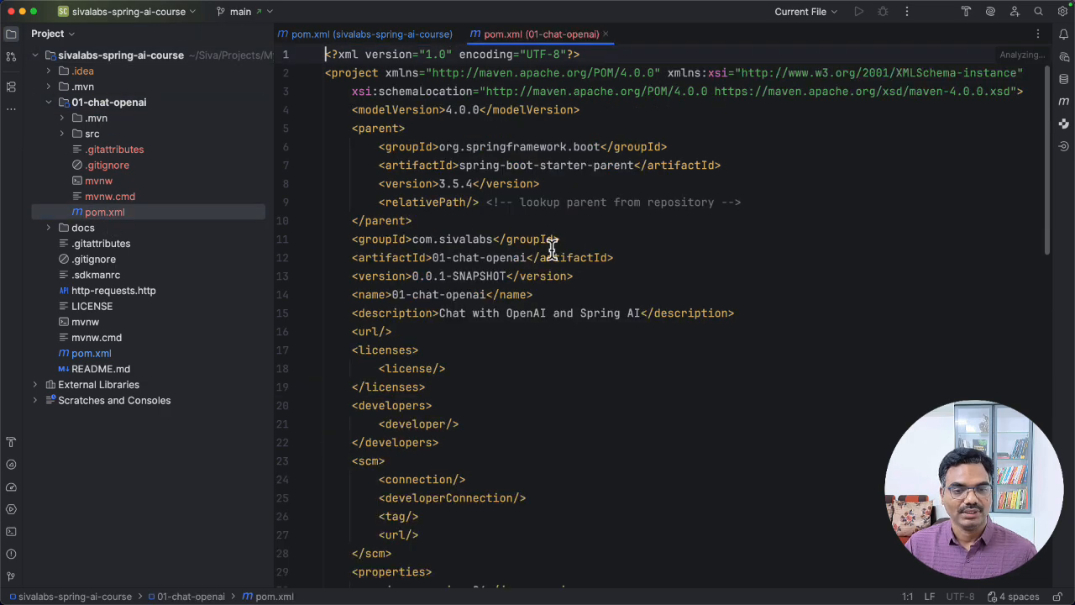
{"action": "scroll", "scroll_direction": "down", "scroll_amount": 3}
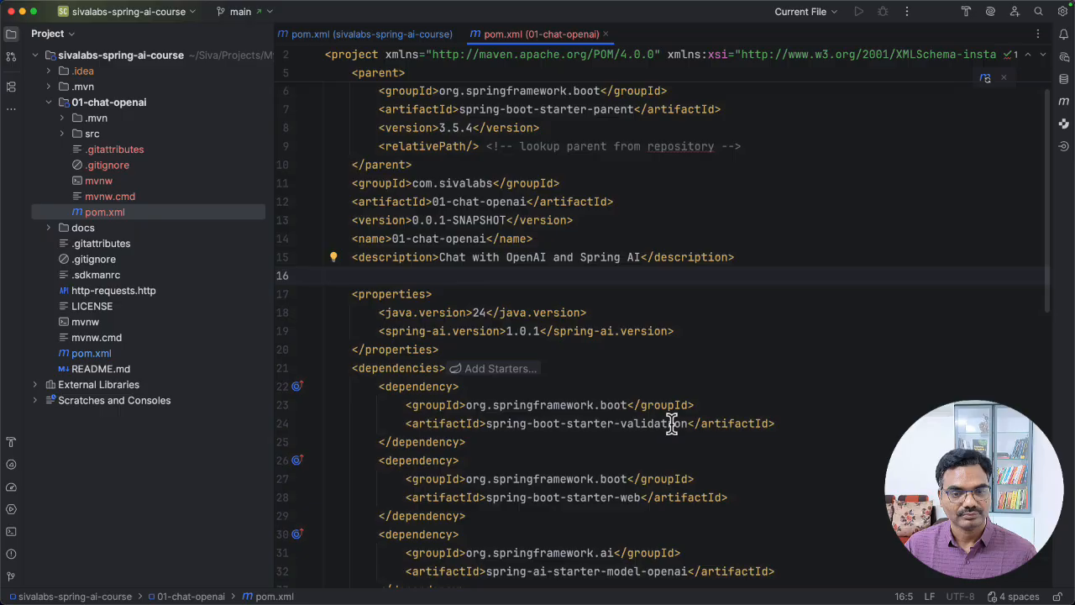
{"action": "scroll", "scroll_direction": "down", "scroll_amount": 3}
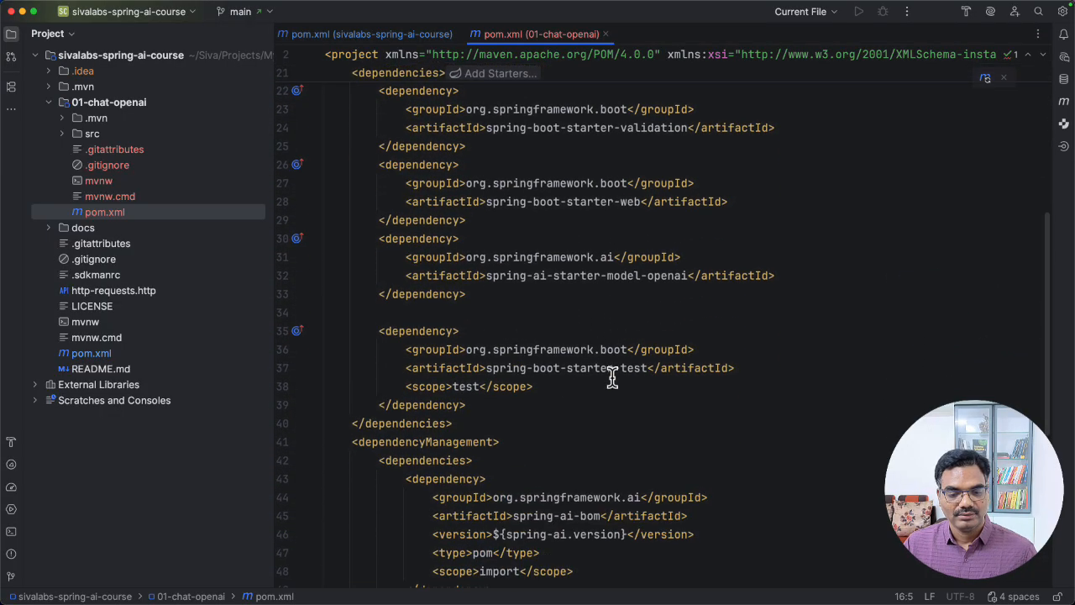
{"action": "mouse_move", "coordinate": [378, 239]}
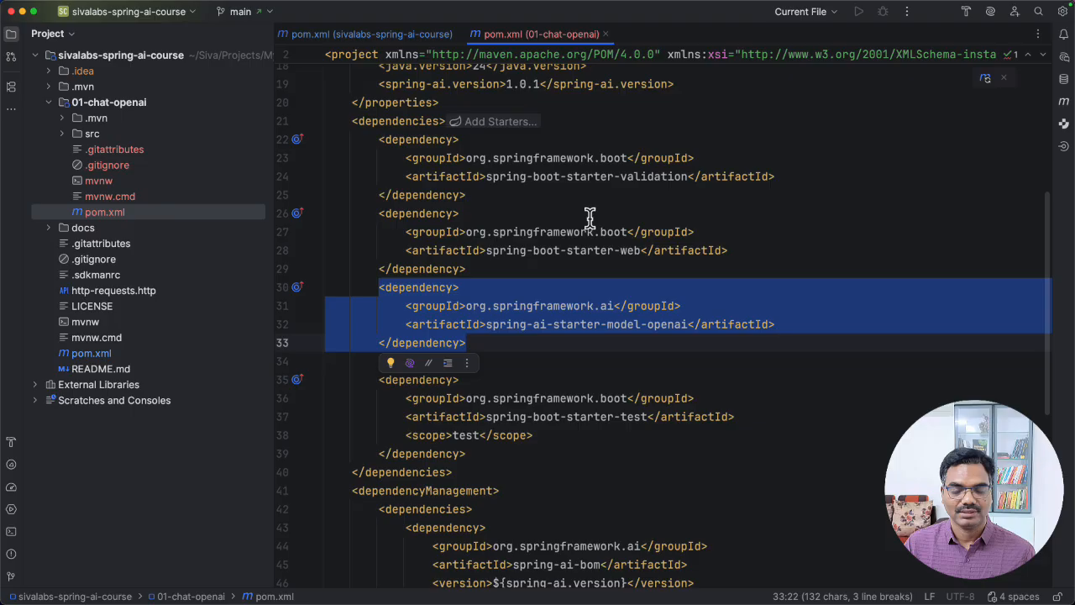
{"action": "scroll", "scroll_direction": "down", "scroll_amount": 3}
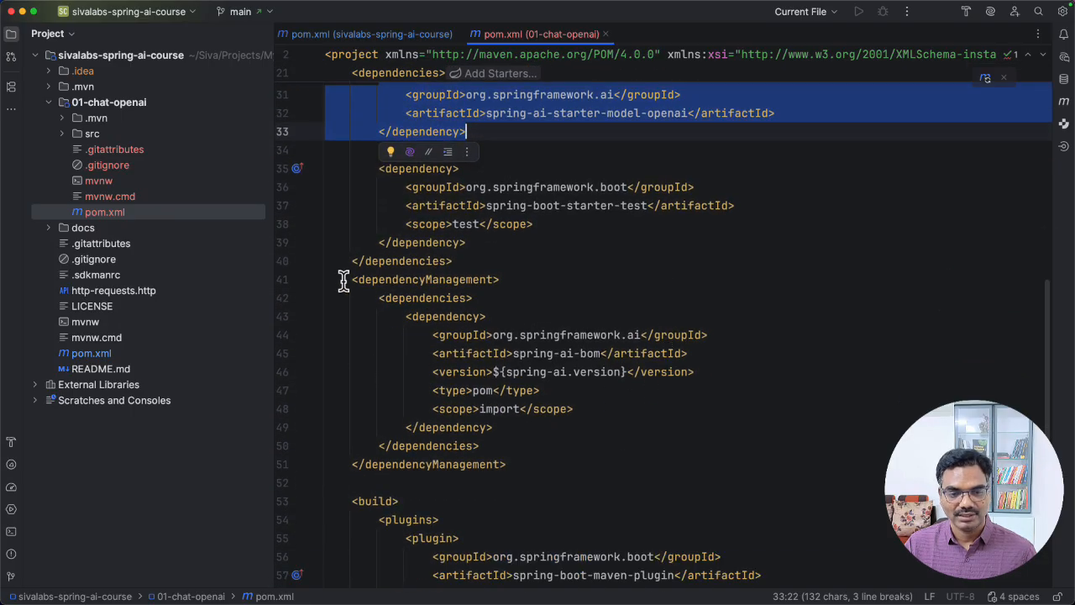
{"action": "mouse_move", "coordinate": [510, 412]}
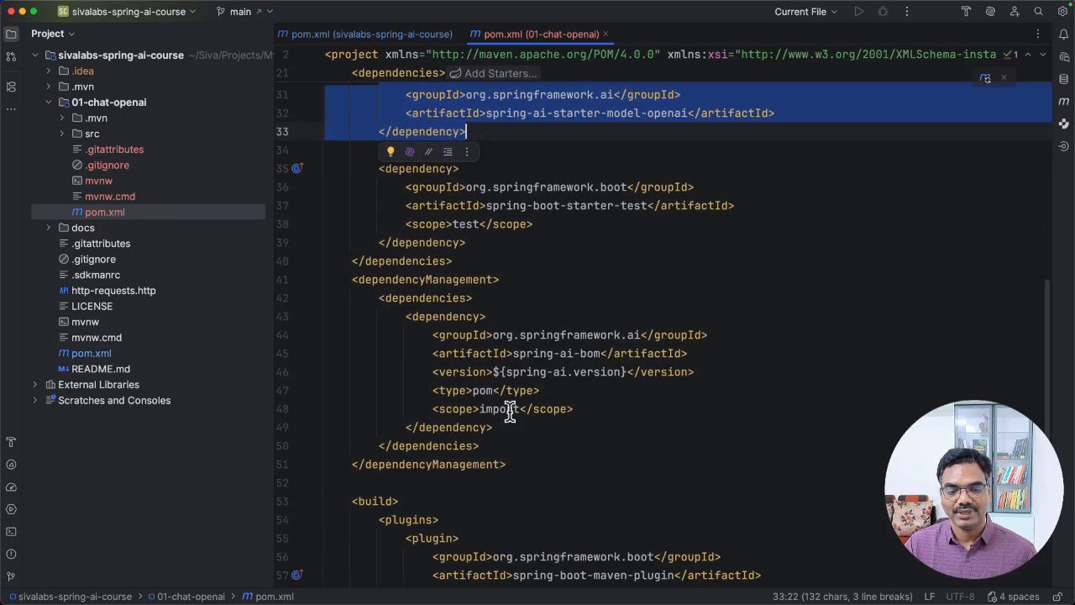
{"action": "scroll", "scroll_direction": "up", "scroll_amount": 3}
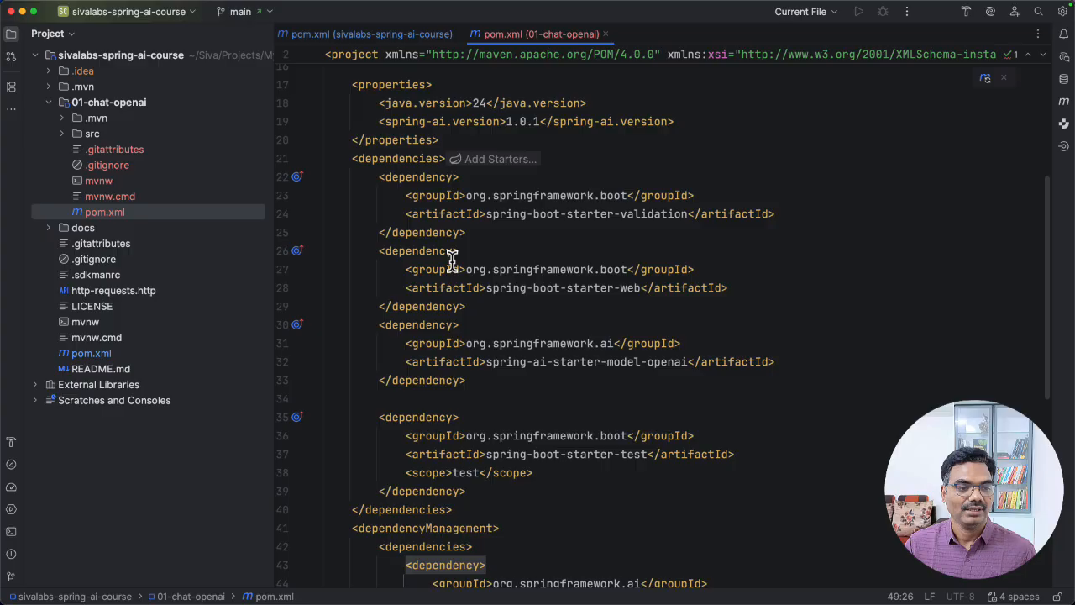
{"action": "left_click", "coordinate": [91, 134]}
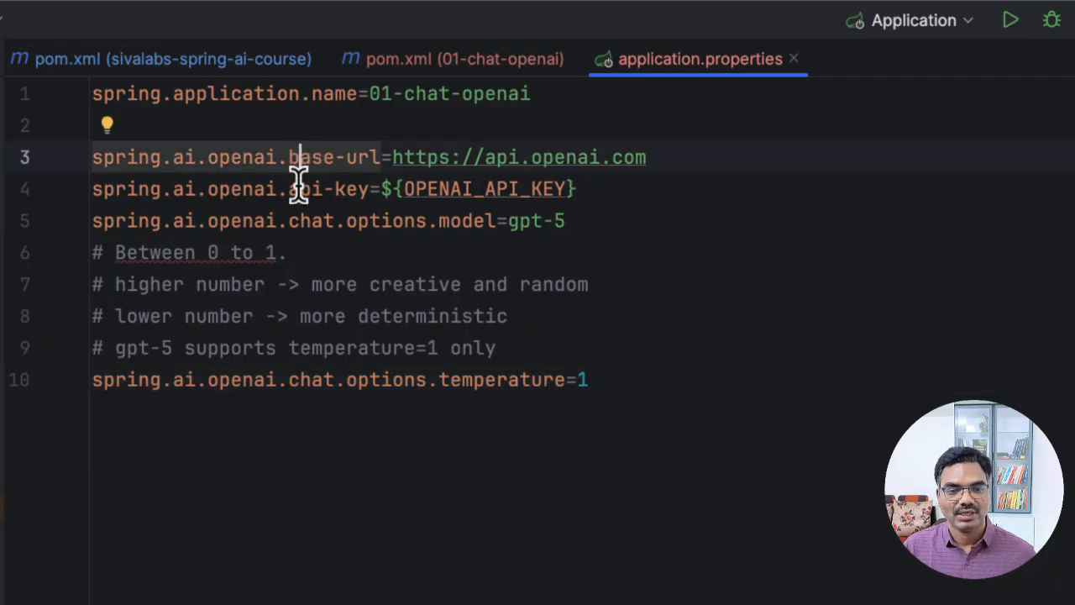
{"action": "mouse_move", "coordinate": [462, 220]}
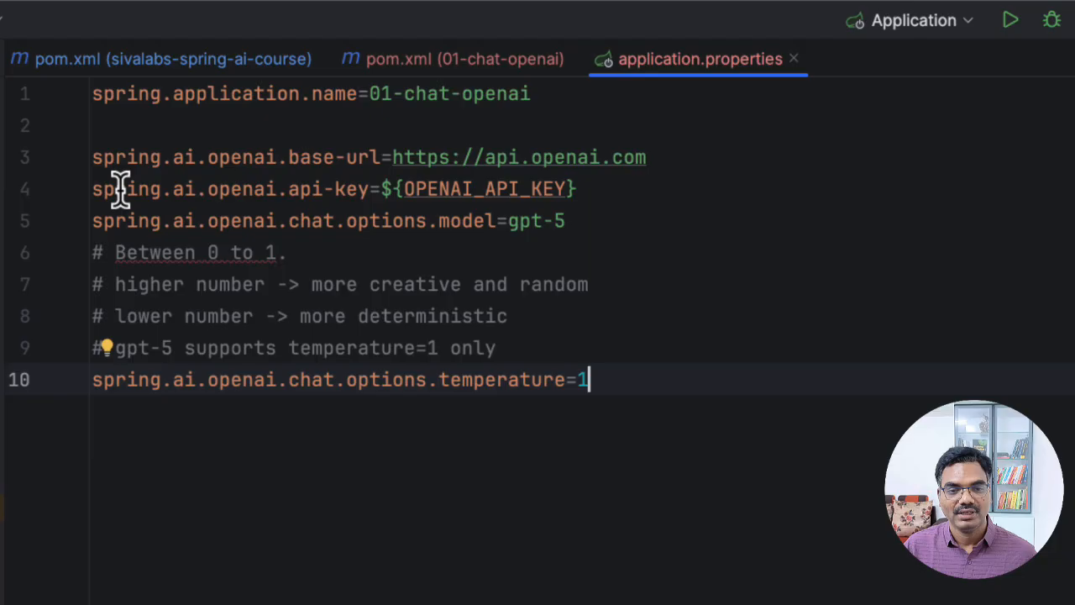
{"action": "mouse_move", "coordinate": [233, 158]}
{"action": "type", "text": "#"}
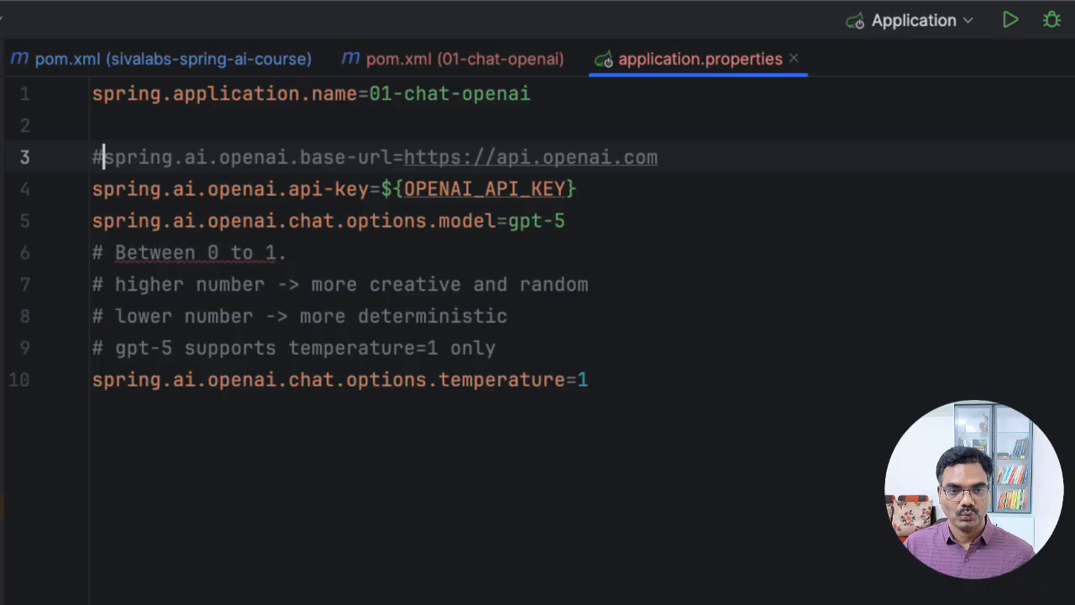
{"action": "mouse_move", "coordinate": [380, 193]}
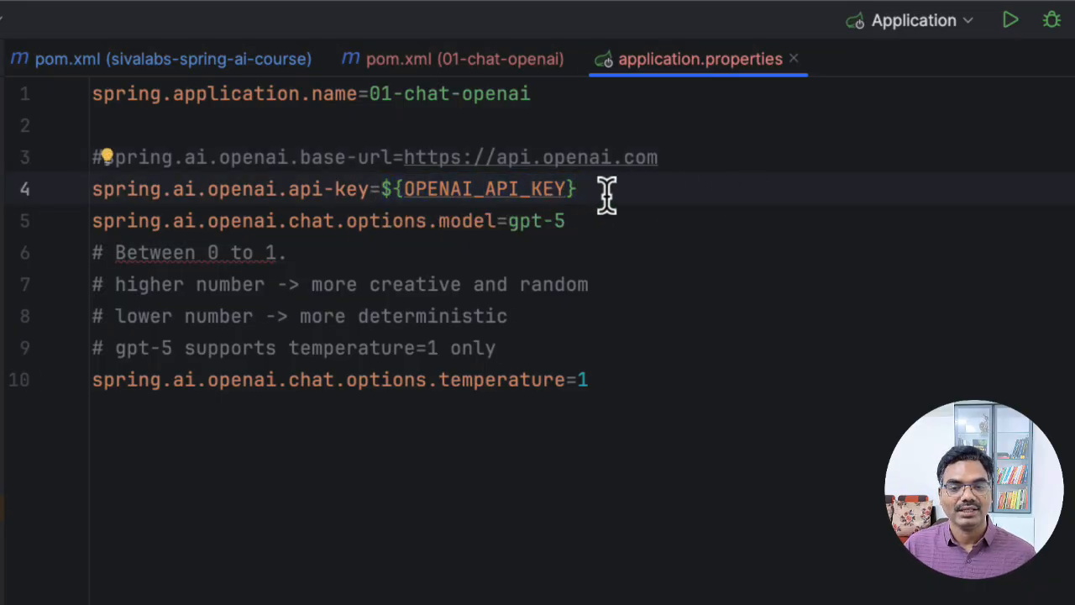
{"action": "mouse_move", "coordinate": [428, 205]}
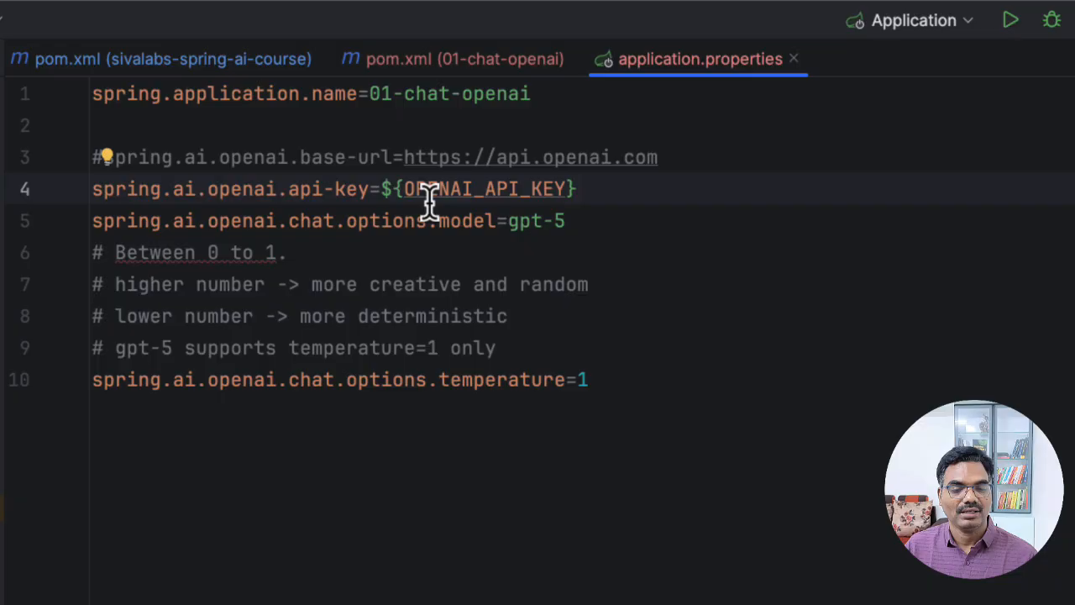
{"action": "double_click", "coordinate": [486, 188]}
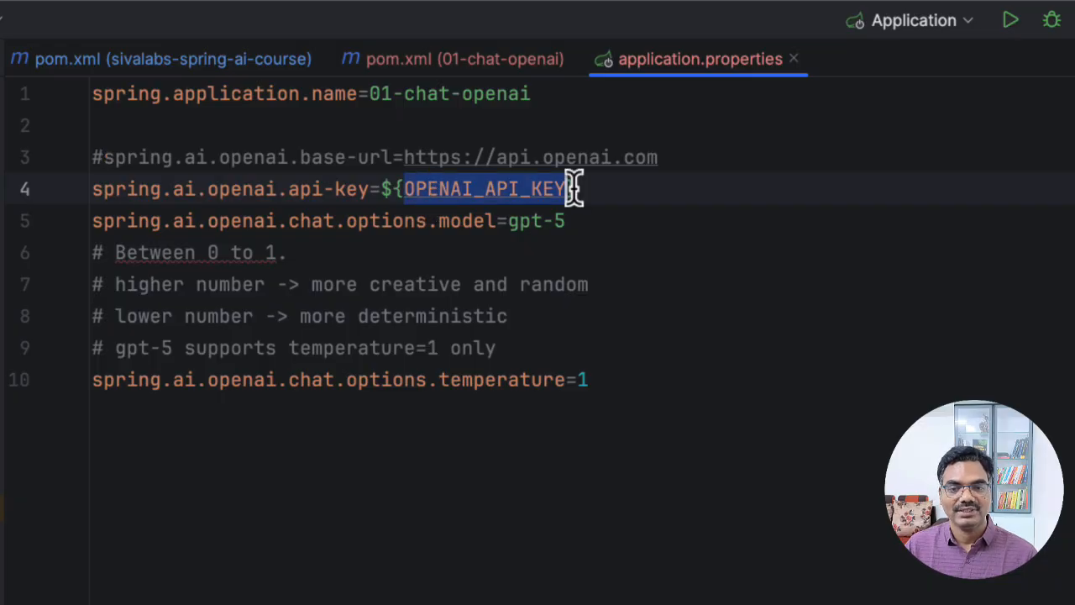
{"action": "mouse_move", "coordinate": [575, 189]}
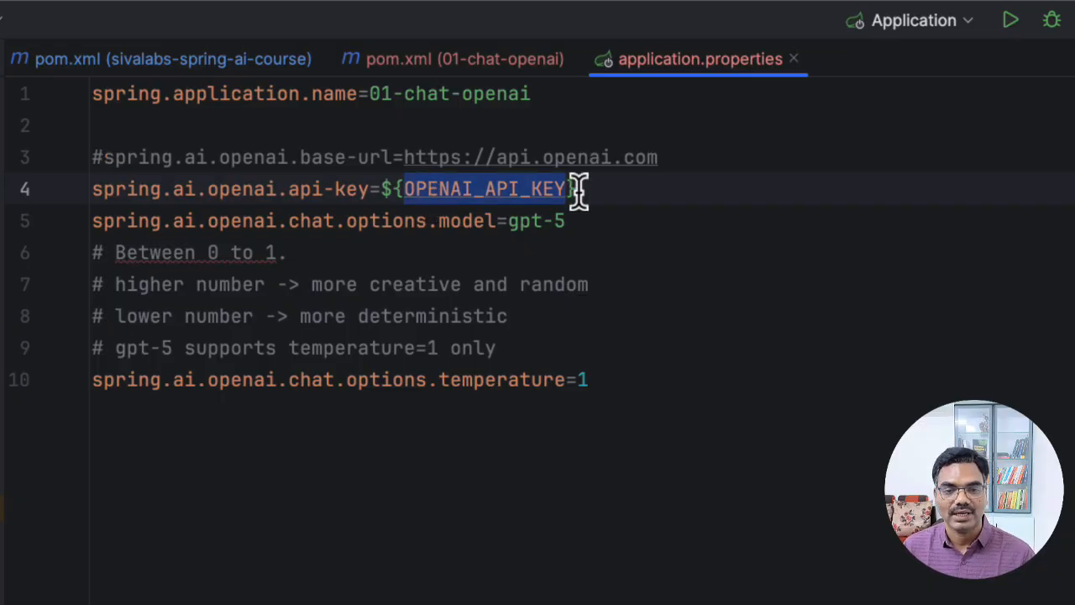
{"action": "mouse_move", "coordinate": [347, 252]}
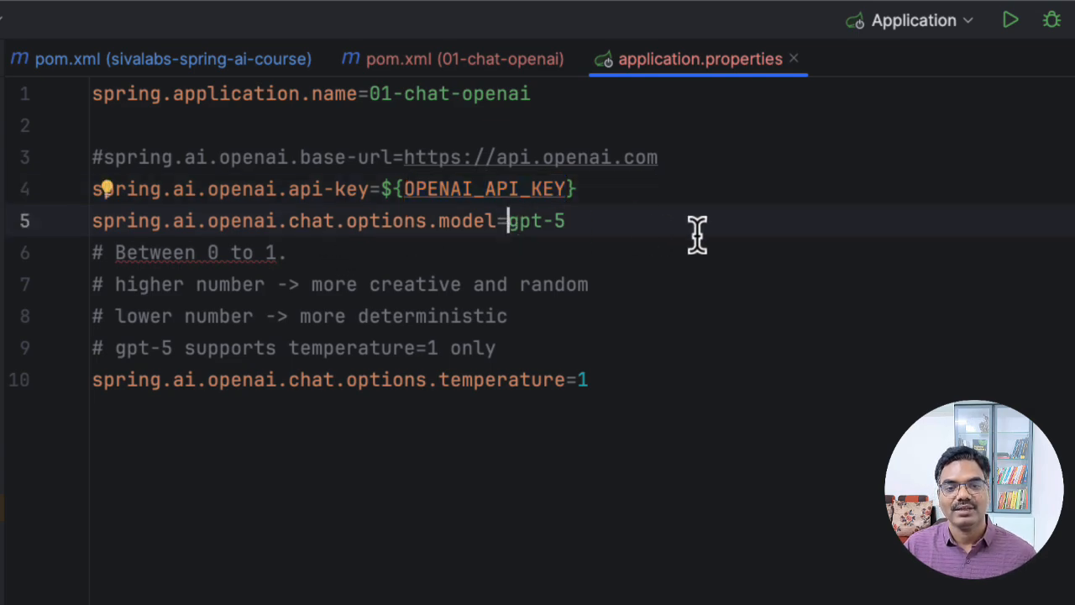
{"action": "mouse_move", "coordinate": [504, 227]}
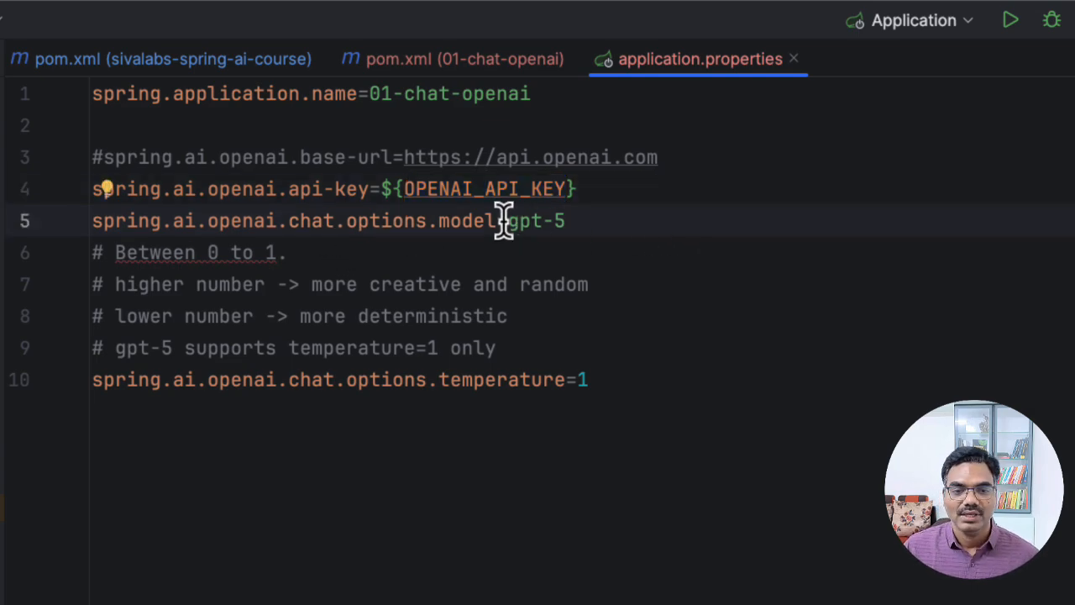
{"action": "mouse_move", "coordinate": [602, 232]}
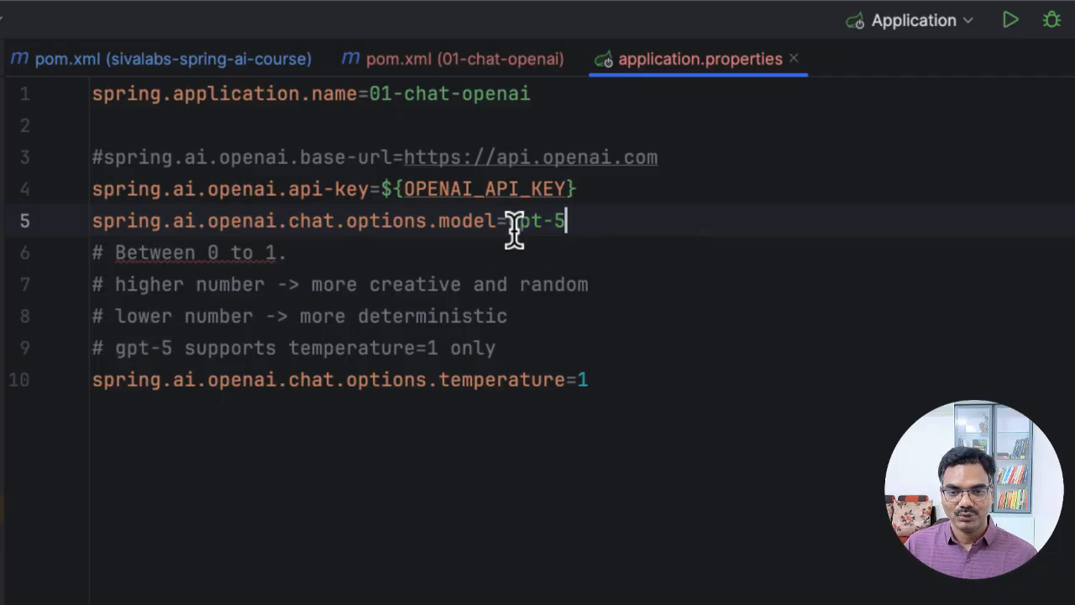
{"action": "mouse_move", "coordinate": [618, 220]}
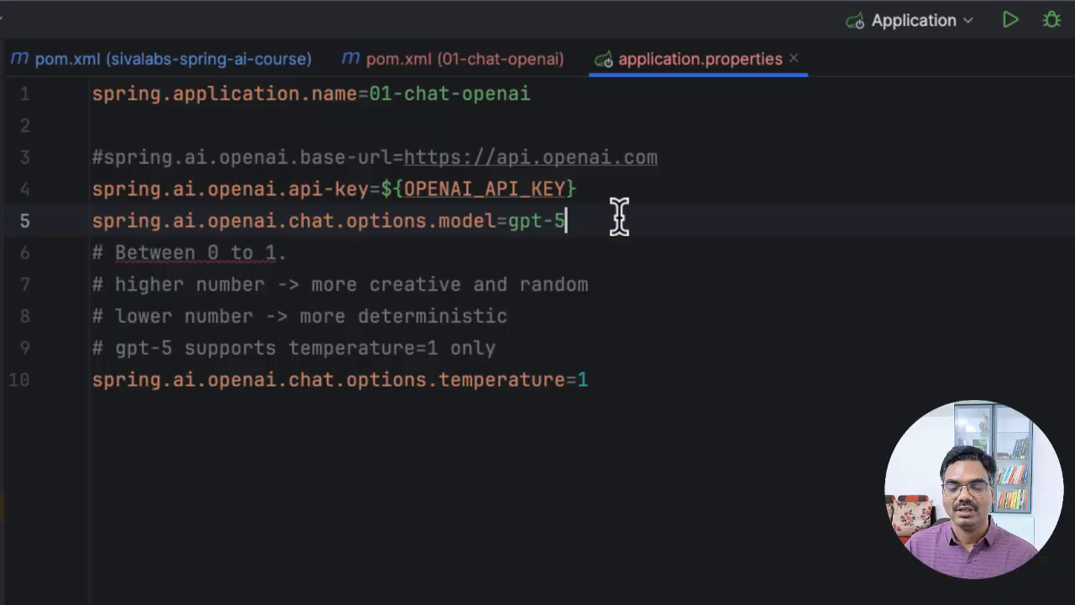
{"action": "double_click", "coordinate": [501, 379]}
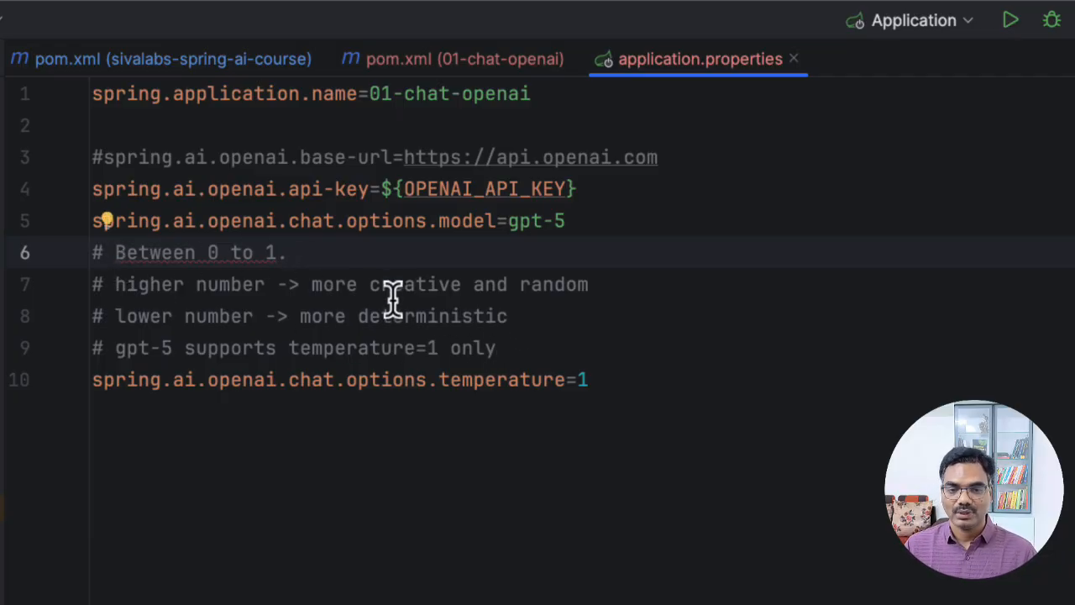
{"action": "mouse_move", "coordinate": [356, 327]}
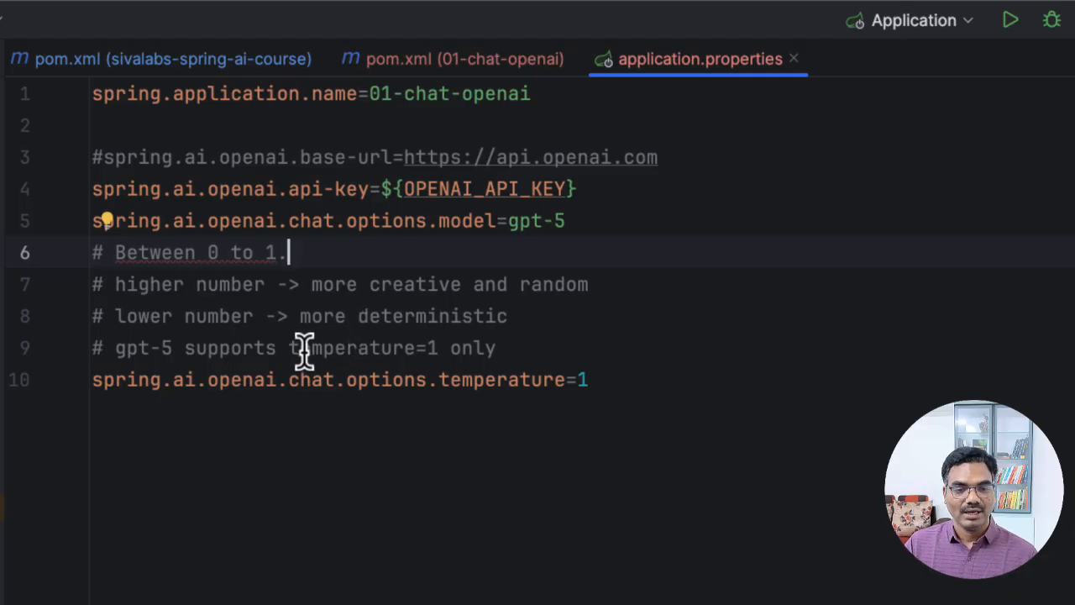
{"action": "mouse_move", "coordinate": [511, 220]}
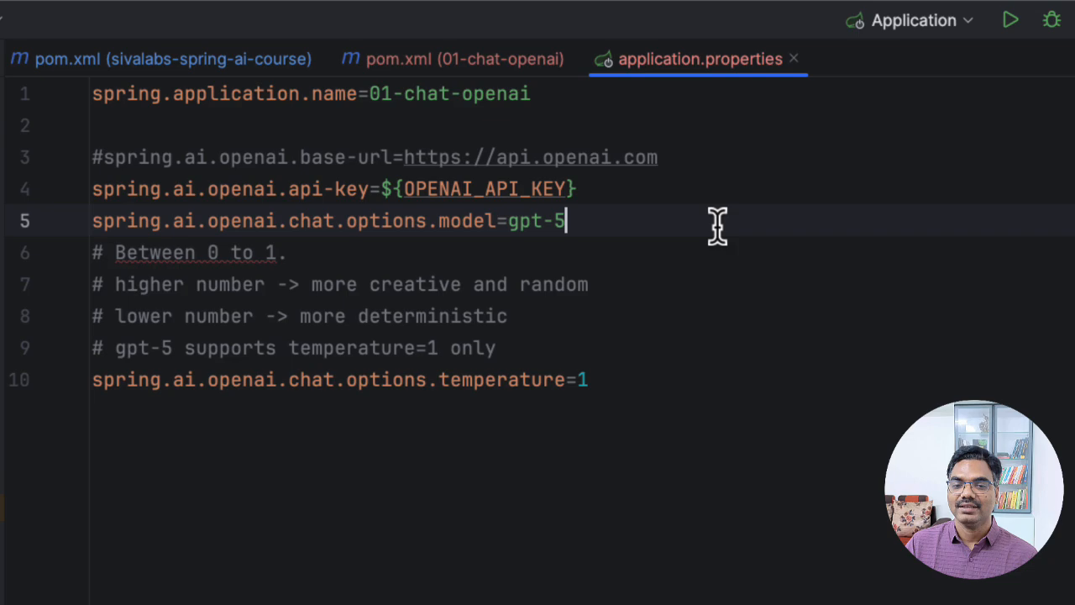
{"action": "left_click", "coordinate": [584, 379]}
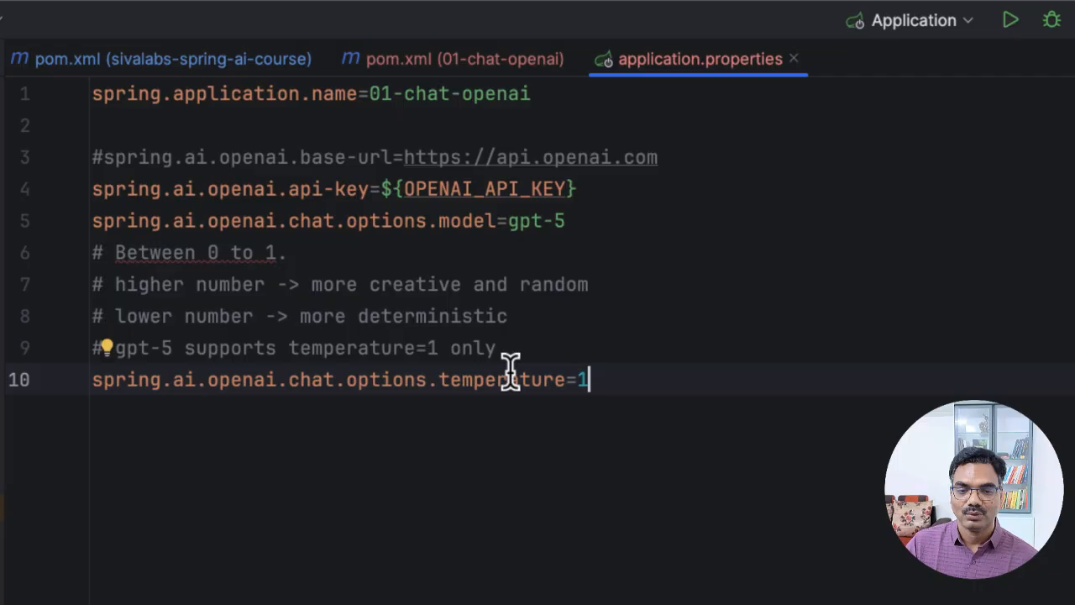
{"action": "mouse_move", "coordinate": [474, 400]}
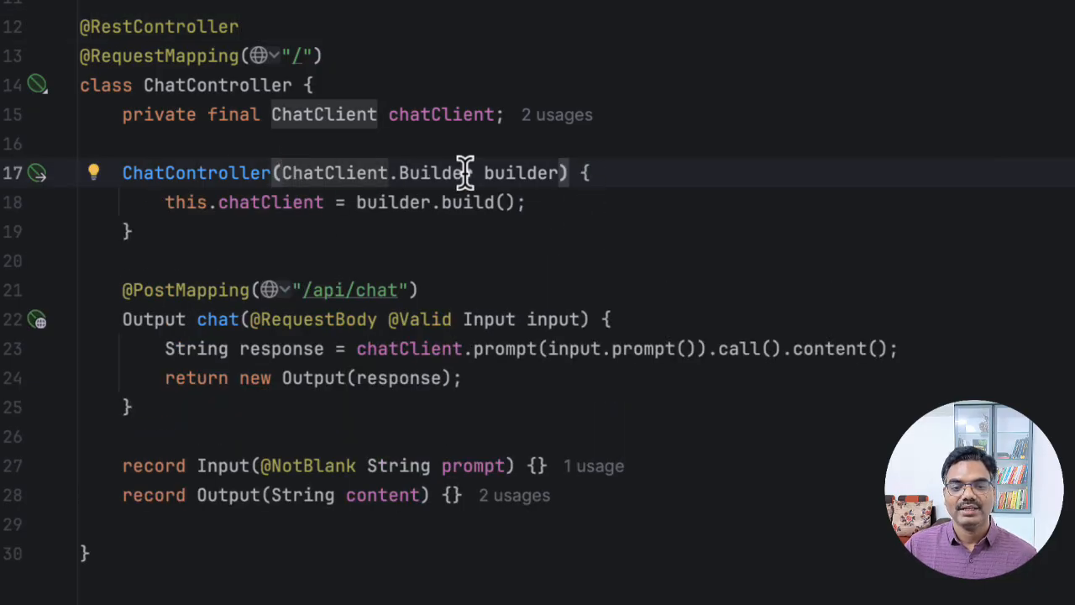
Step: Inspect the injected builder's completions in ChatController, discard the dot, and highlight the chatClient field
{"action": "double_click", "coordinate": [521, 171]}
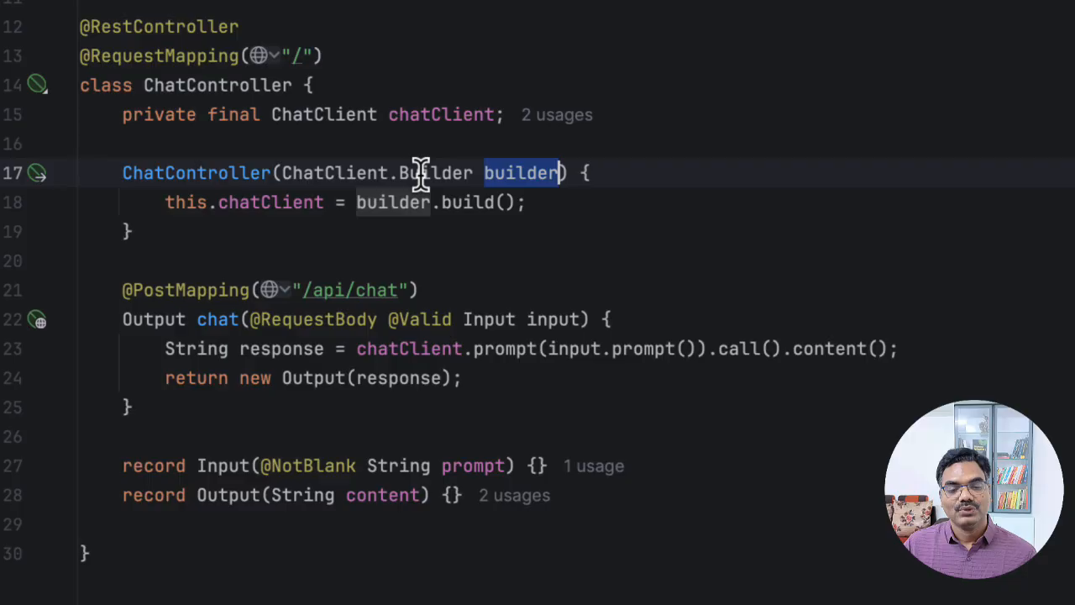
{"action": "mouse_move", "coordinate": [386, 202]}
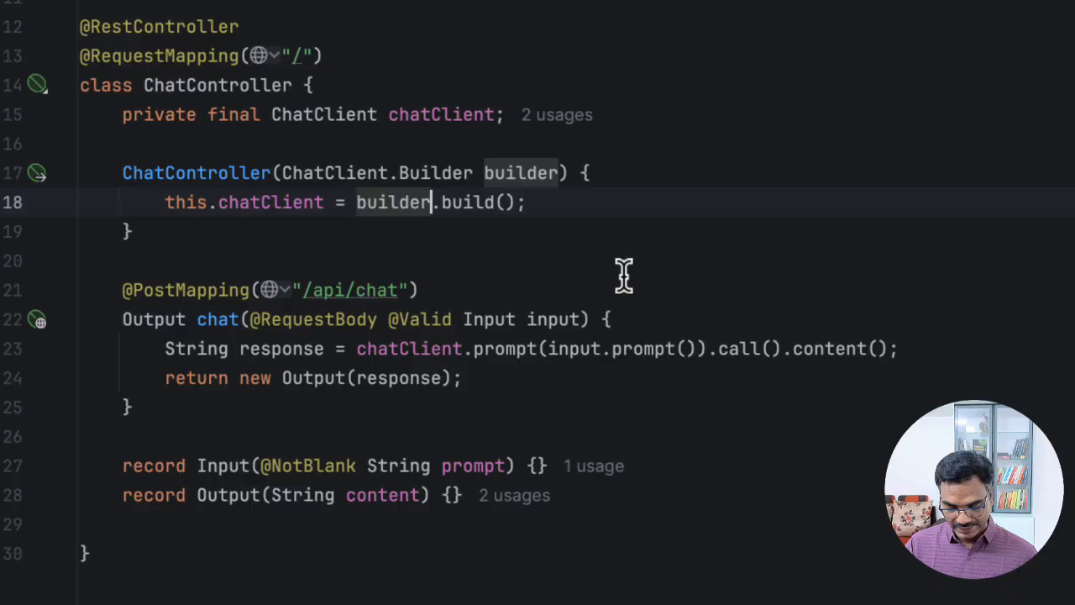
{"action": "type", "text": "."}
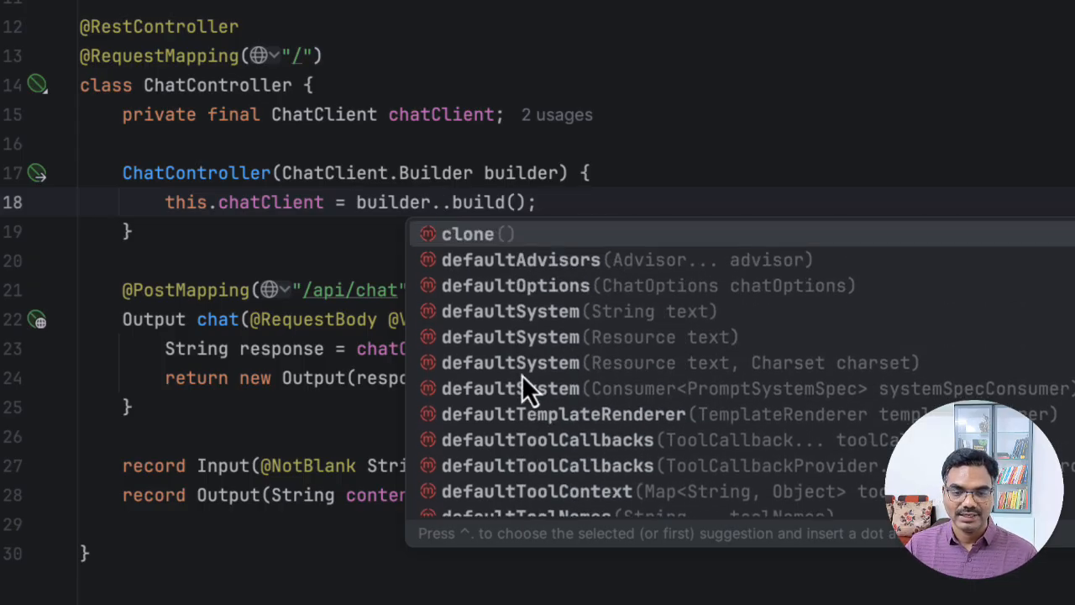
{"action": "key", "text": "Escape"}
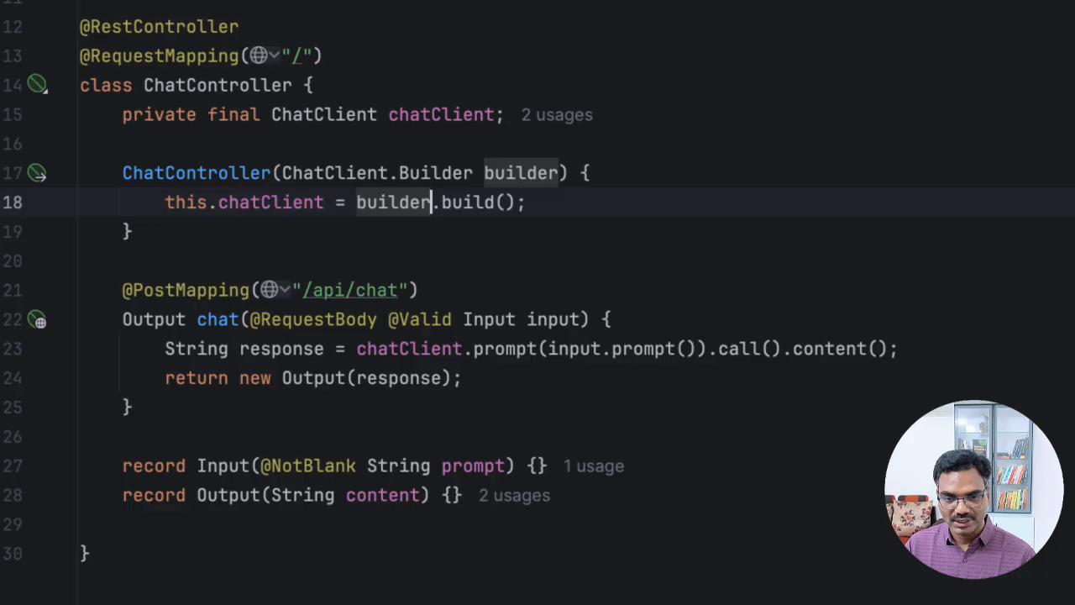
{"action": "double_click", "coordinate": [270, 202]}
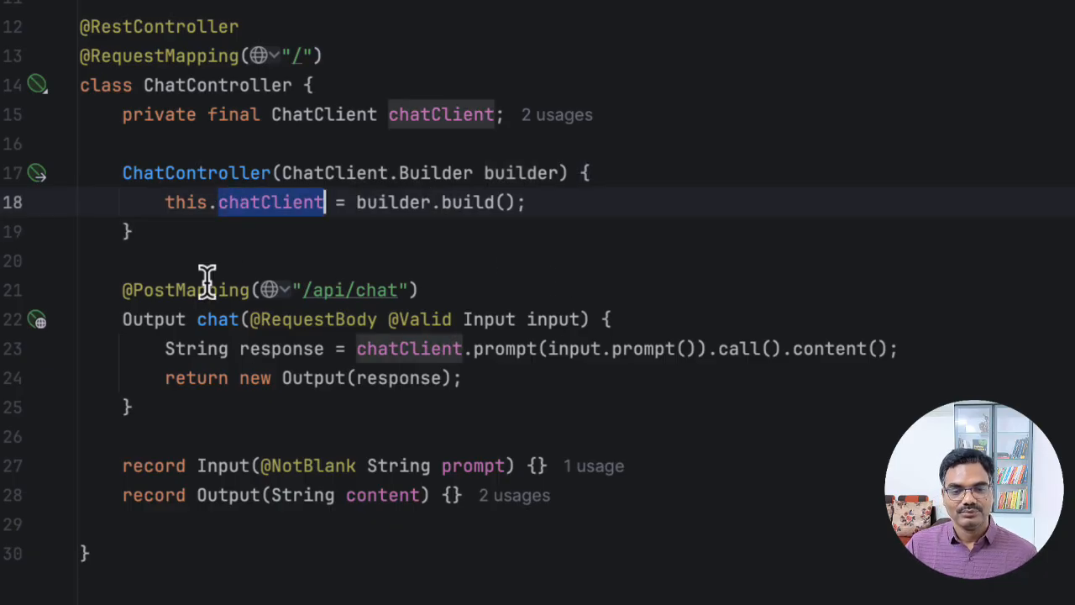
{"action": "mouse_move", "coordinate": [788, 356]}
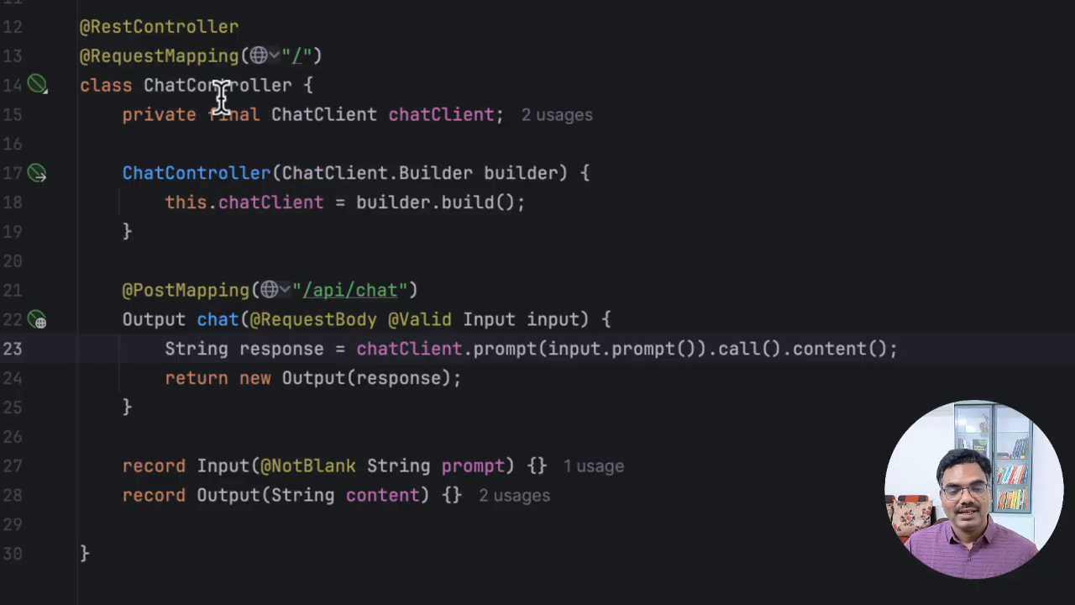
{"action": "double_click", "coordinate": [216, 84]}
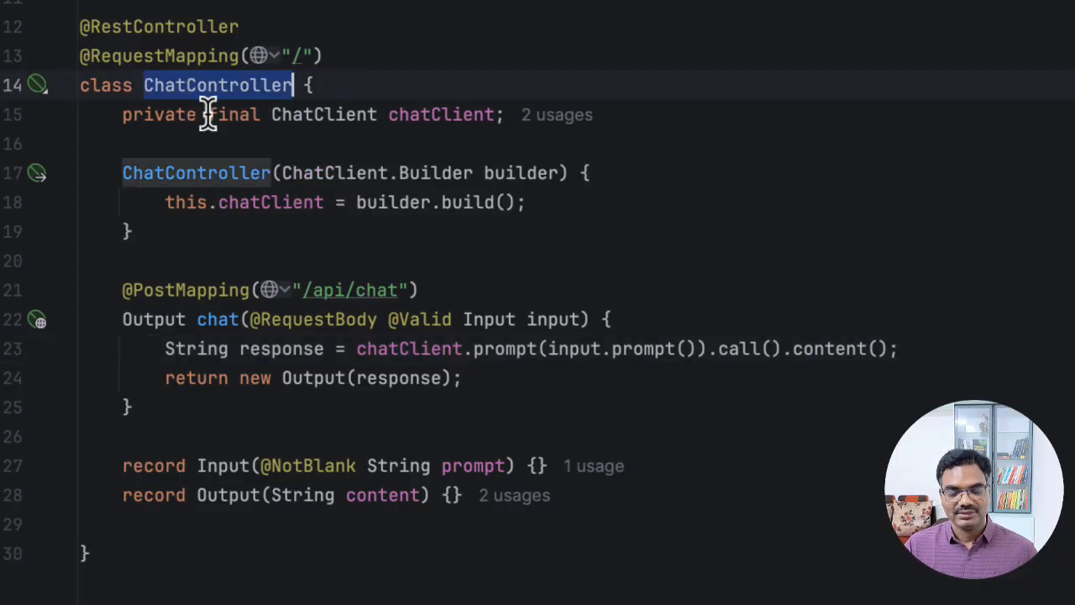
{"action": "double_click", "coordinate": [270, 201]}
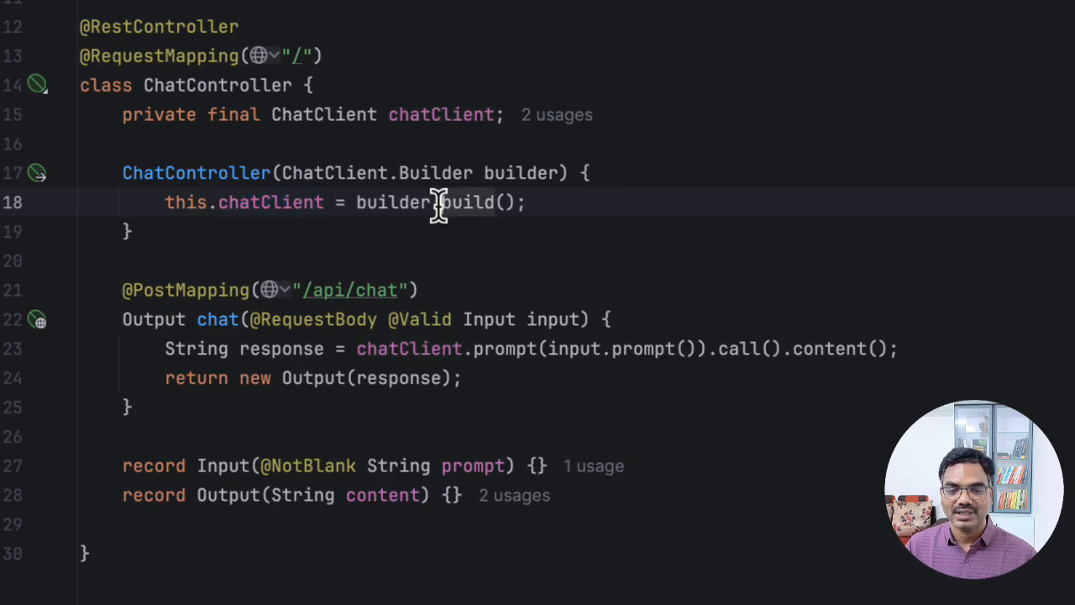
{"action": "mouse_move", "coordinate": [289, 219]}
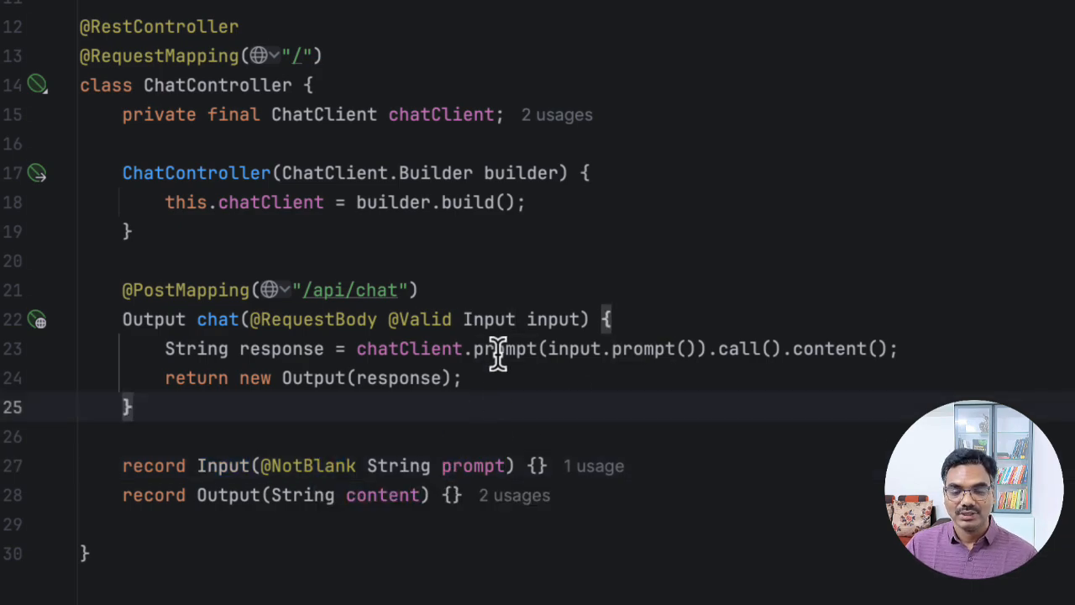
{"action": "double_click", "coordinate": [554, 320]}
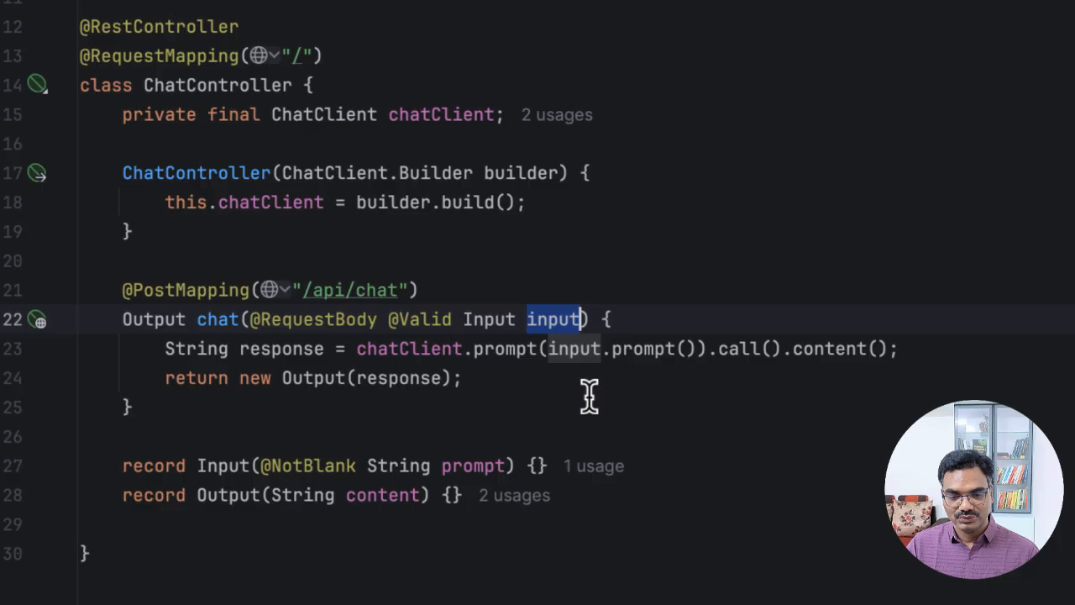
{"action": "double_click", "coordinate": [410, 347]}
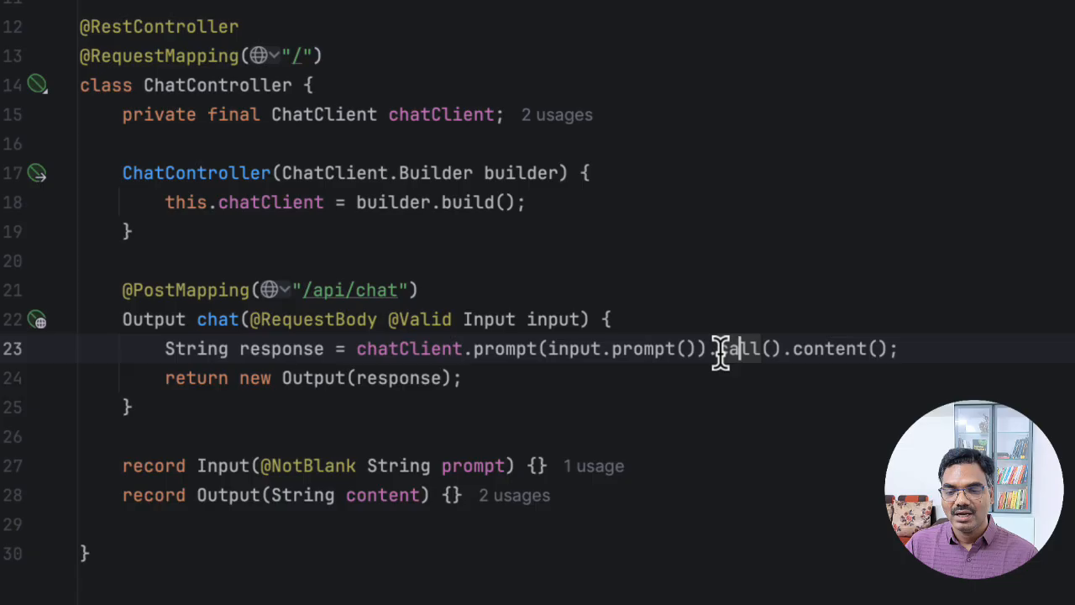
{"action": "double_click", "coordinate": [739, 348]}
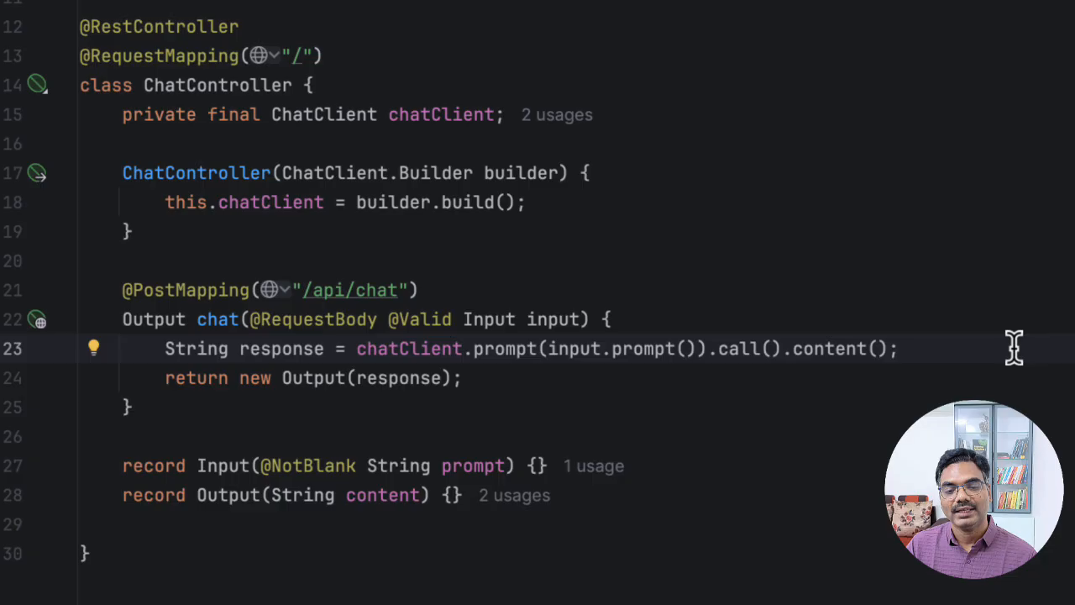
{"action": "mouse_move", "coordinate": [420, 348]}
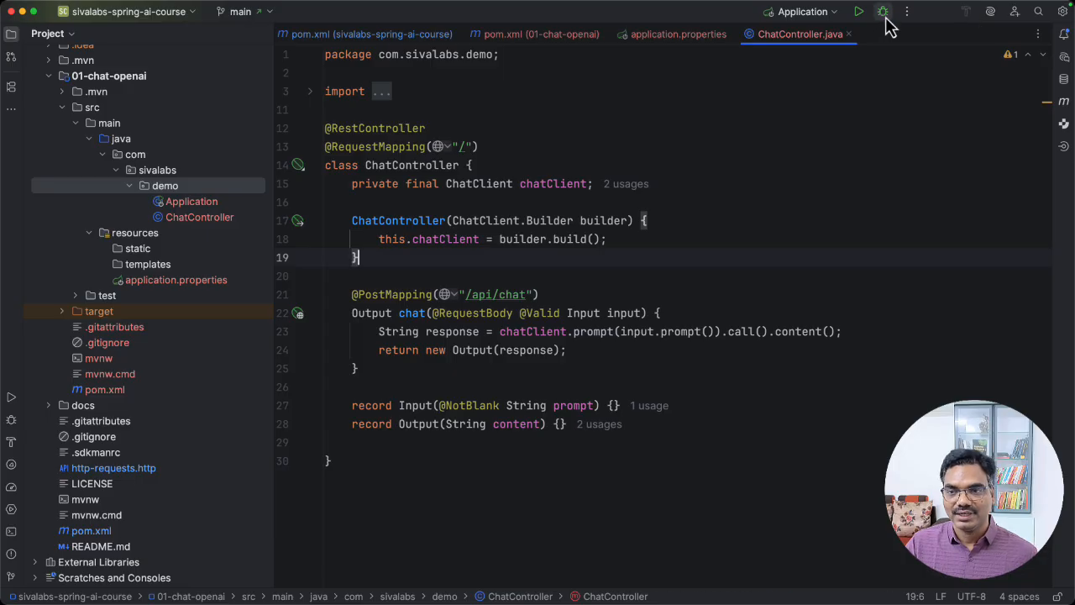
Step: Run the application in debug mode and send the 'What is Spring Boot?' POST /api/chat request, viewing the 200 response
{"action": "left_click", "coordinate": [884, 10]}
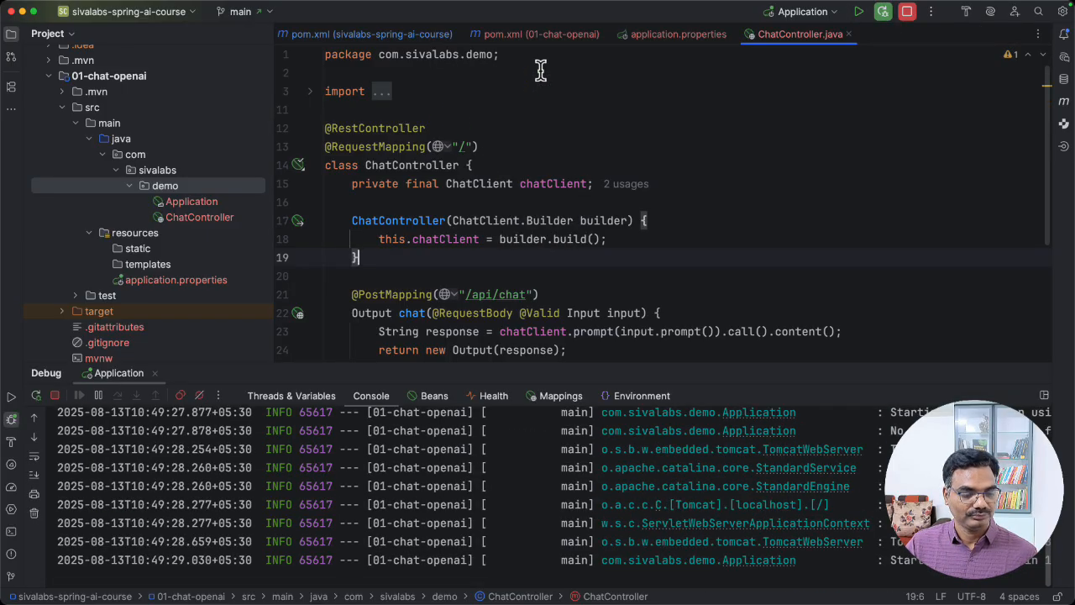
{"action": "scroll", "scroll_direction": "down", "scroll_amount": 3}
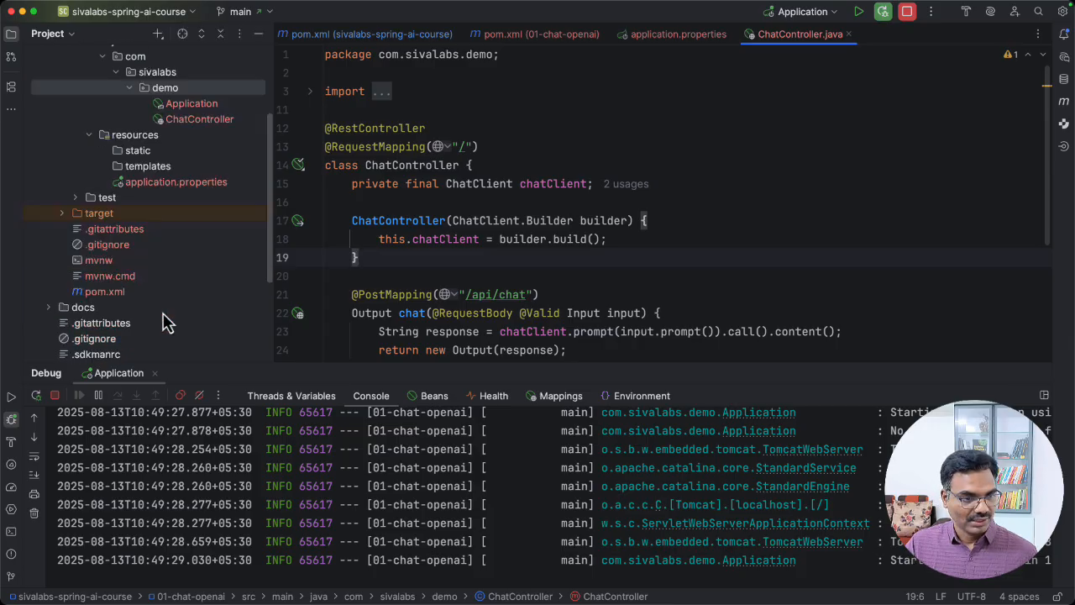
{"action": "left_click", "coordinate": [113, 225]}
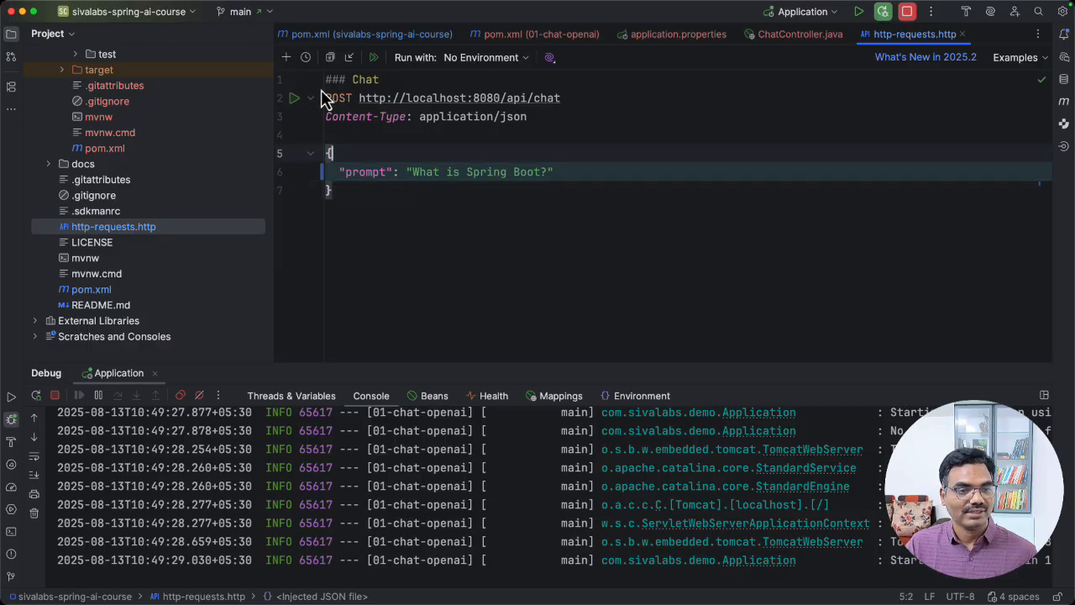
{"action": "mouse_move", "coordinate": [296, 104]}
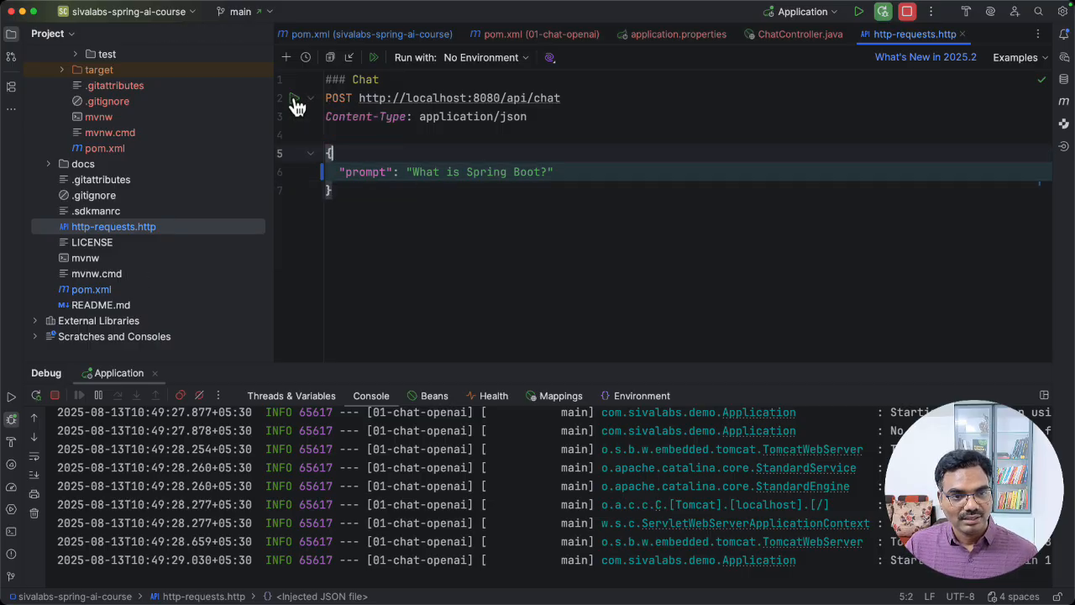
{"action": "left_click", "coordinate": [294, 98]}
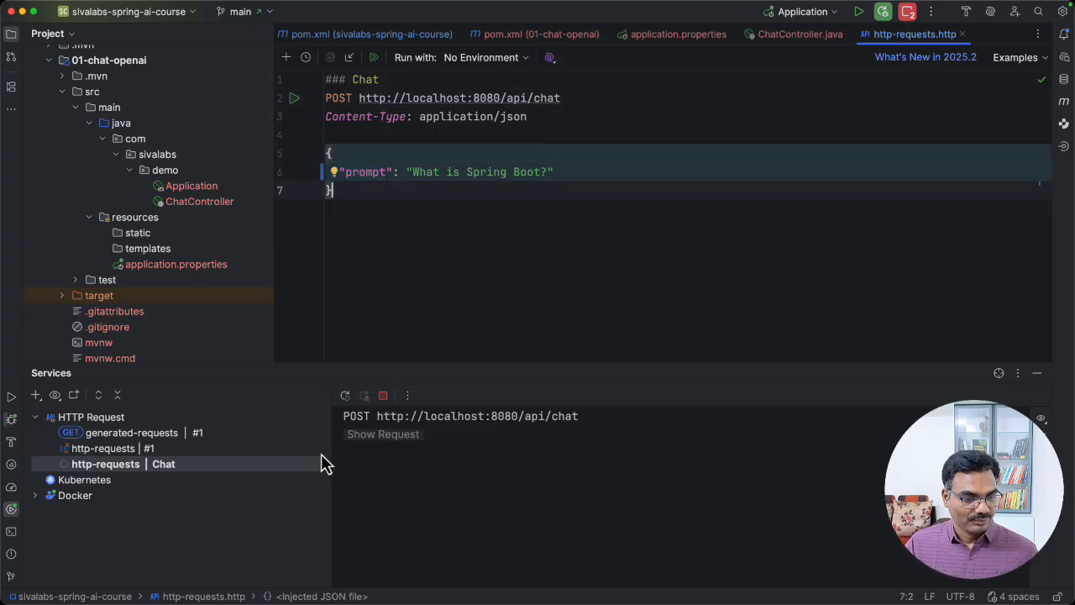
{"action": "left_click", "coordinate": [294, 98]}
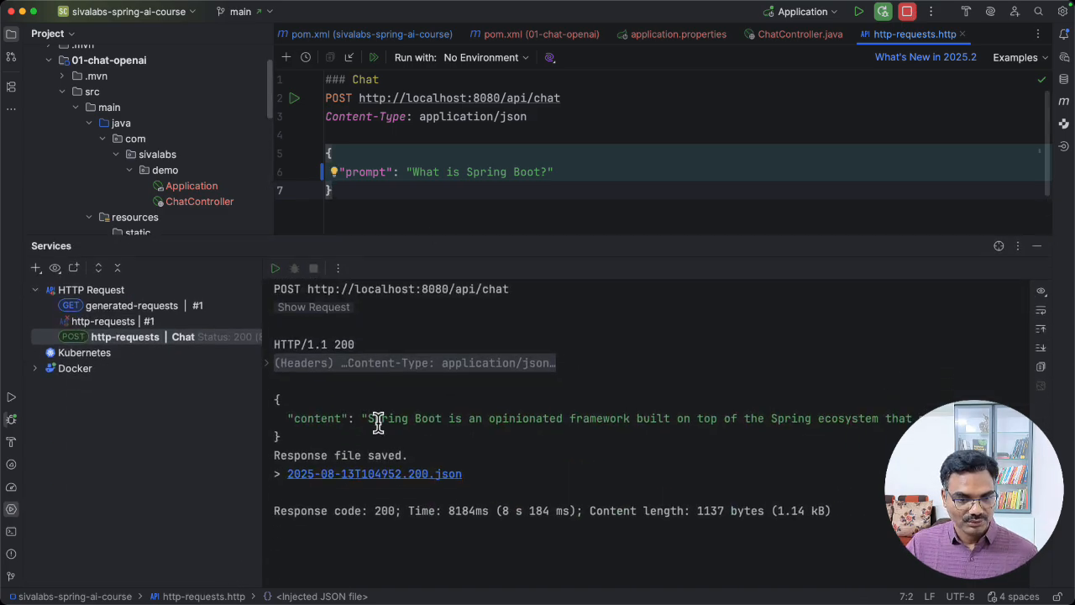
{"action": "mouse_move", "coordinate": [579, 417]}
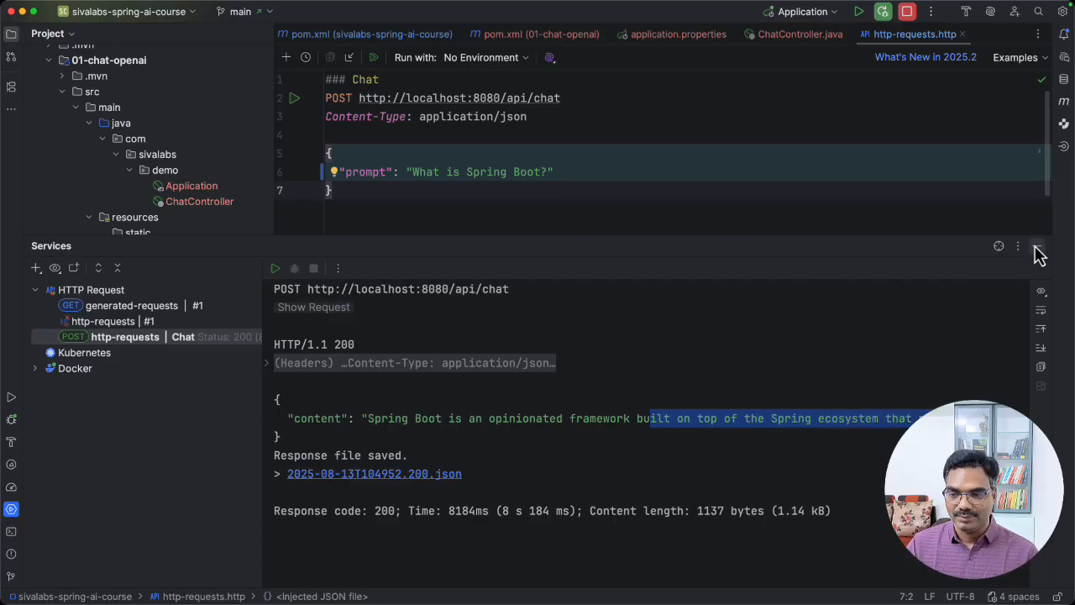
Step: Break ChatController's builder chain onto separate lines with a blank line before .build()
{"action": "left_click", "coordinate": [799, 34]}
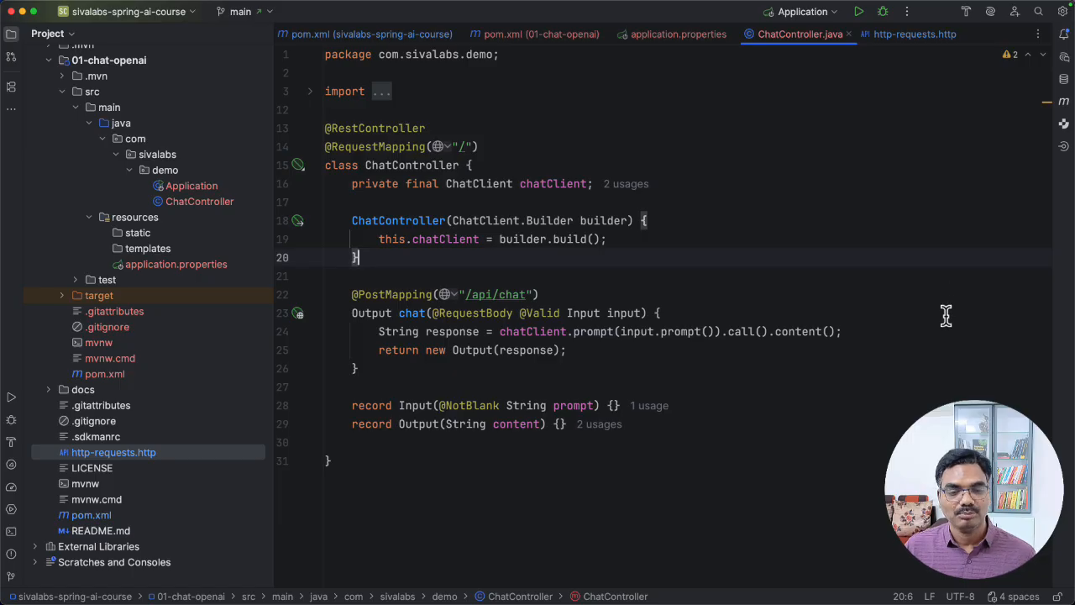
{"action": "mouse_move", "coordinate": [927, 329]}
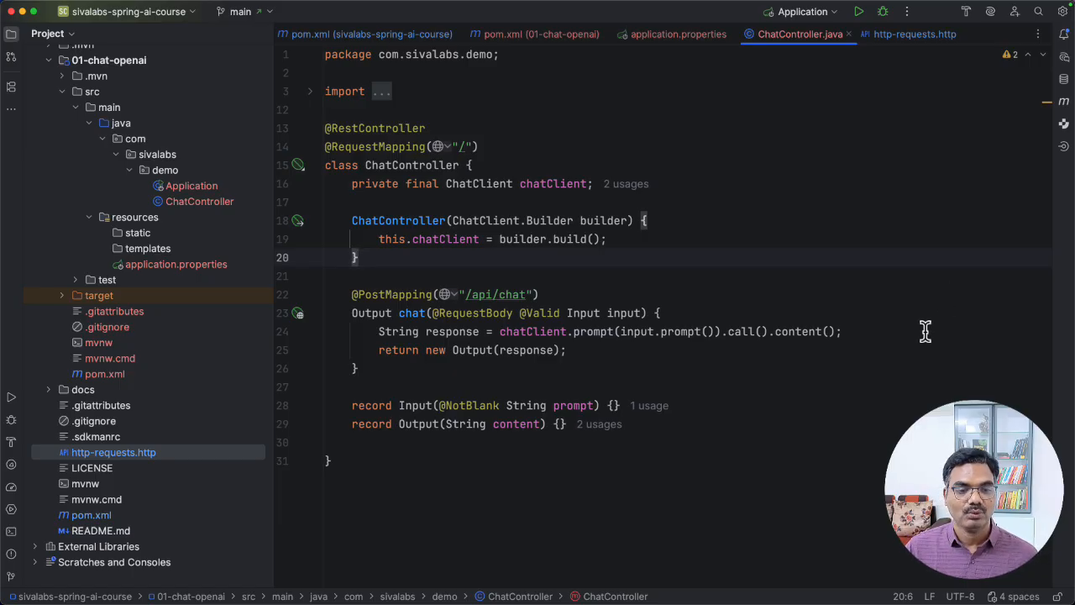
{"action": "mouse_move", "coordinate": [832, 363]}
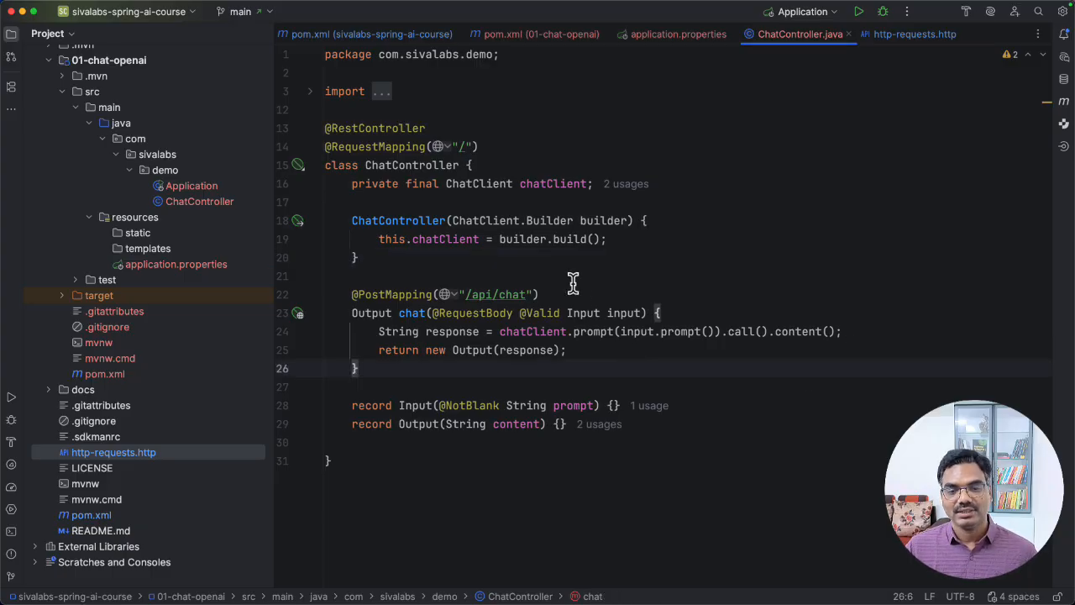
{"action": "left_click", "coordinate": [546, 239]}
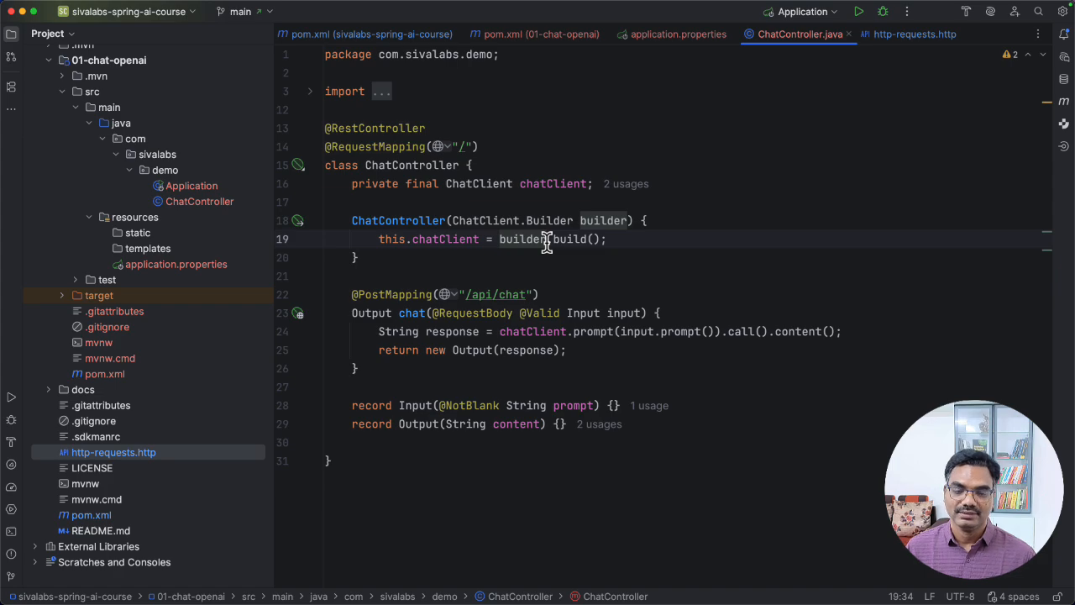
{"action": "key", "text": "enter"}
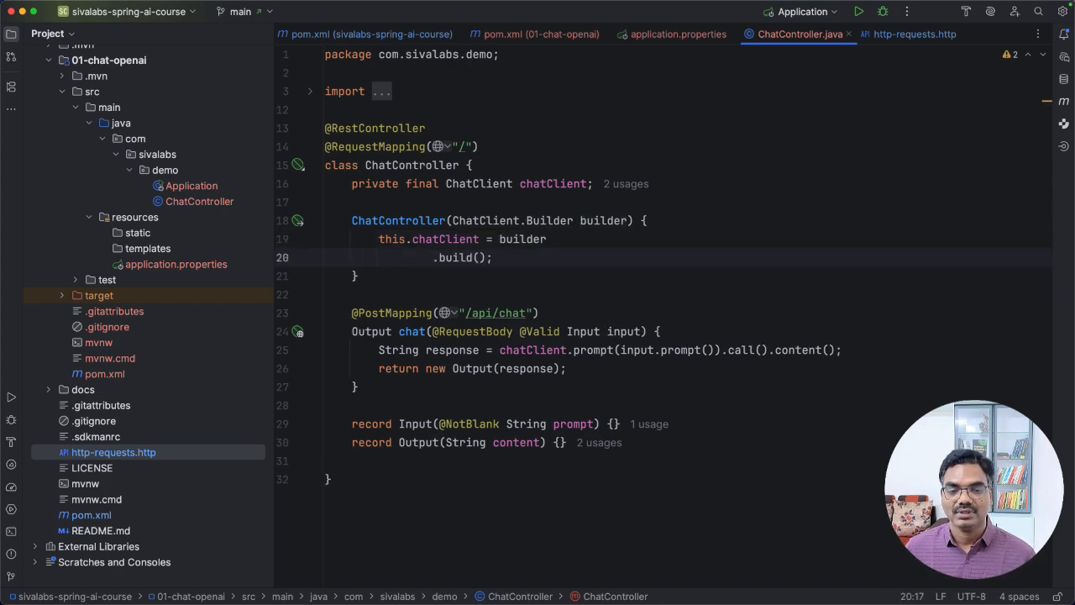
{"action": "key", "text": "Return"}
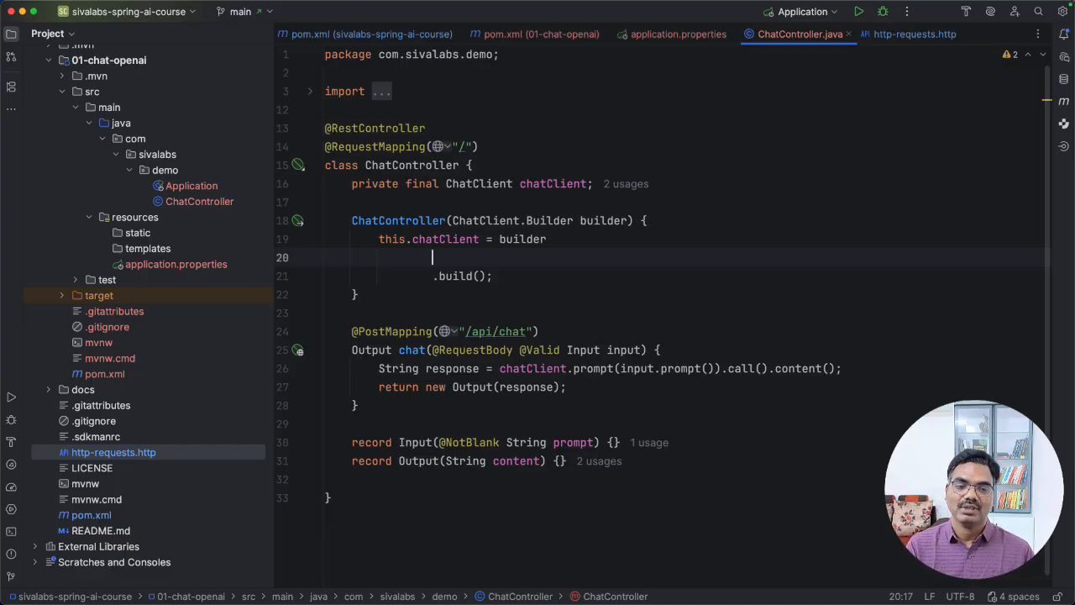
Step: Add .defaultAdvisors(new SimpleLoggerAdvisor()) to the ChatClient builder chain before build
{"action": "type", "text": "."}
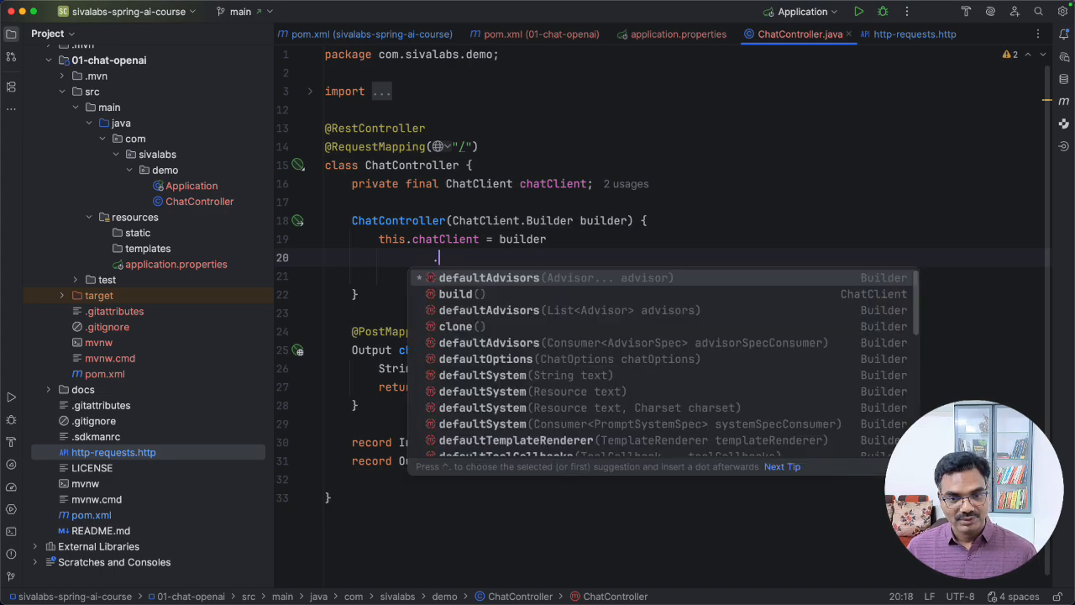
{"action": "left_click", "coordinate": [489, 277]}
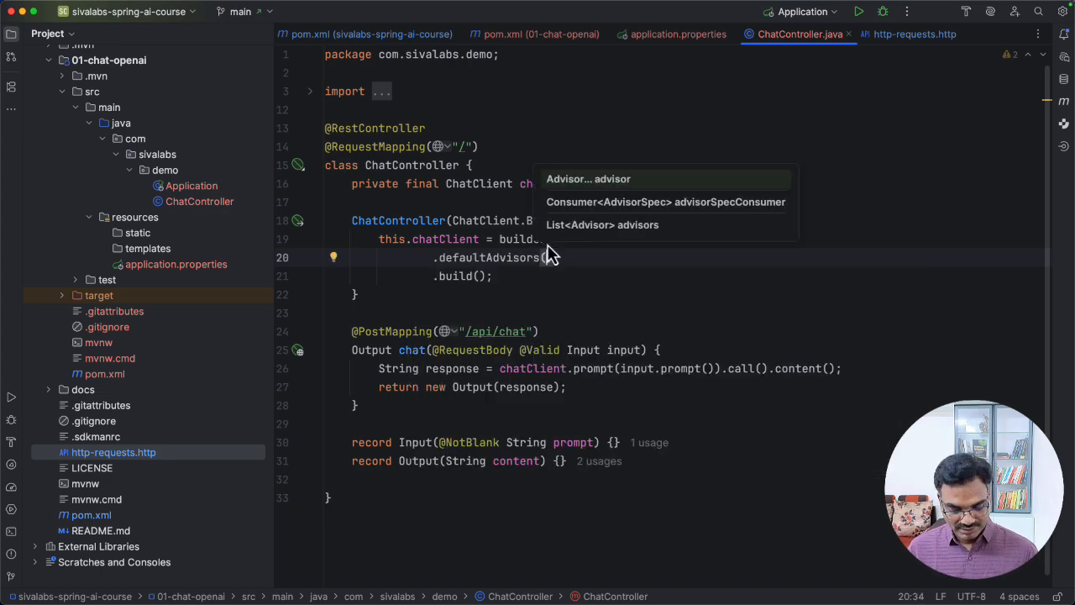
{"action": "type", "text": "new SimpleLoggerAdvisor("}
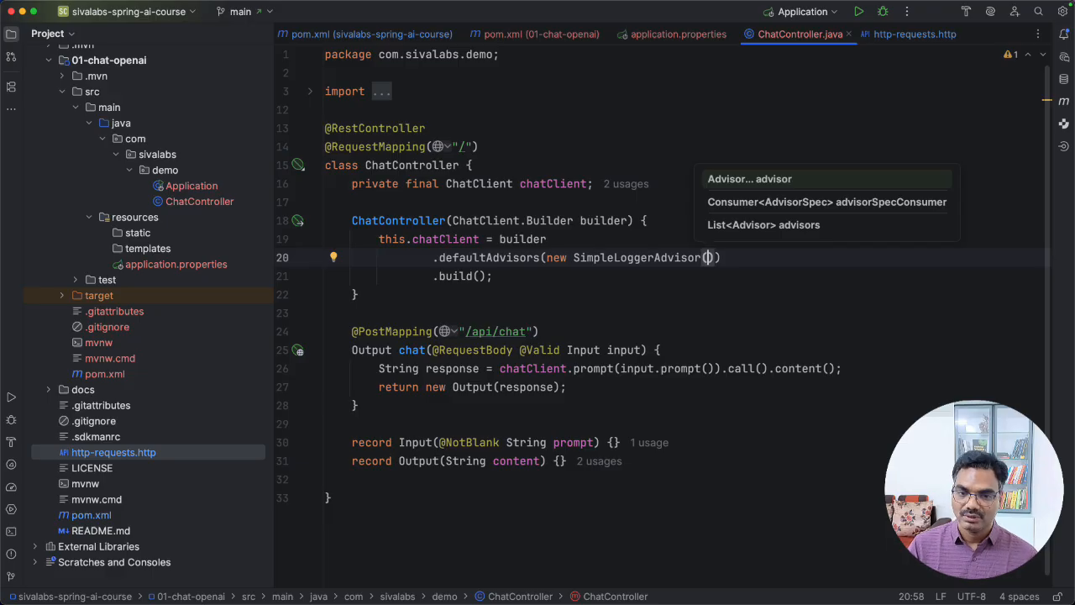
{"action": "mouse_move", "coordinate": [453, 262]}
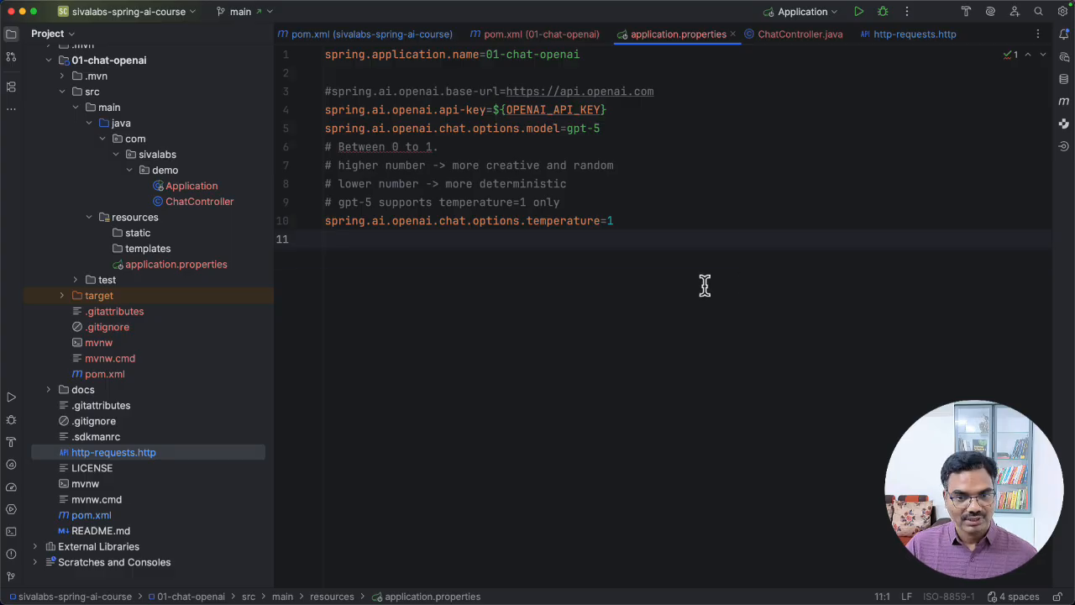
Step: Add logging.level.org.springframework.ai.chat.client.advisor=DEBUG to application.properties
{"action": "type", "text": "logging.level.org.springframework.ai.chat.client.advisor=DEBUG"}
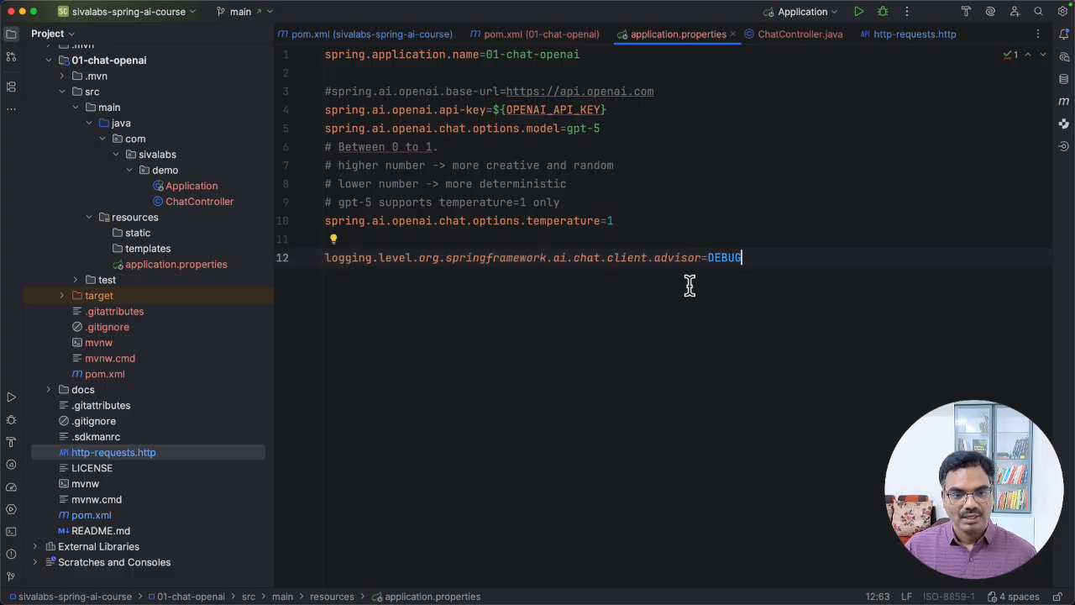
{"action": "mouse_move", "coordinate": [554, 259]}
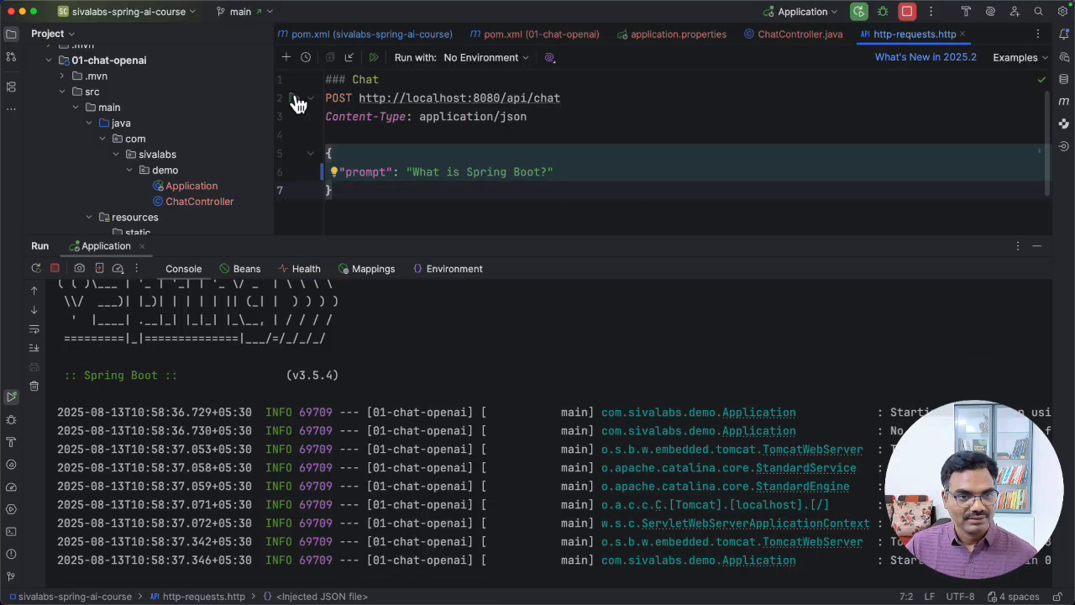
Step: Send POST /api/chat and read the SimpleLoggerAdvisor DEBUG request log with the gpt-5 options
{"action": "left_click", "coordinate": [294, 97]}
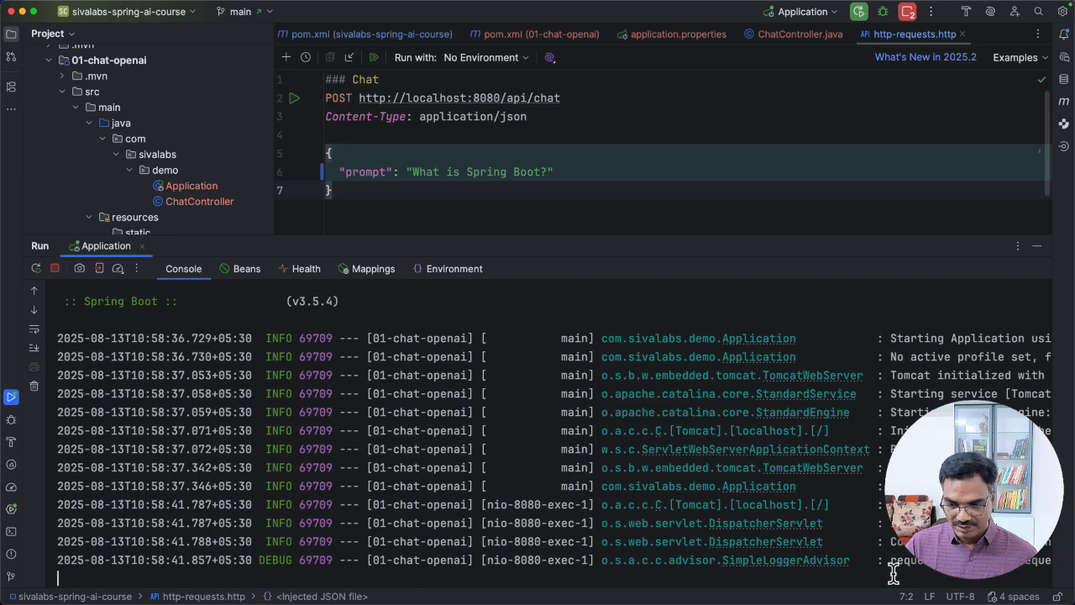
{"action": "mouse_move", "coordinate": [826, 571]}
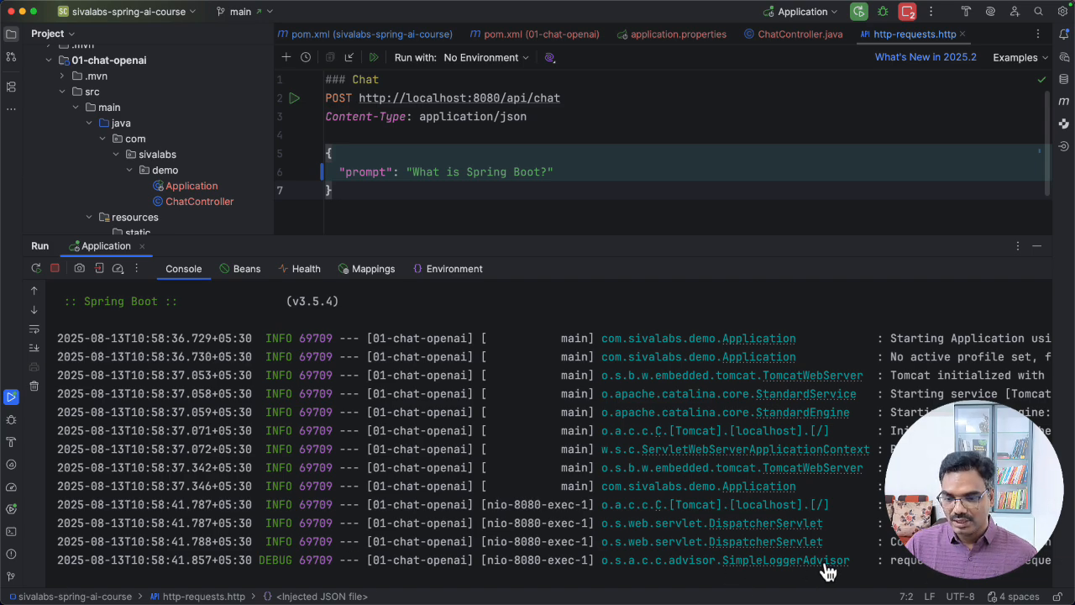
{"action": "scroll", "scroll_direction": "right", "scroll_amount": 3}
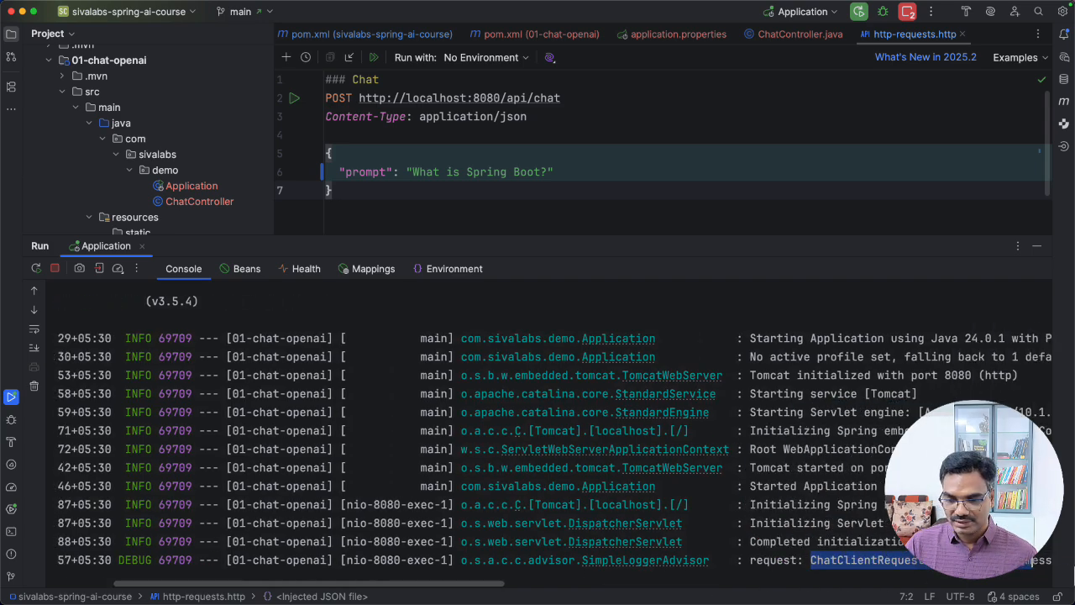
{"action": "scroll", "scroll_direction": "right", "scroll_amount": 3}
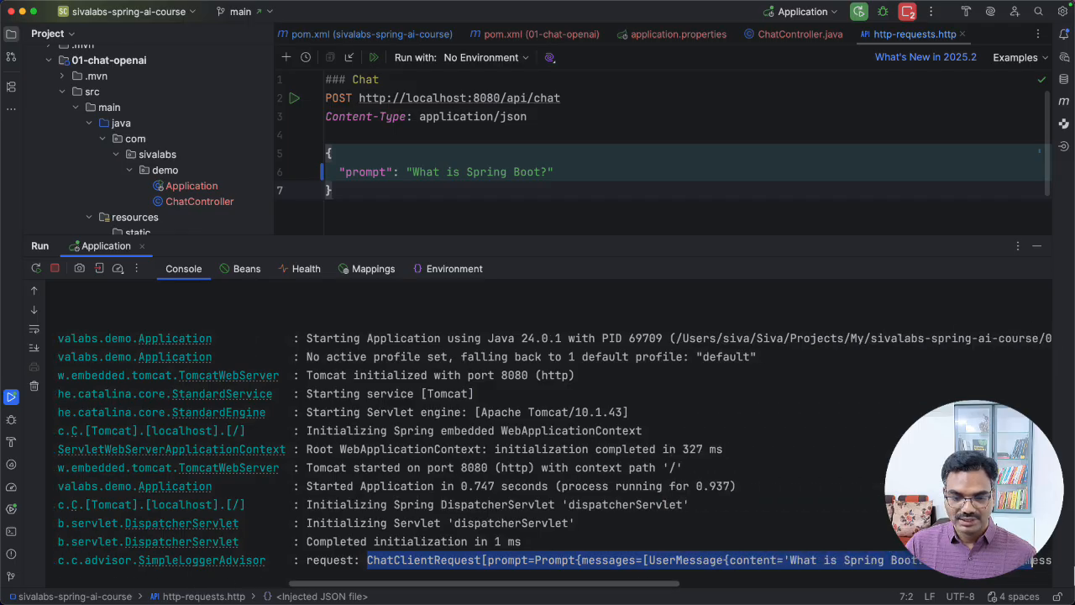
{"action": "scroll", "scroll_direction": "right", "scroll_amount": 3}
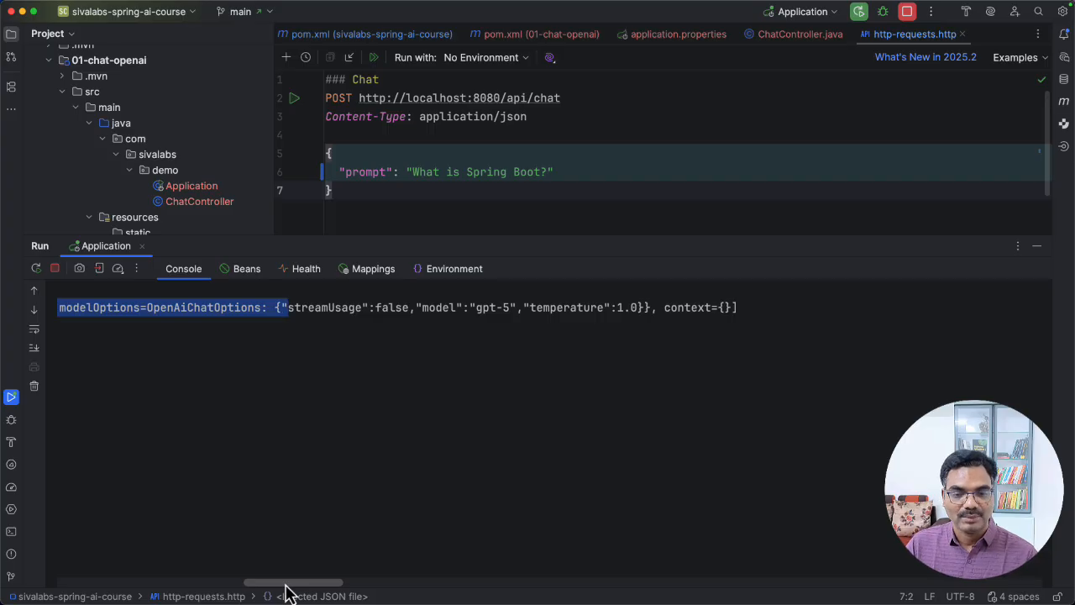
{"action": "scroll", "scroll_direction": "left", "scroll_amount": 3}
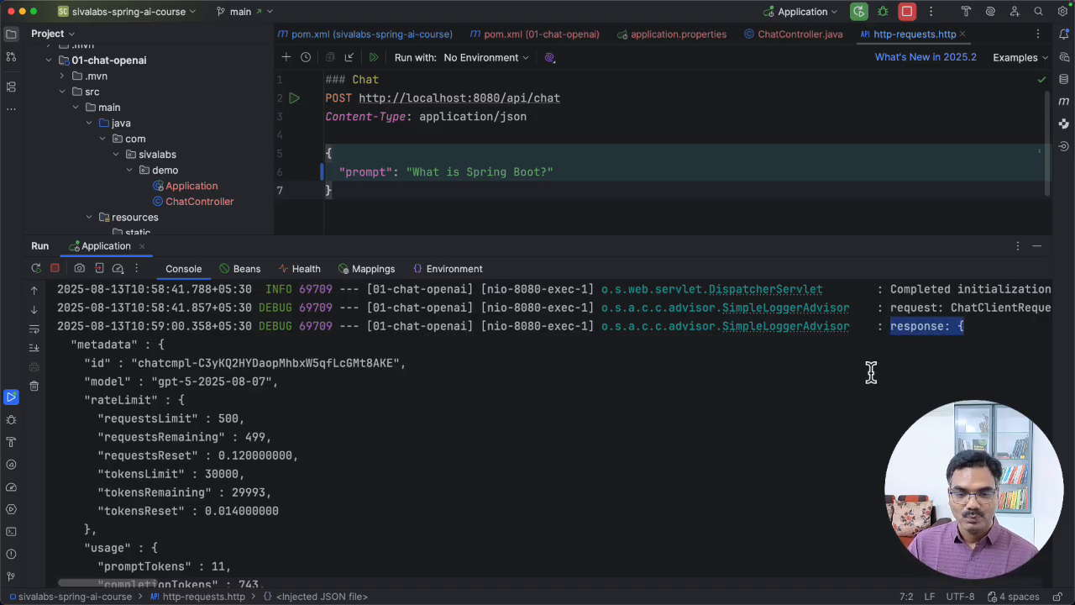
{"action": "mouse_move", "coordinate": [325, 484]}
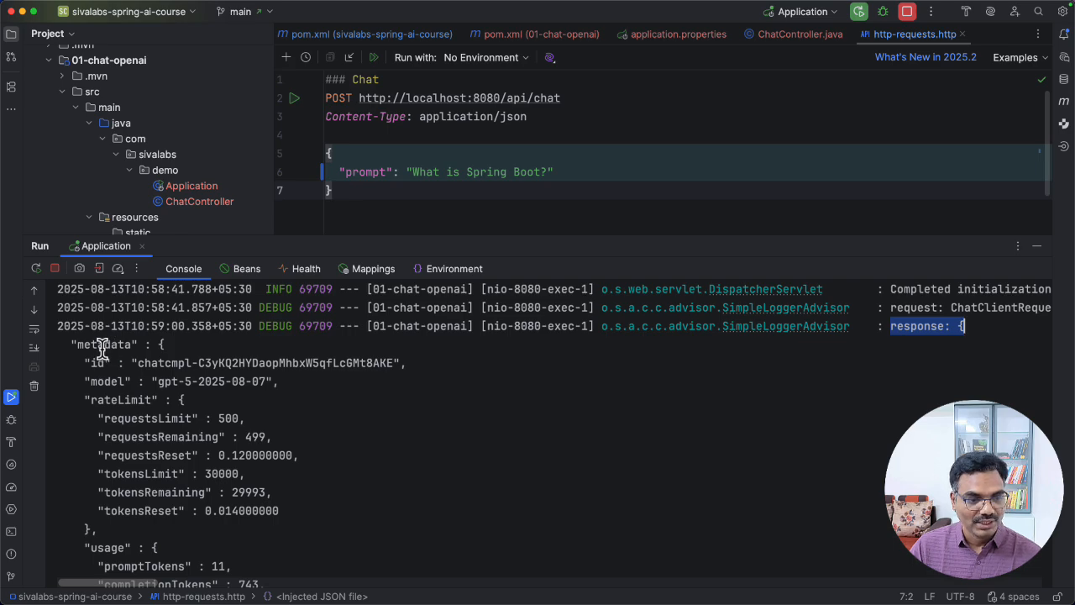
{"action": "mouse_move", "coordinate": [136, 405]}
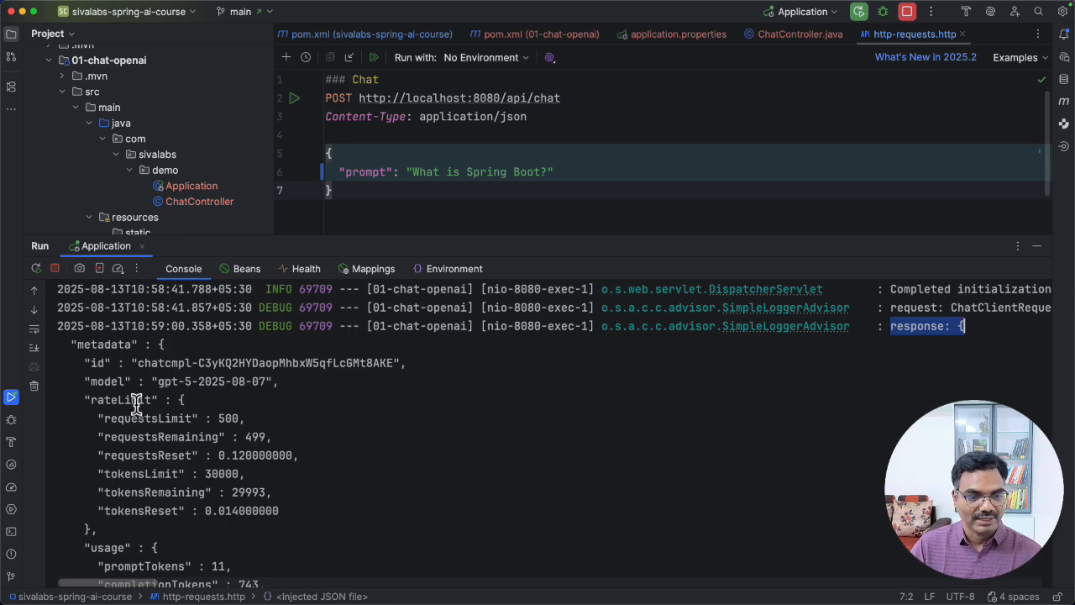
Step: Review the logged response: gpt-5-2025-08-07 model, token usage and the Spring Boot answer text
{"action": "double_click", "coordinate": [110, 380]}
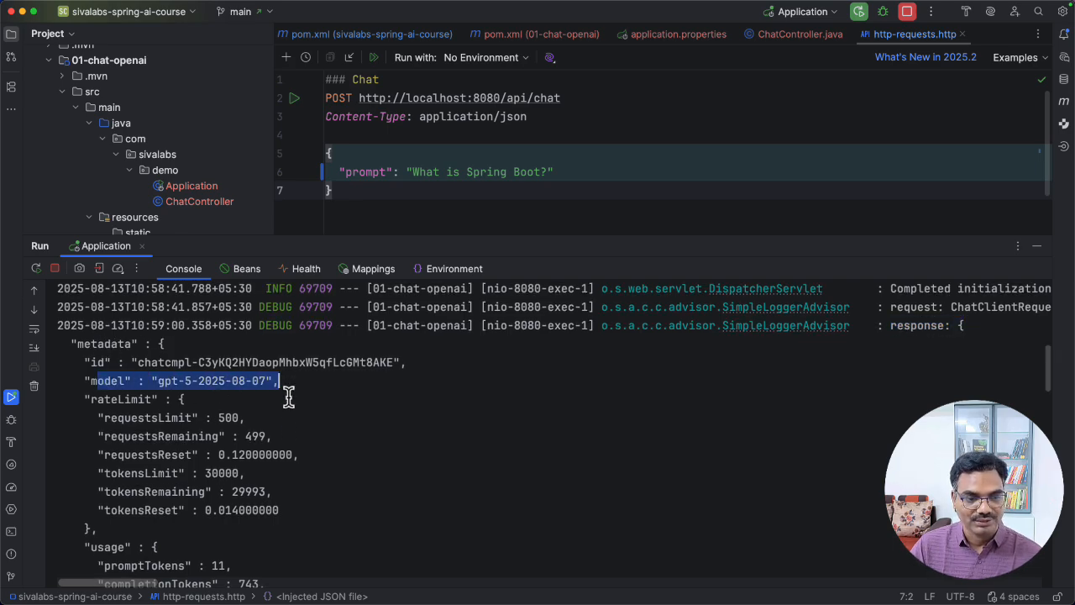
{"action": "scroll", "scroll_direction": "down", "scroll_amount": 3}
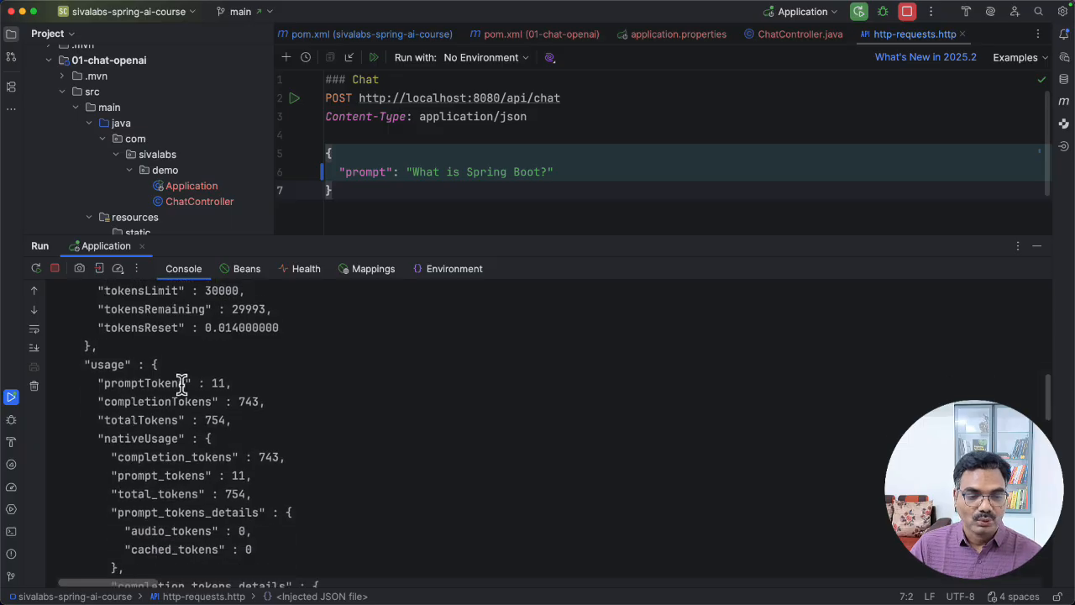
{"action": "scroll", "scroll_direction": "down", "scroll_amount": 3}
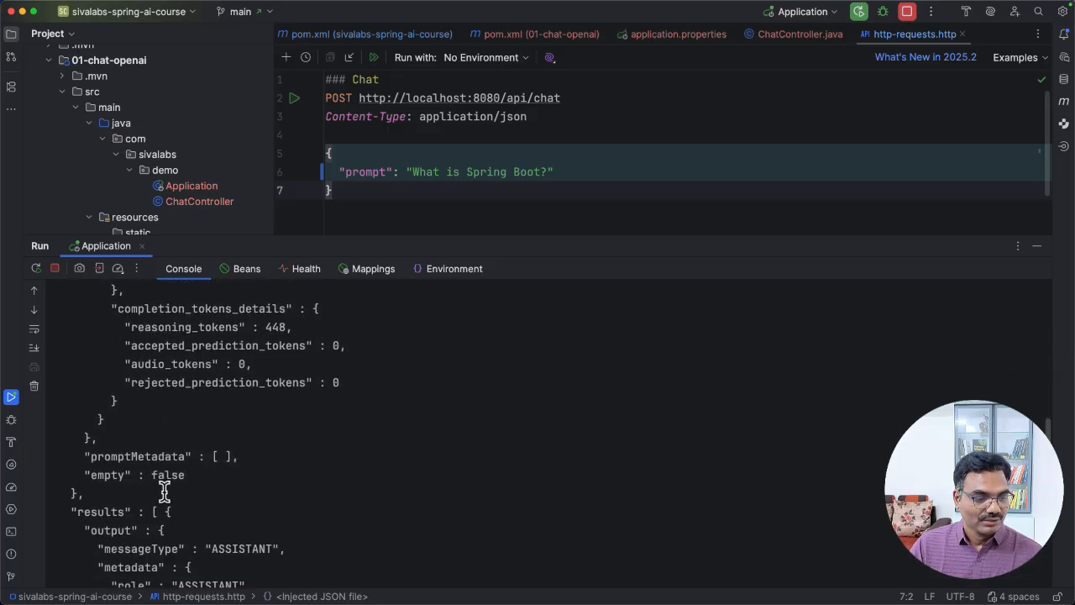
{"action": "scroll", "scroll_direction": "down", "scroll_amount": 3}
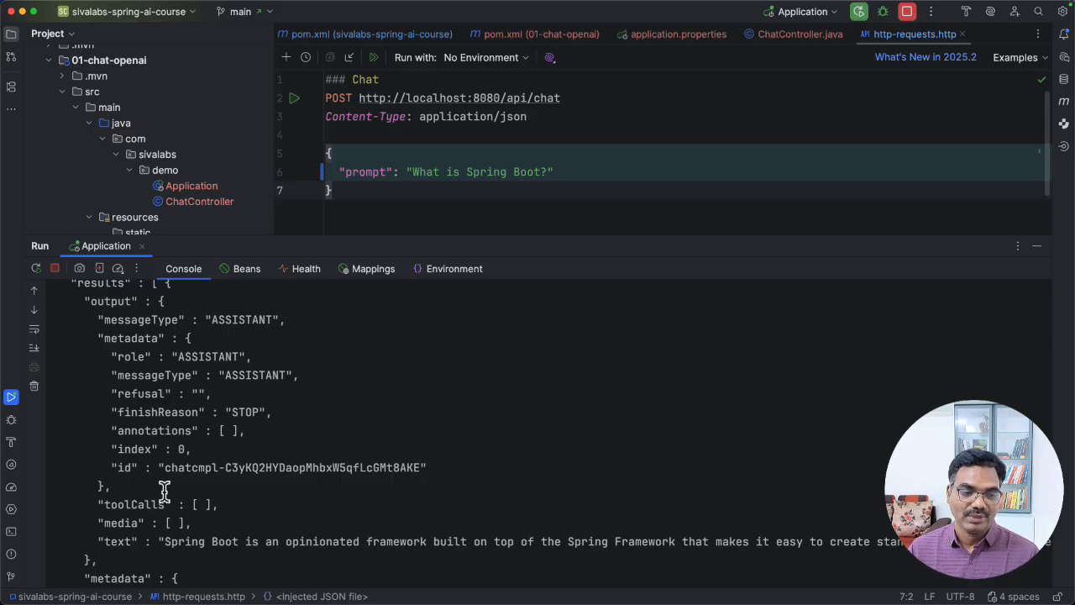
{"action": "mouse_move", "coordinate": [410, 437]}
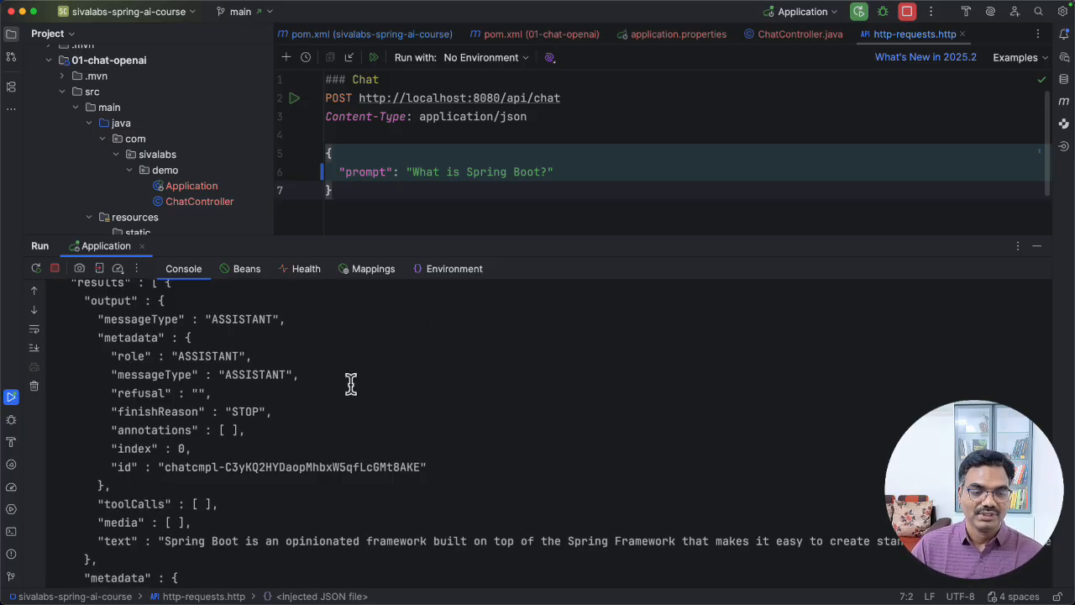
{"action": "scroll", "scroll_direction": "down", "scroll_amount": 3}
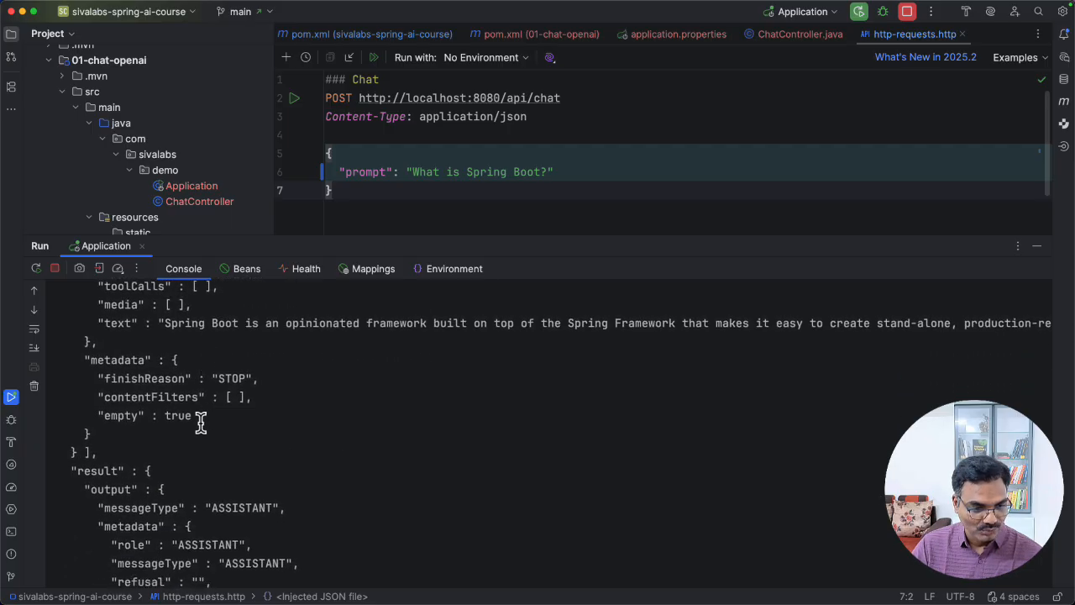
{"action": "scroll", "scroll_direction": "down", "scroll_amount": 3}
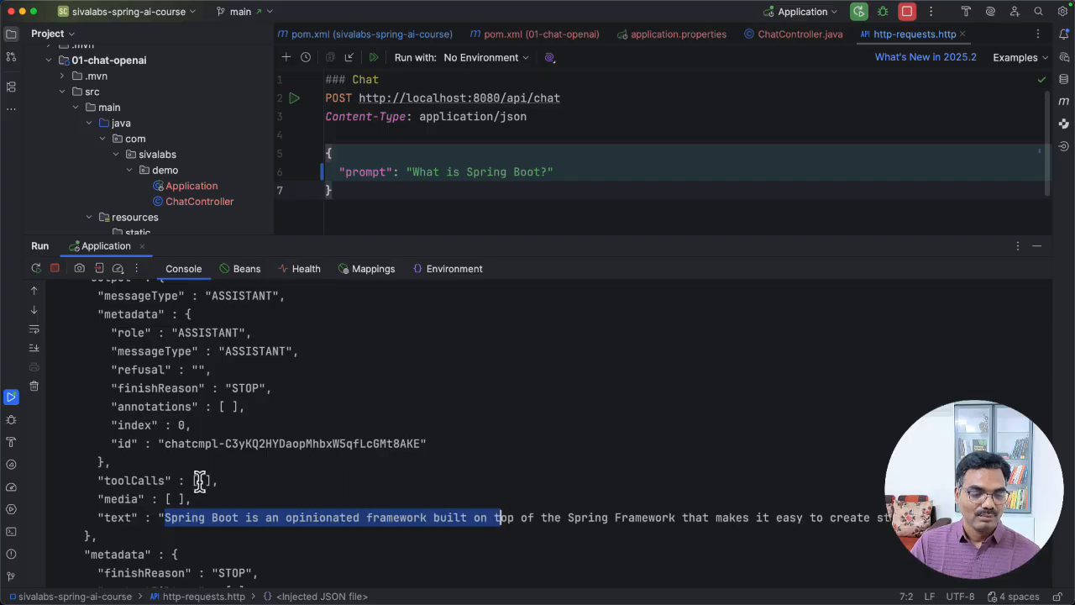
{"action": "scroll", "scroll_direction": "down", "scroll_amount": 3}
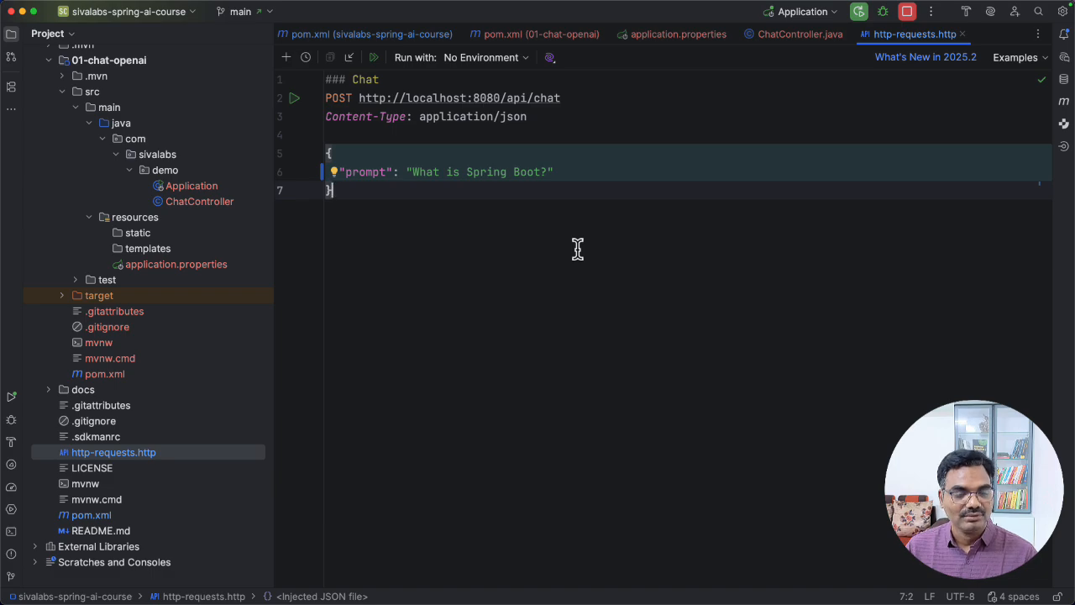
Step: View the module's pom.xml, then return to ChatController.java with its SimpleLoggerAdvisor builder chain
{"action": "left_click", "coordinate": [539, 34]}
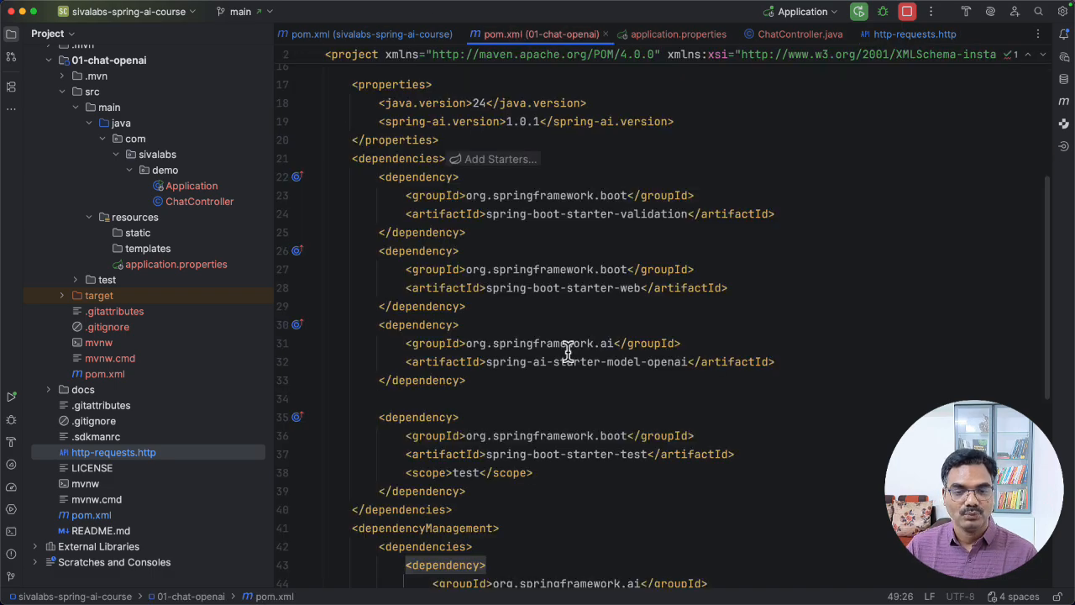
{"action": "mouse_move", "coordinate": [692, 64]}
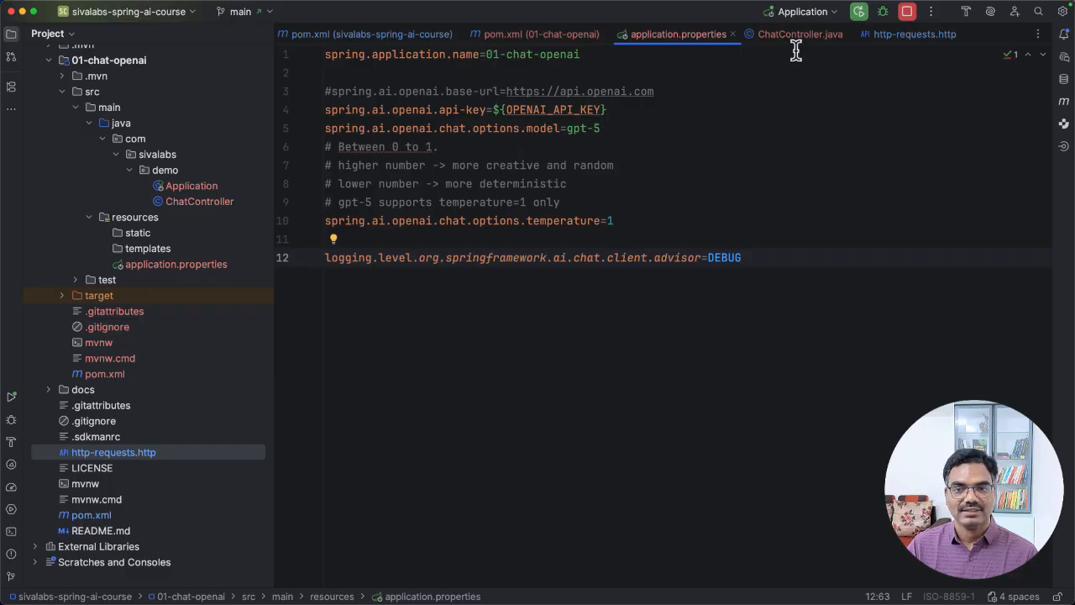
{"action": "left_click", "coordinate": [800, 33]}
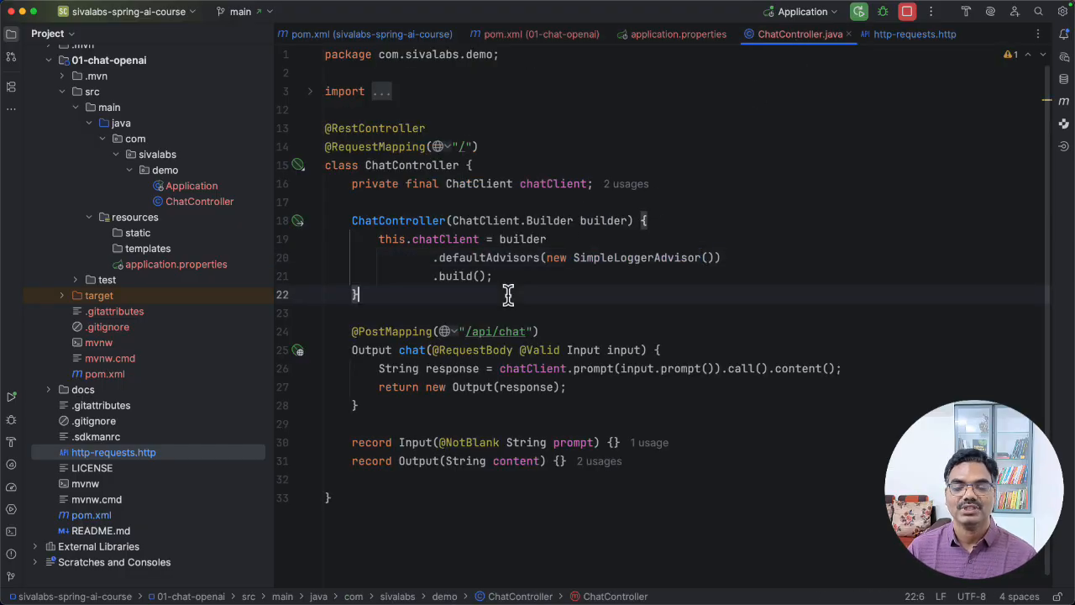